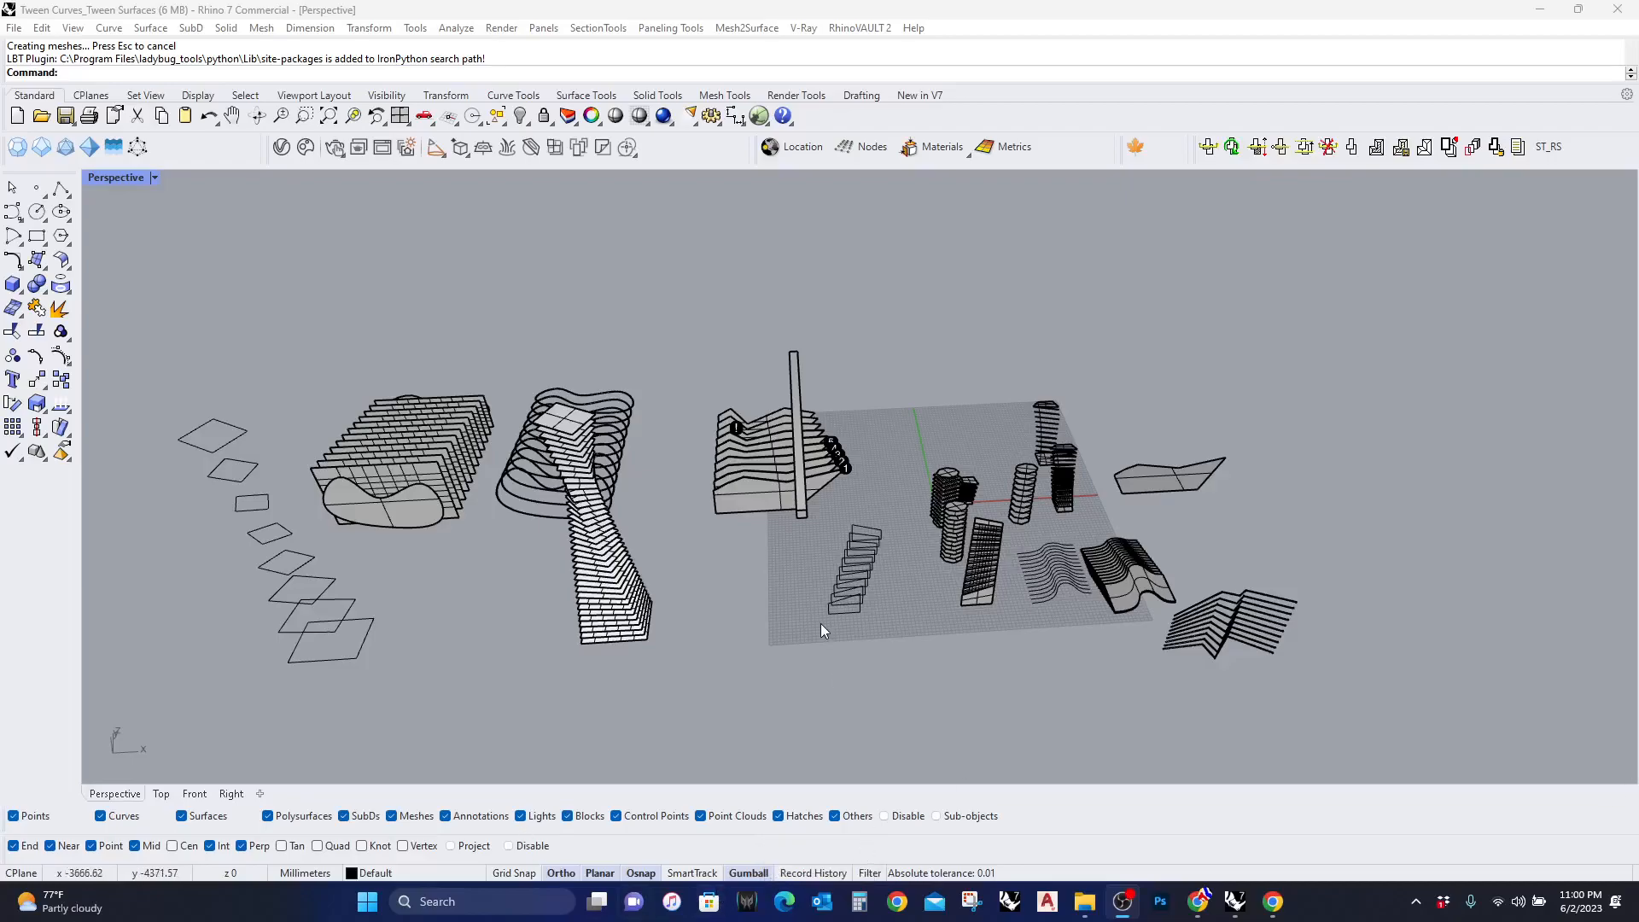
{"action": "mouse_move", "coordinate": [755, 681]}
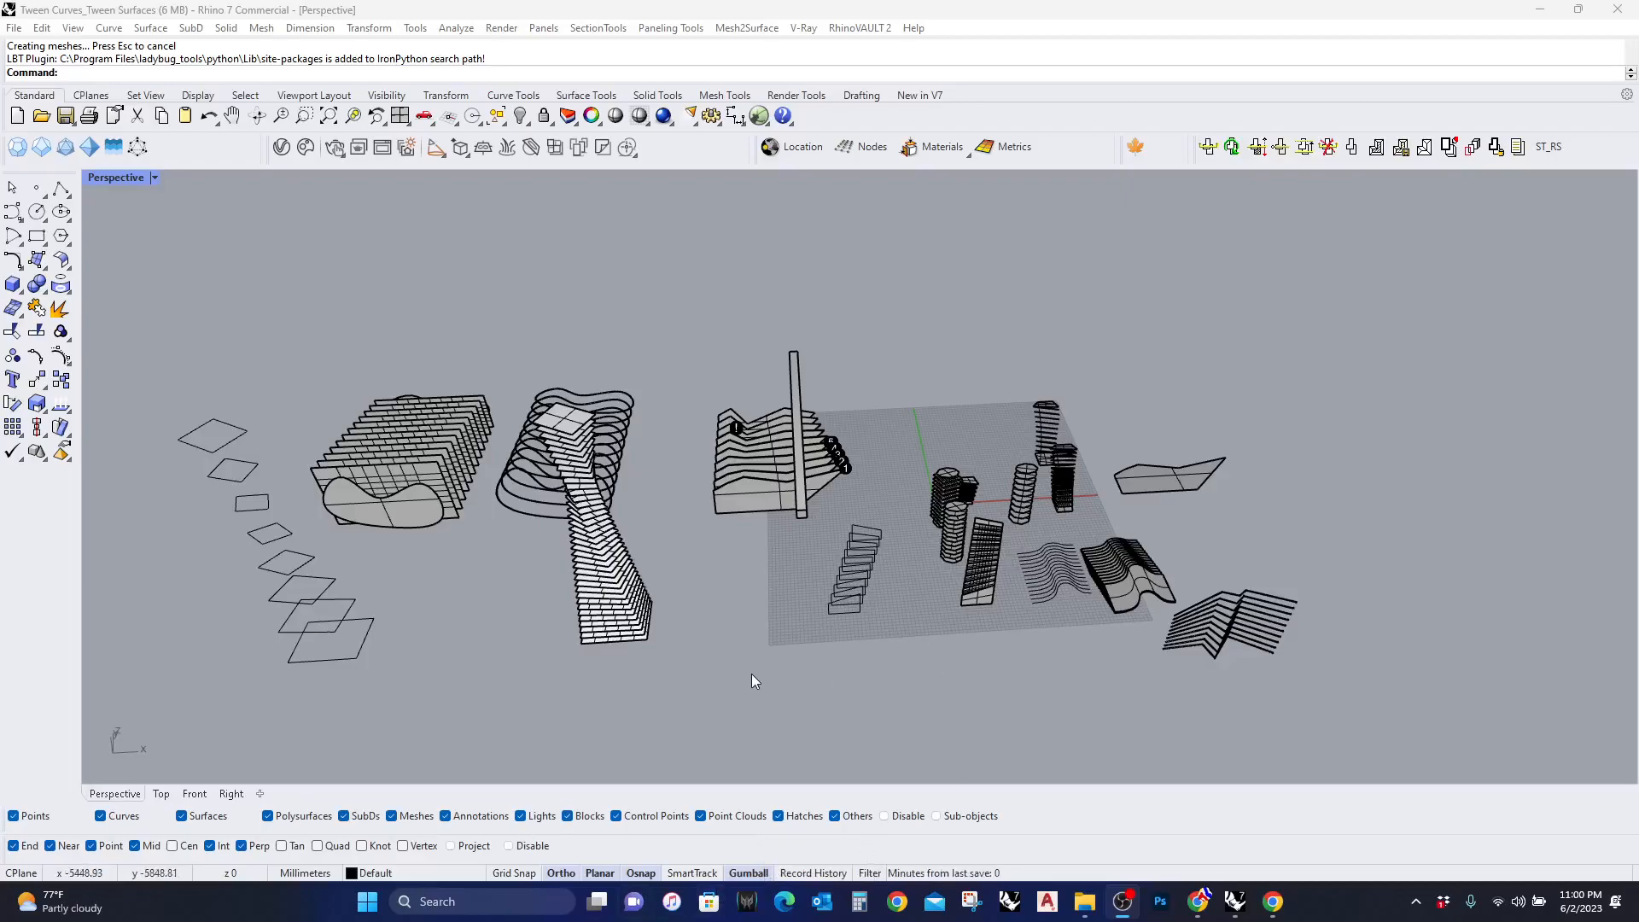
{"action": "mouse_move", "coordinate": [791, 635]}
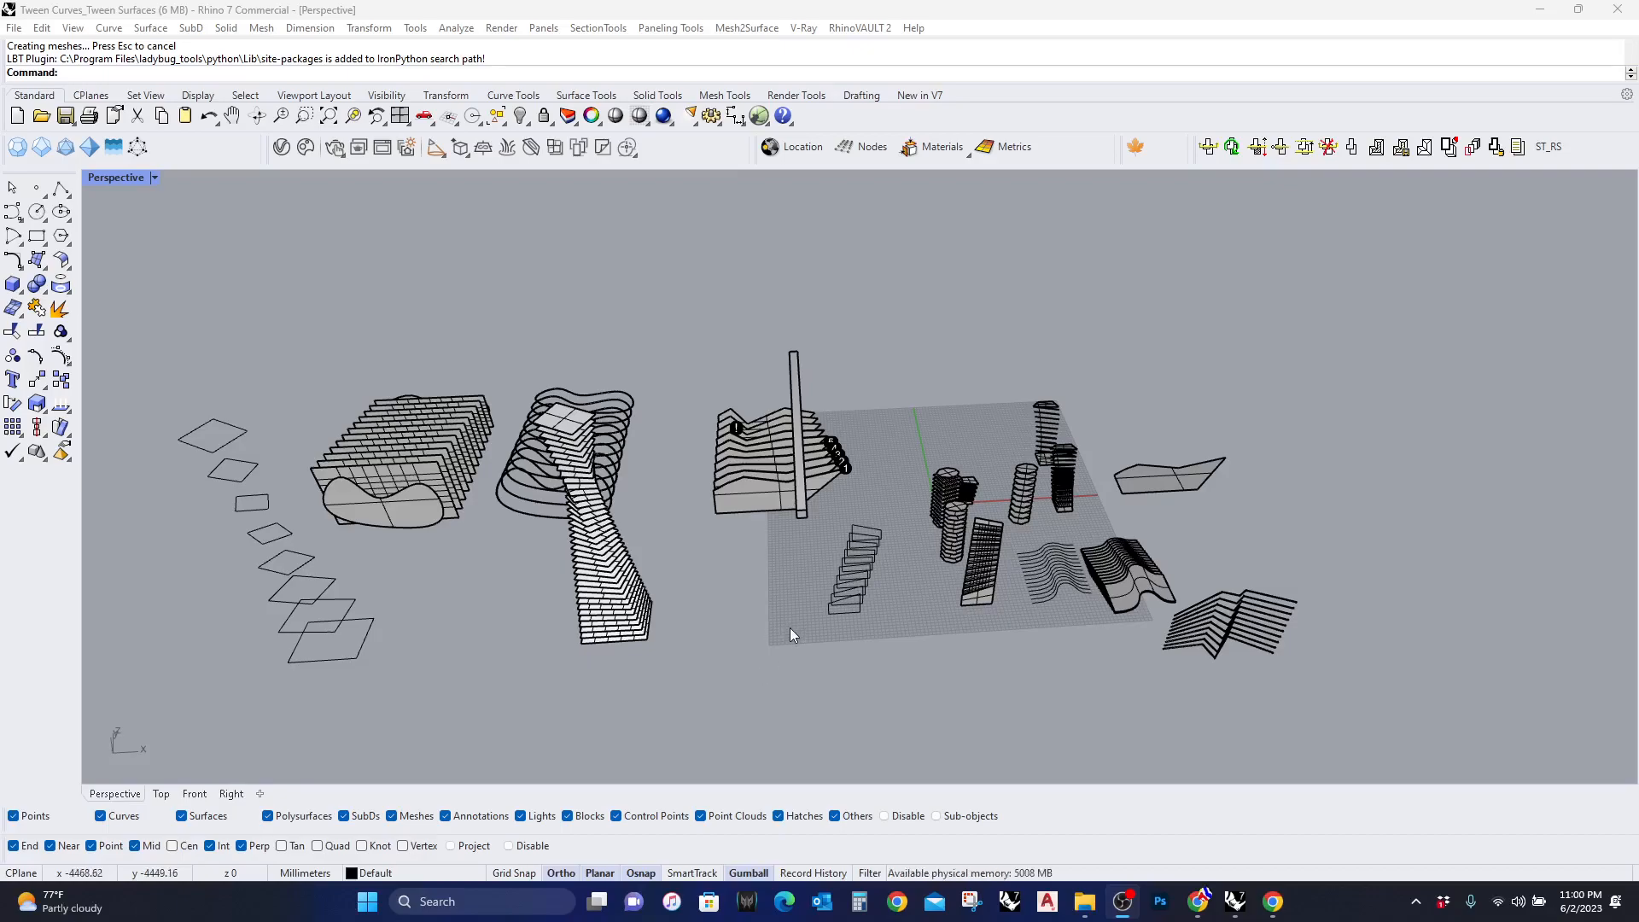
{"action": "mouse_move", "coordinate": [808, 686]}
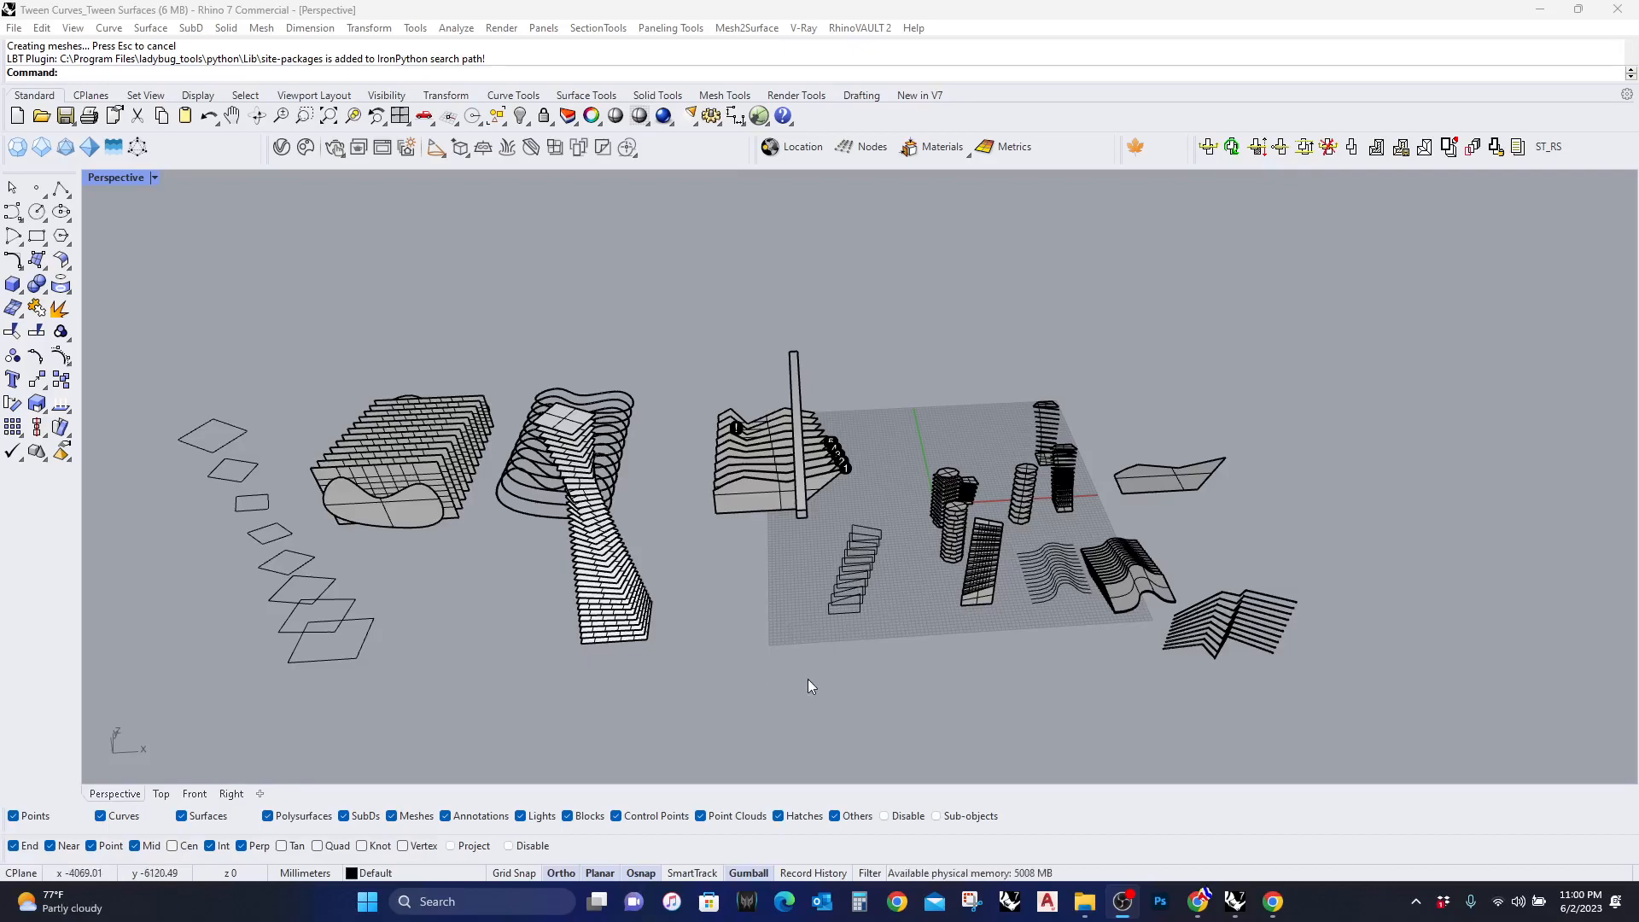
{"action": "mouse_move", "coordinate": [821, 630]}
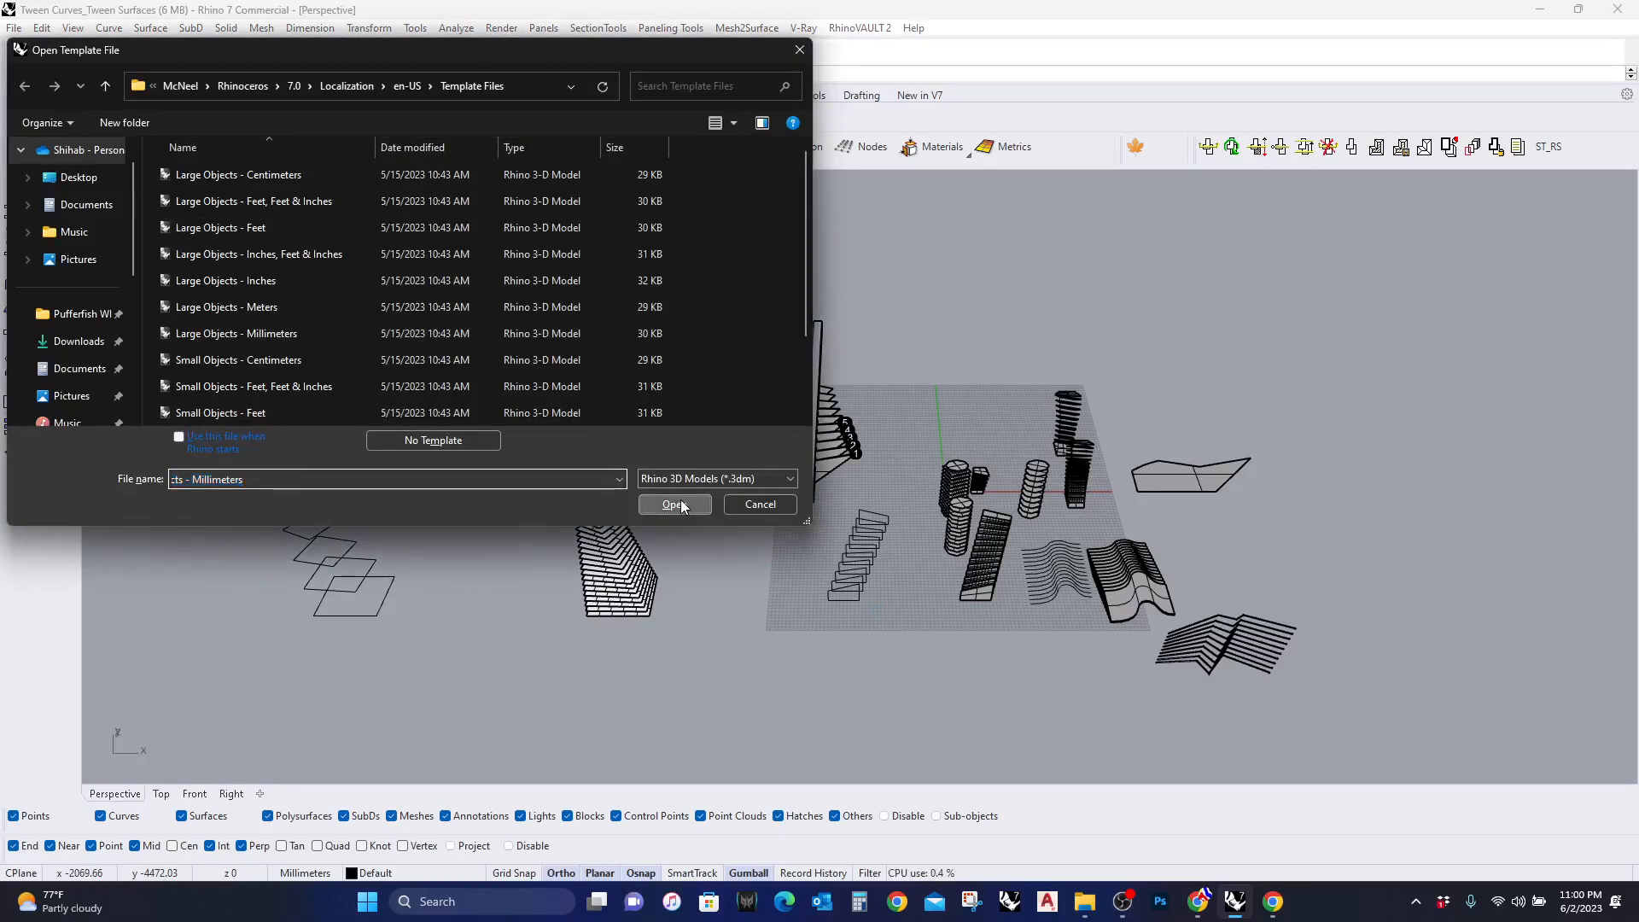
Create the new millimetre document from the chosen template
{"action": "left_click", "coordinate": [673, 504]}
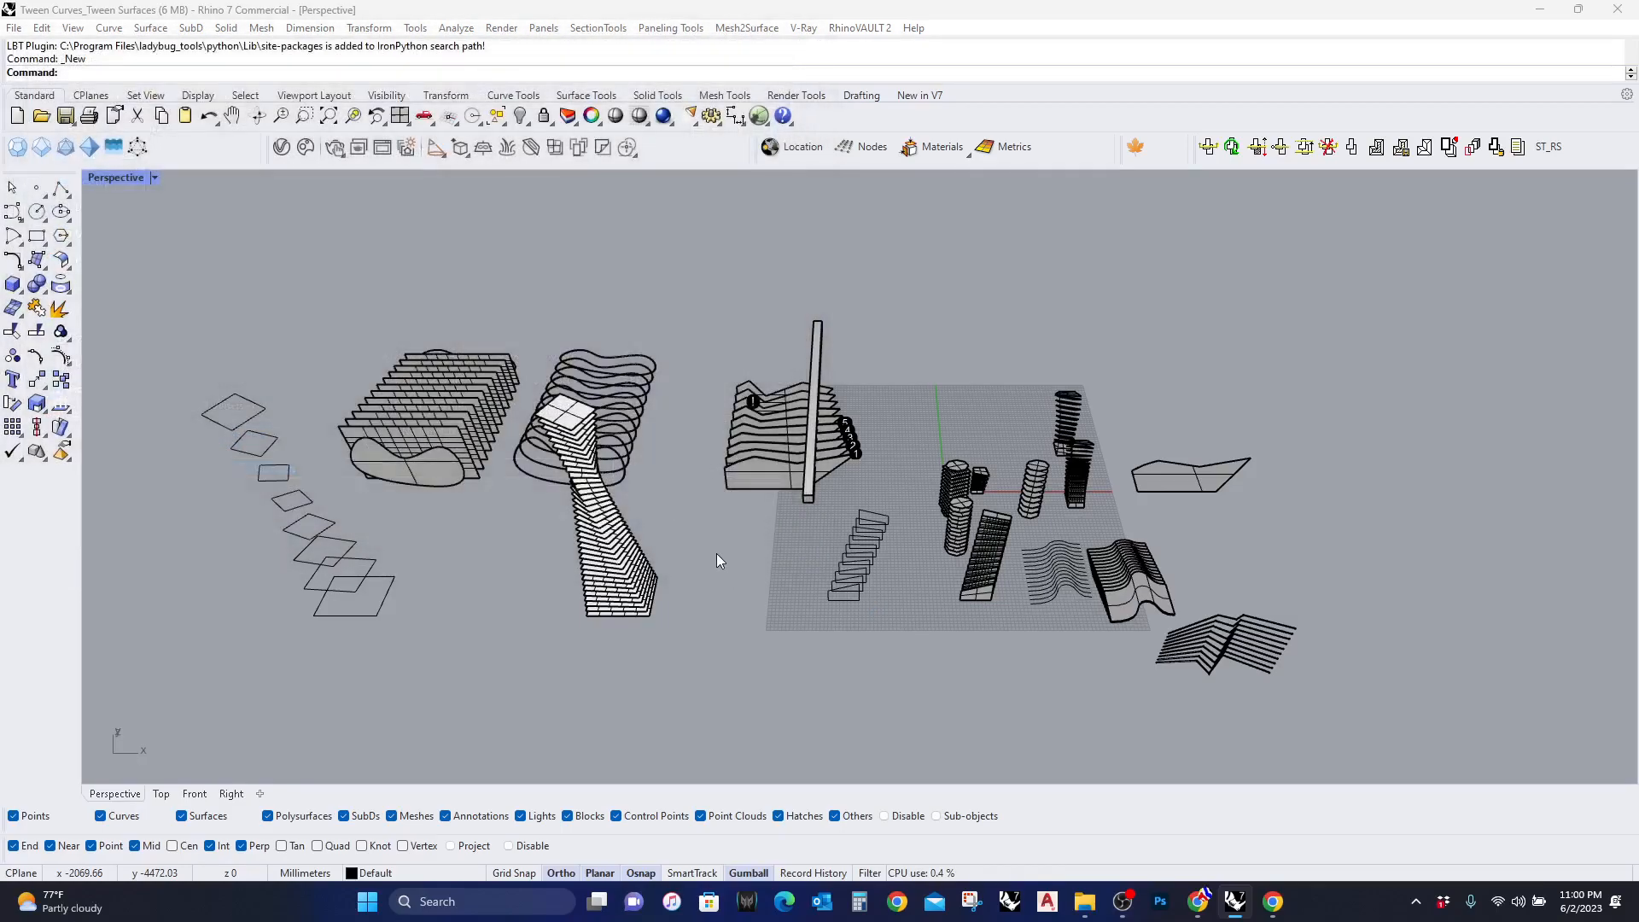
{"action": "mouse_move", "coordinate": [737, 635]}
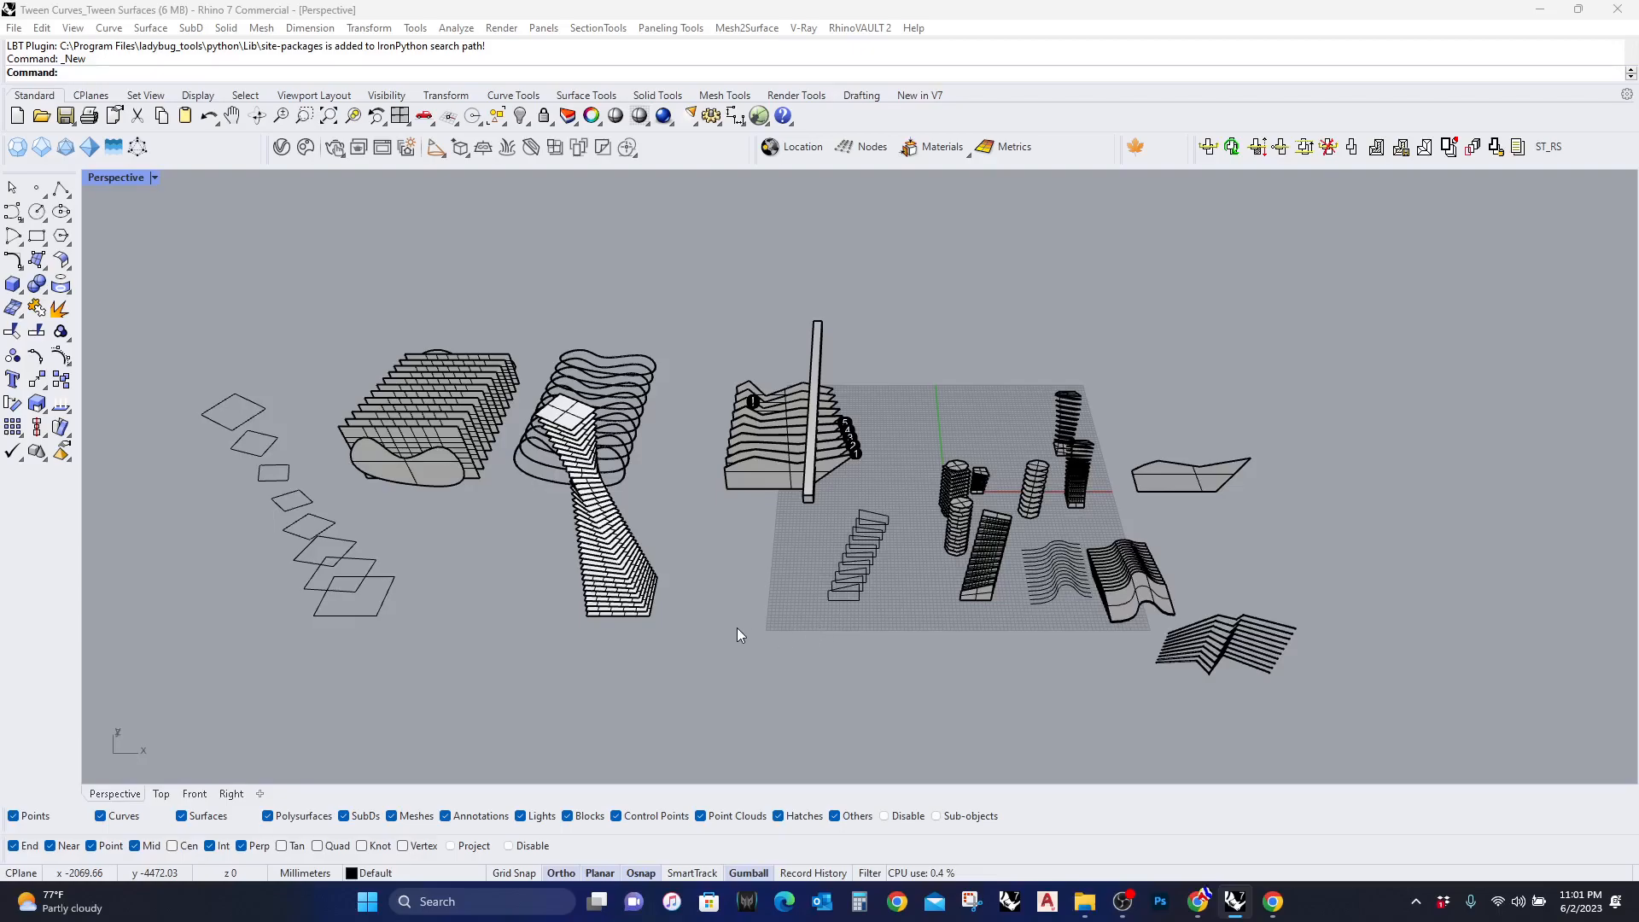
{"action": "mouse_move", "coordinate": [1023, 746]}
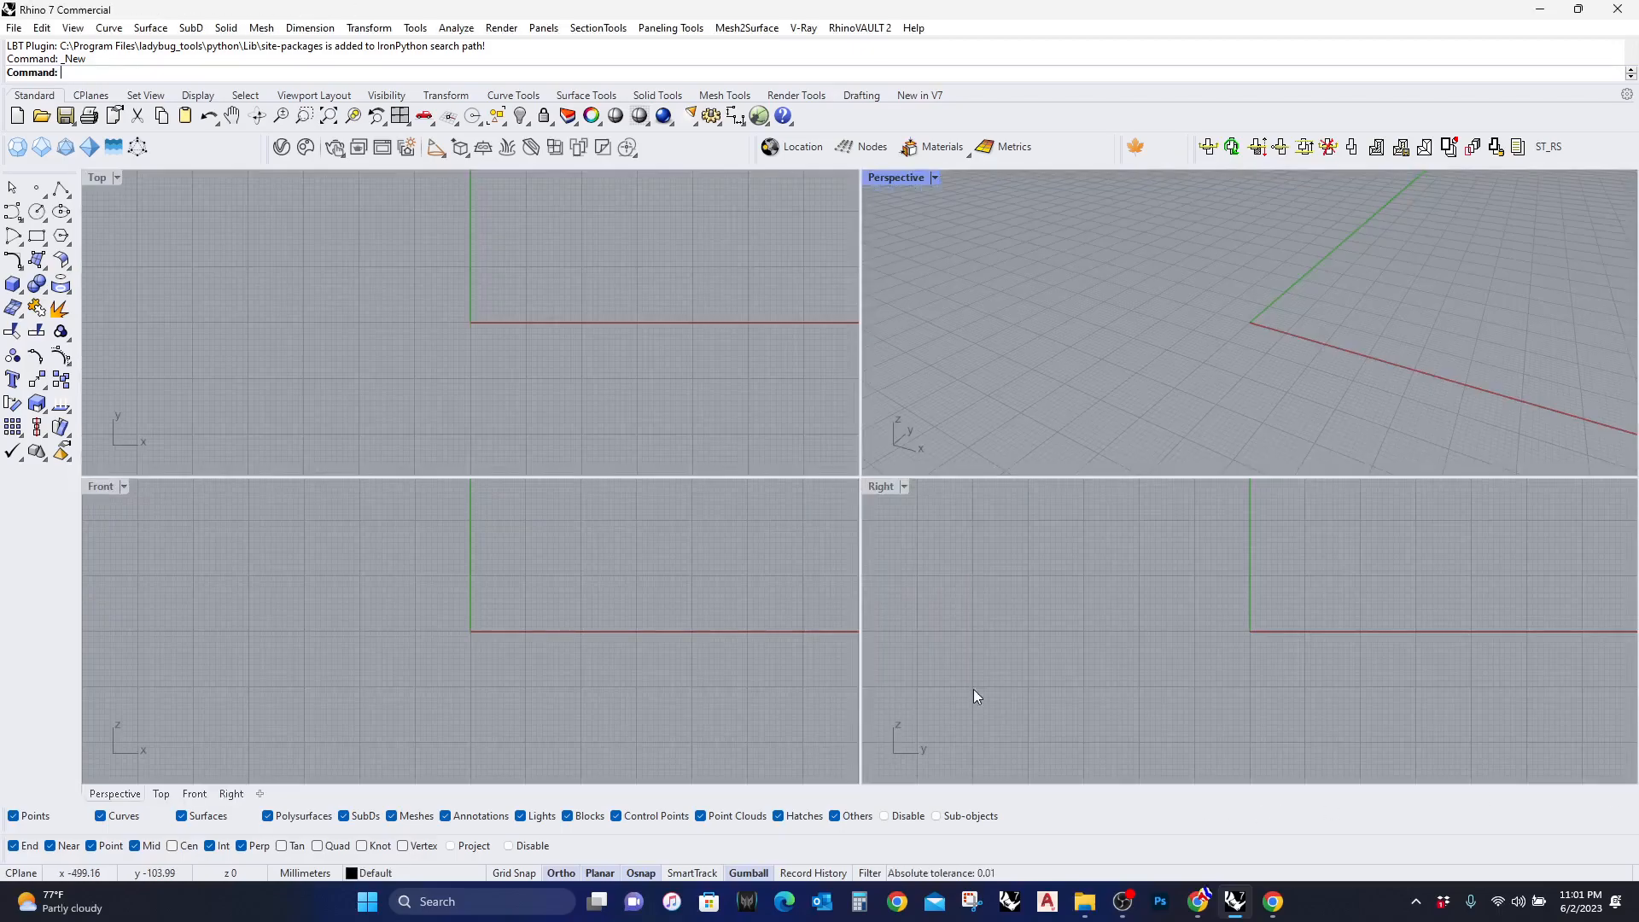
{"action": "mouse_move", "coordinate": [14, 212]}
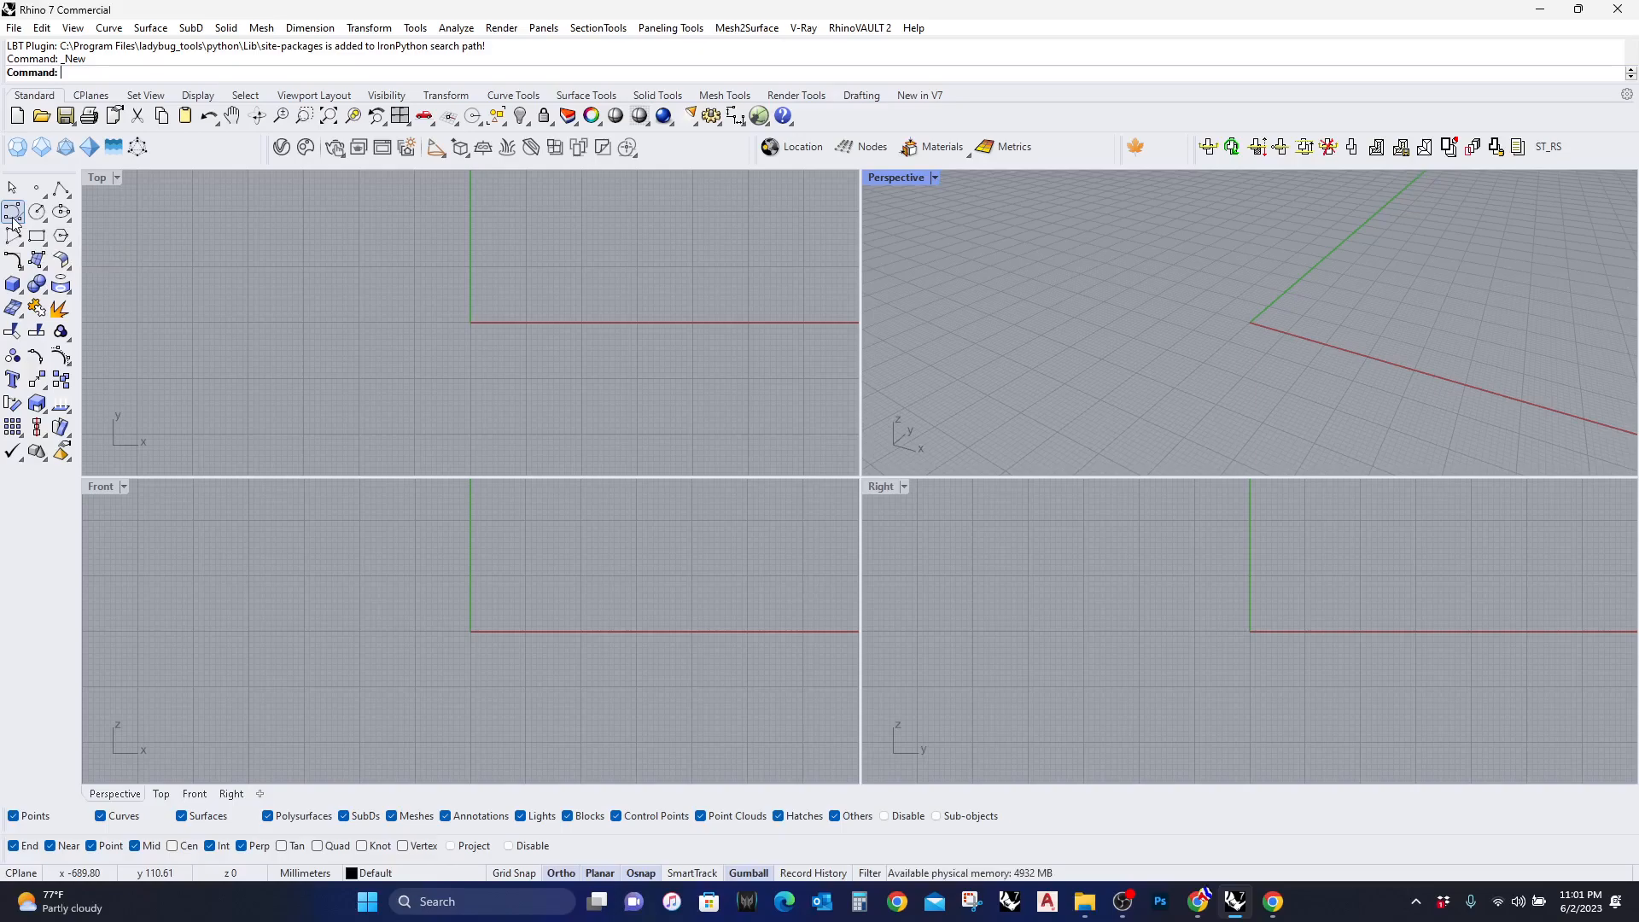
Draw the two wavy interpolated end curves through points in the Top view
{"action": "left_click", "coordinate": [14, 212]}
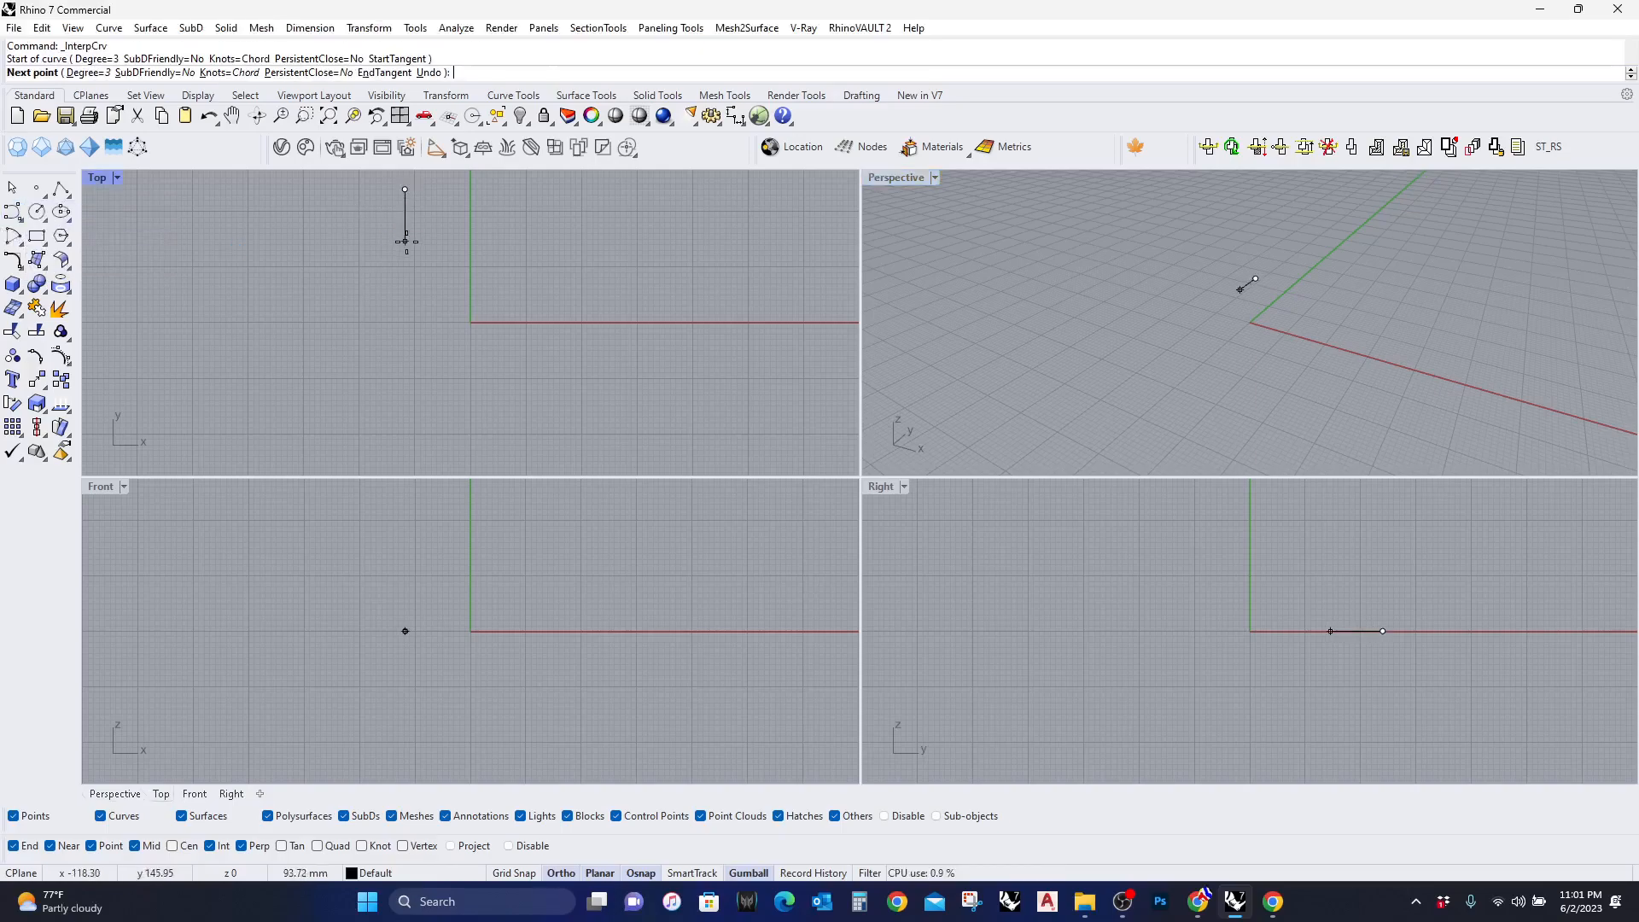
{"action": "left_click", "coordinate": [512, 366]}
{"action": "type", "text": "12"}
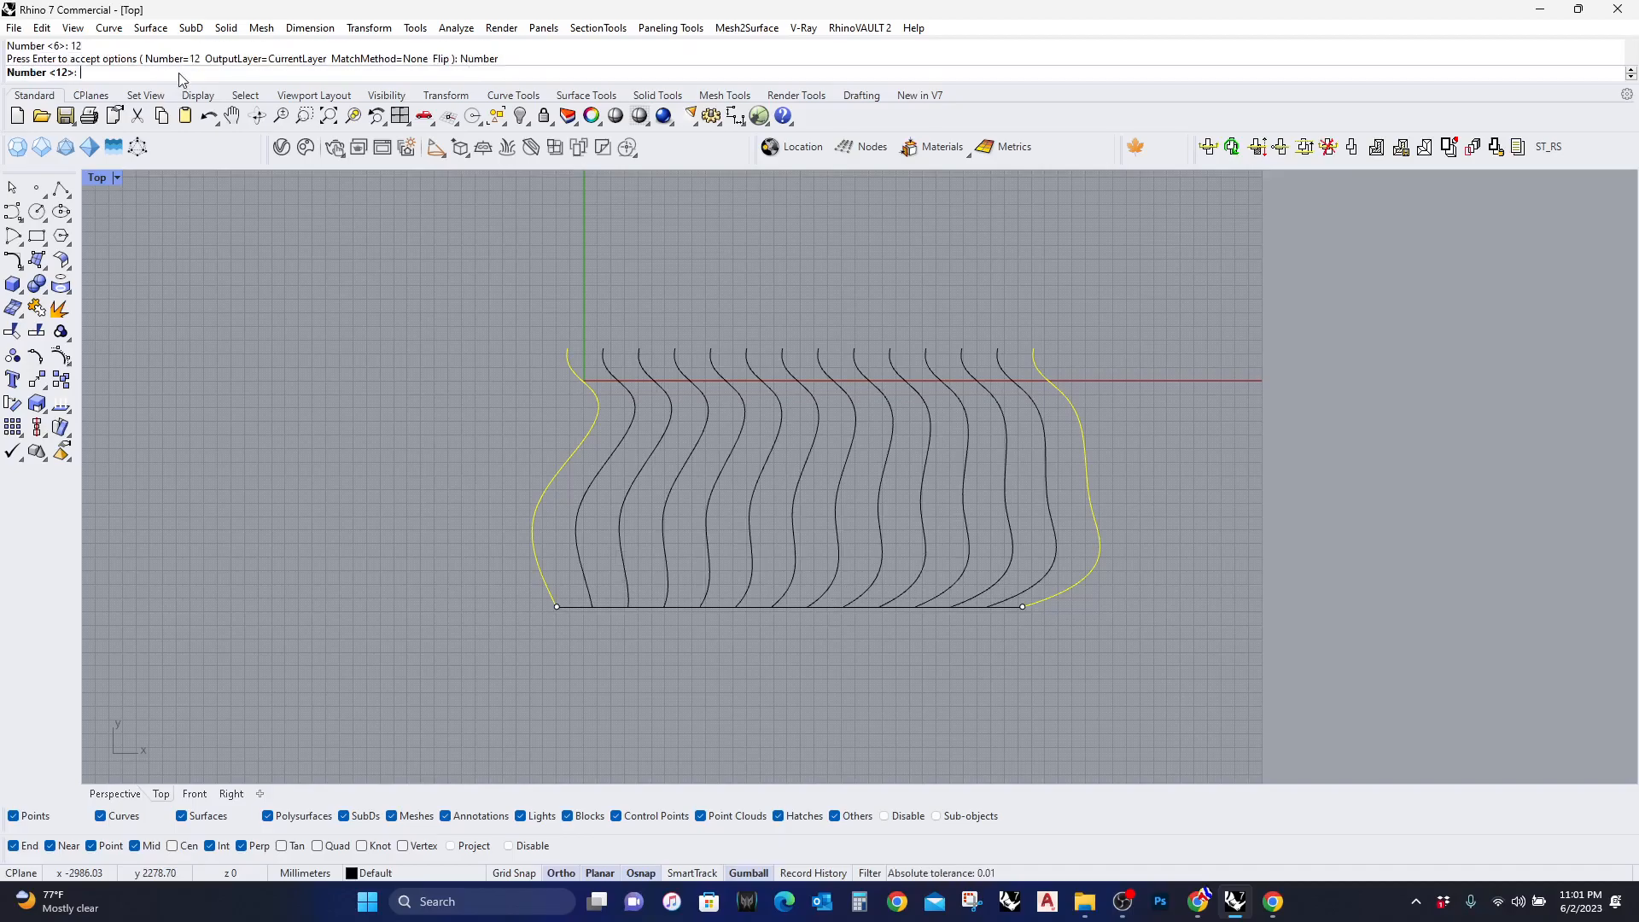
Set the TweenCurves count to 15 between the two wavy curves
{"action": "type", "text": "15"}
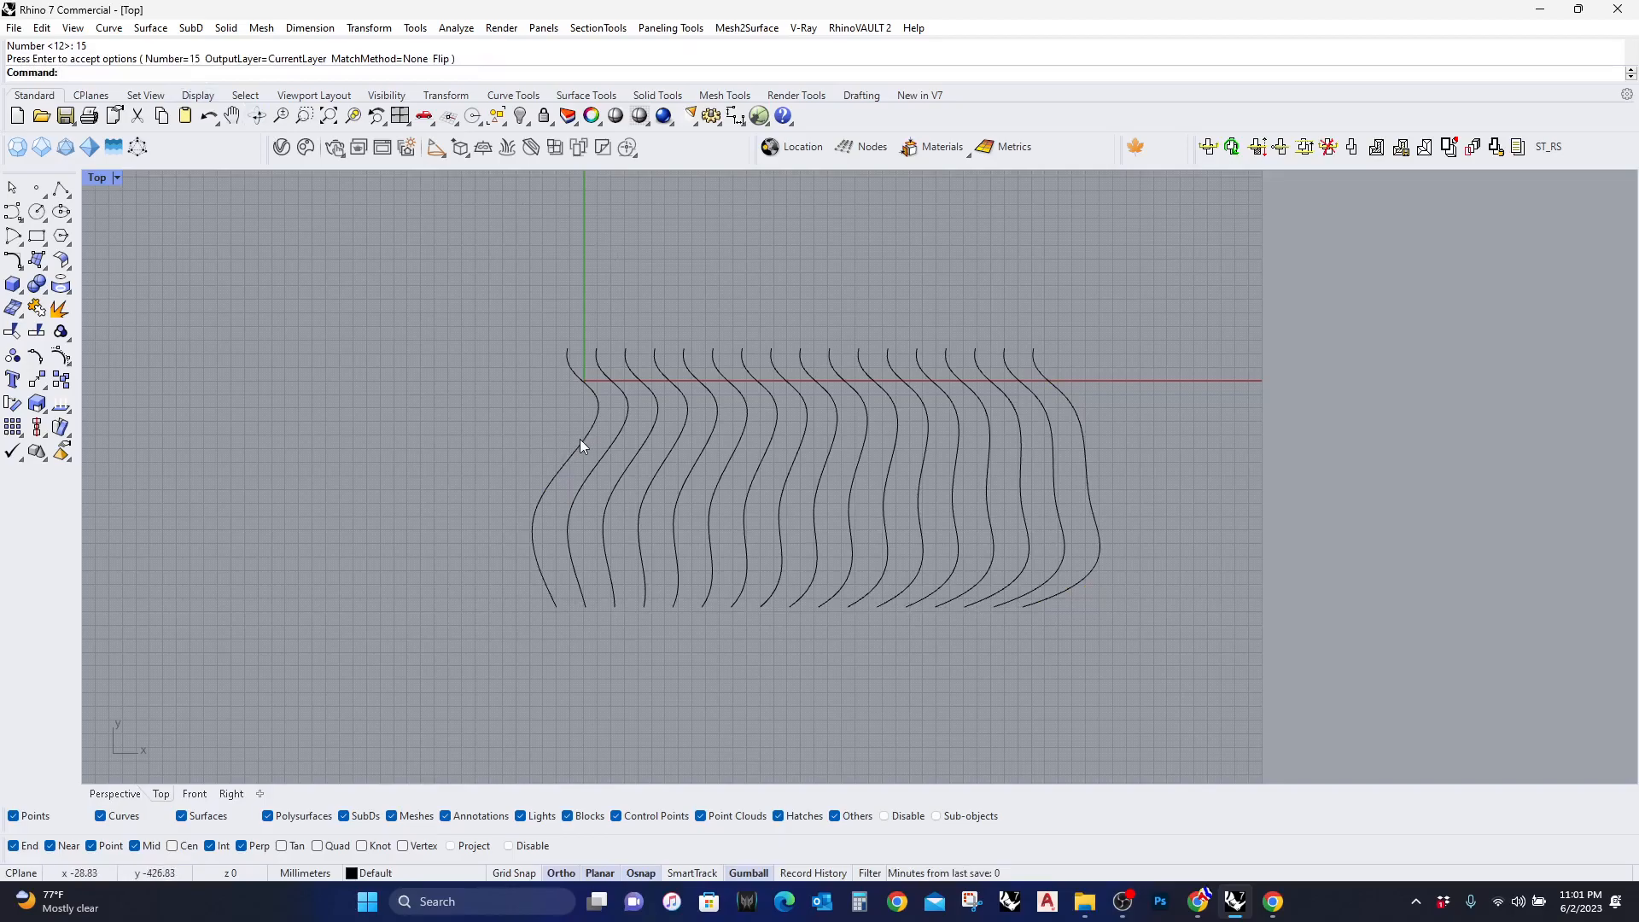
{"action": "mouse_move", "coordinate": [1088, 455]}
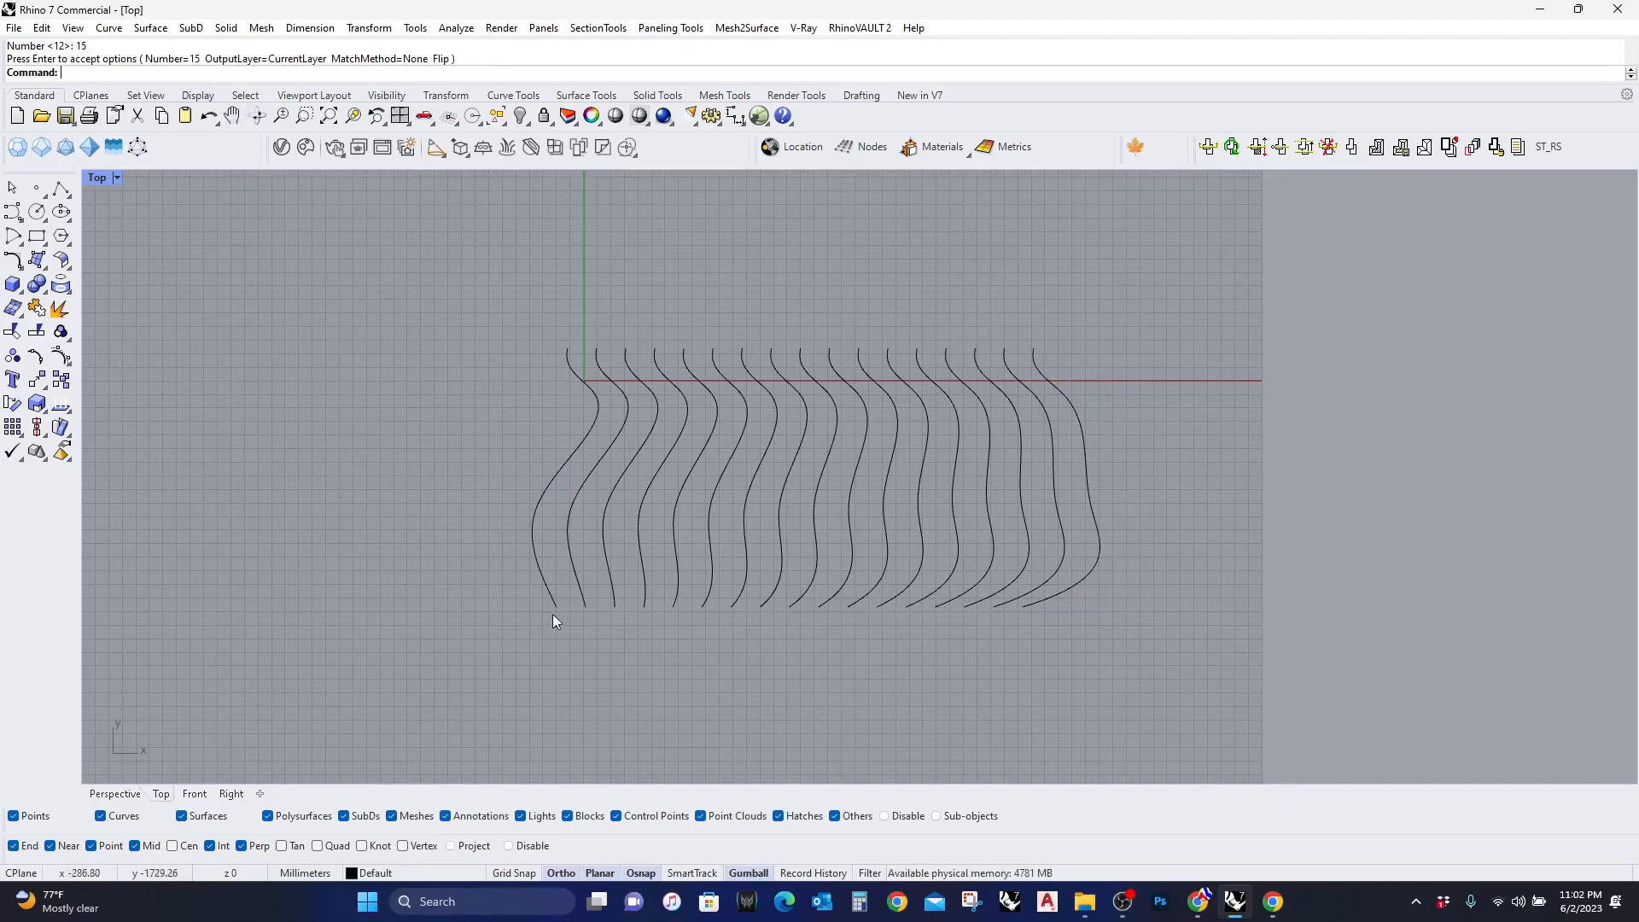
{"action": "mouse_move", "coordinate": [1199, 656]}
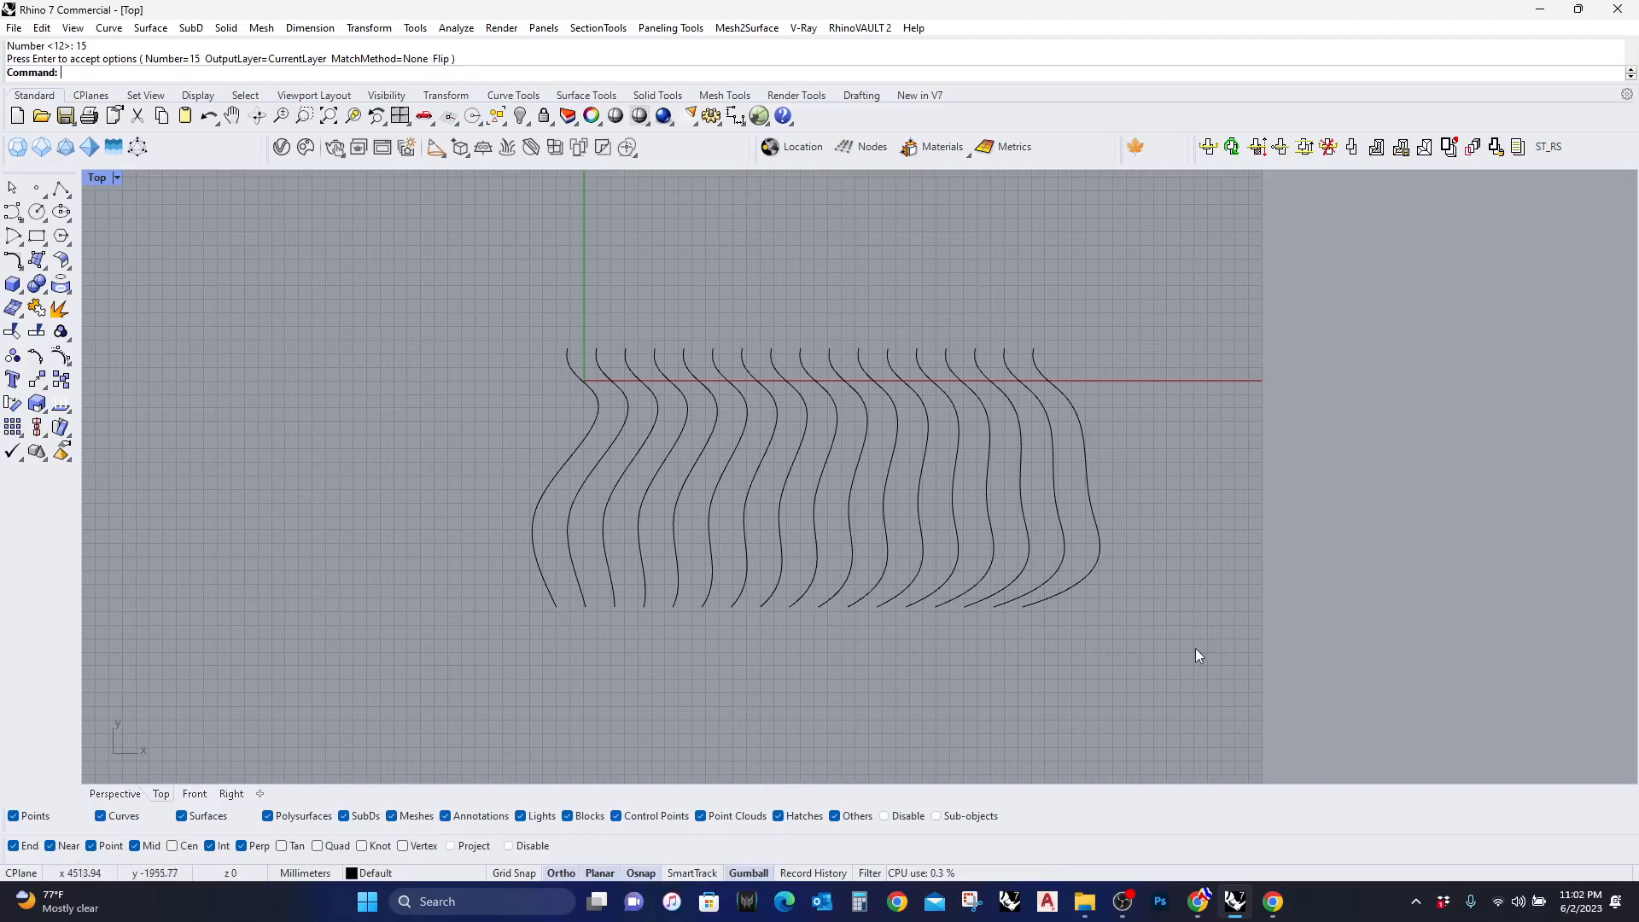
{"action": "mouse_move", "coordinate": [765, 538]}
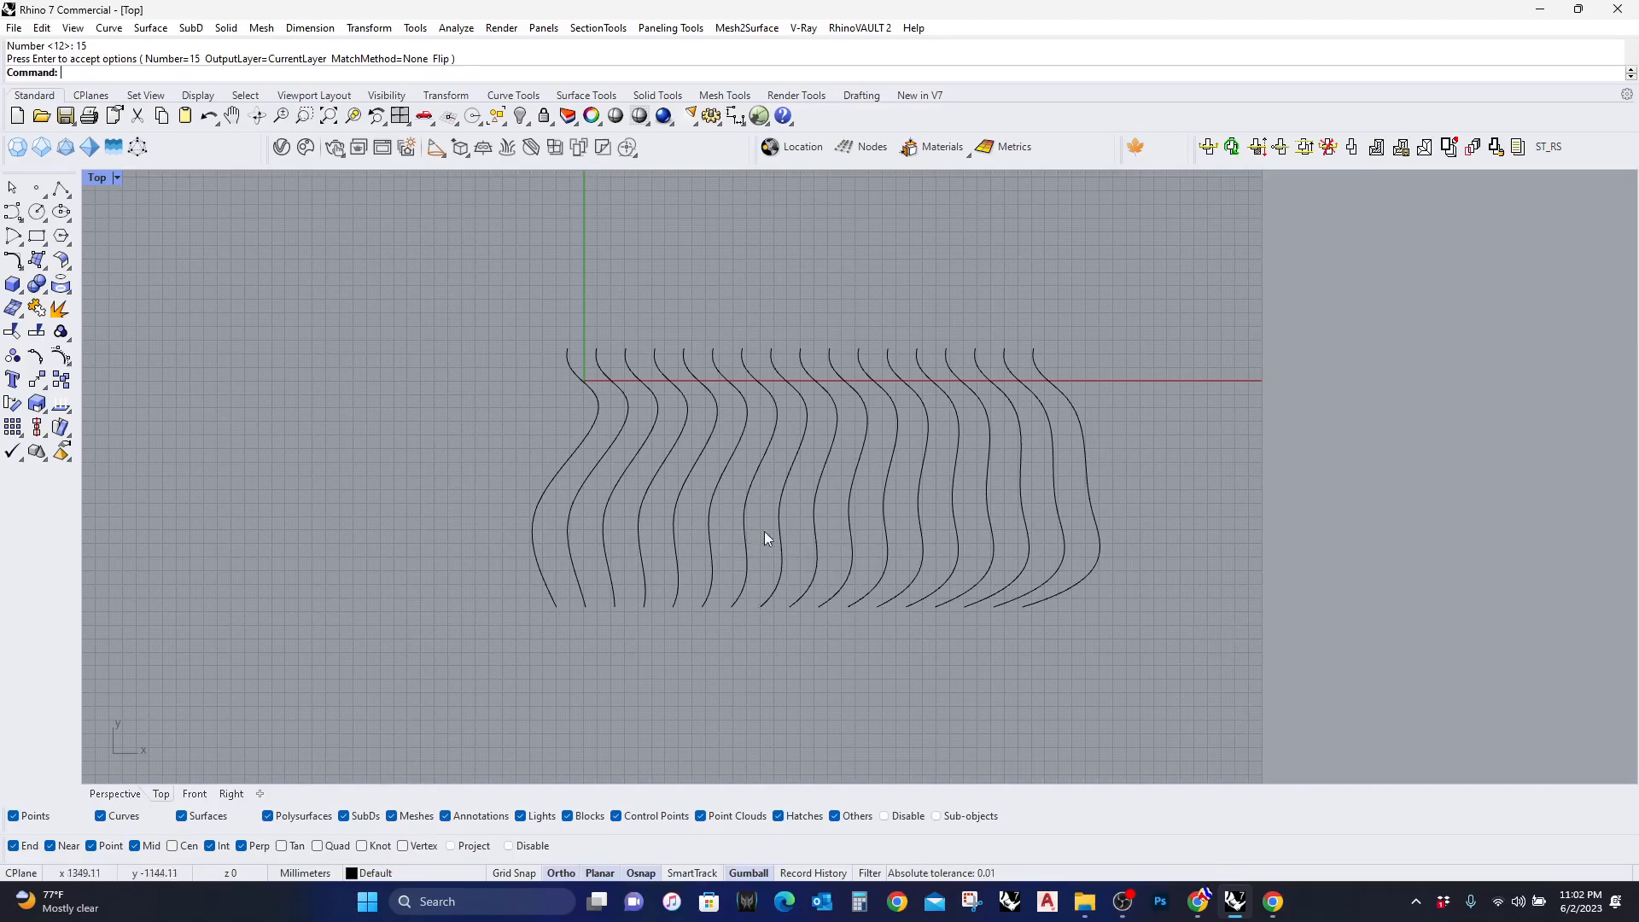
{"action": "mouse_move", "coordinate": [562, 463]}
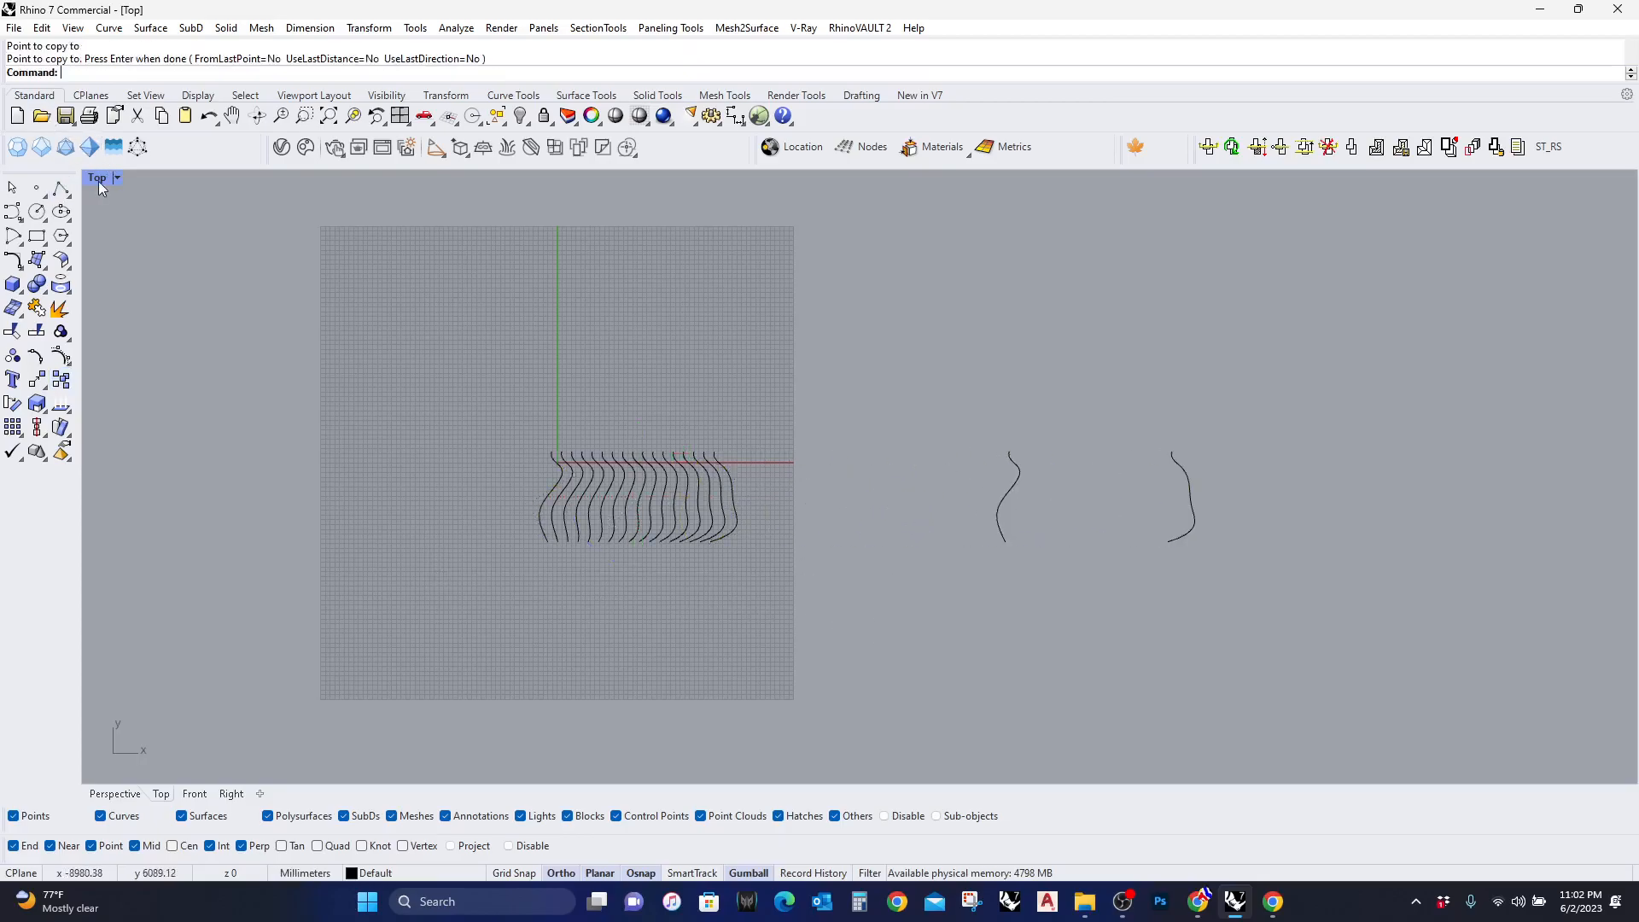
In Perspective, tween the copied end curves into a tilted set of 18 curves
{"action": "left_click", "coordinate": [114, 798]}
{"action": "type", "text": "TweenCurves"}
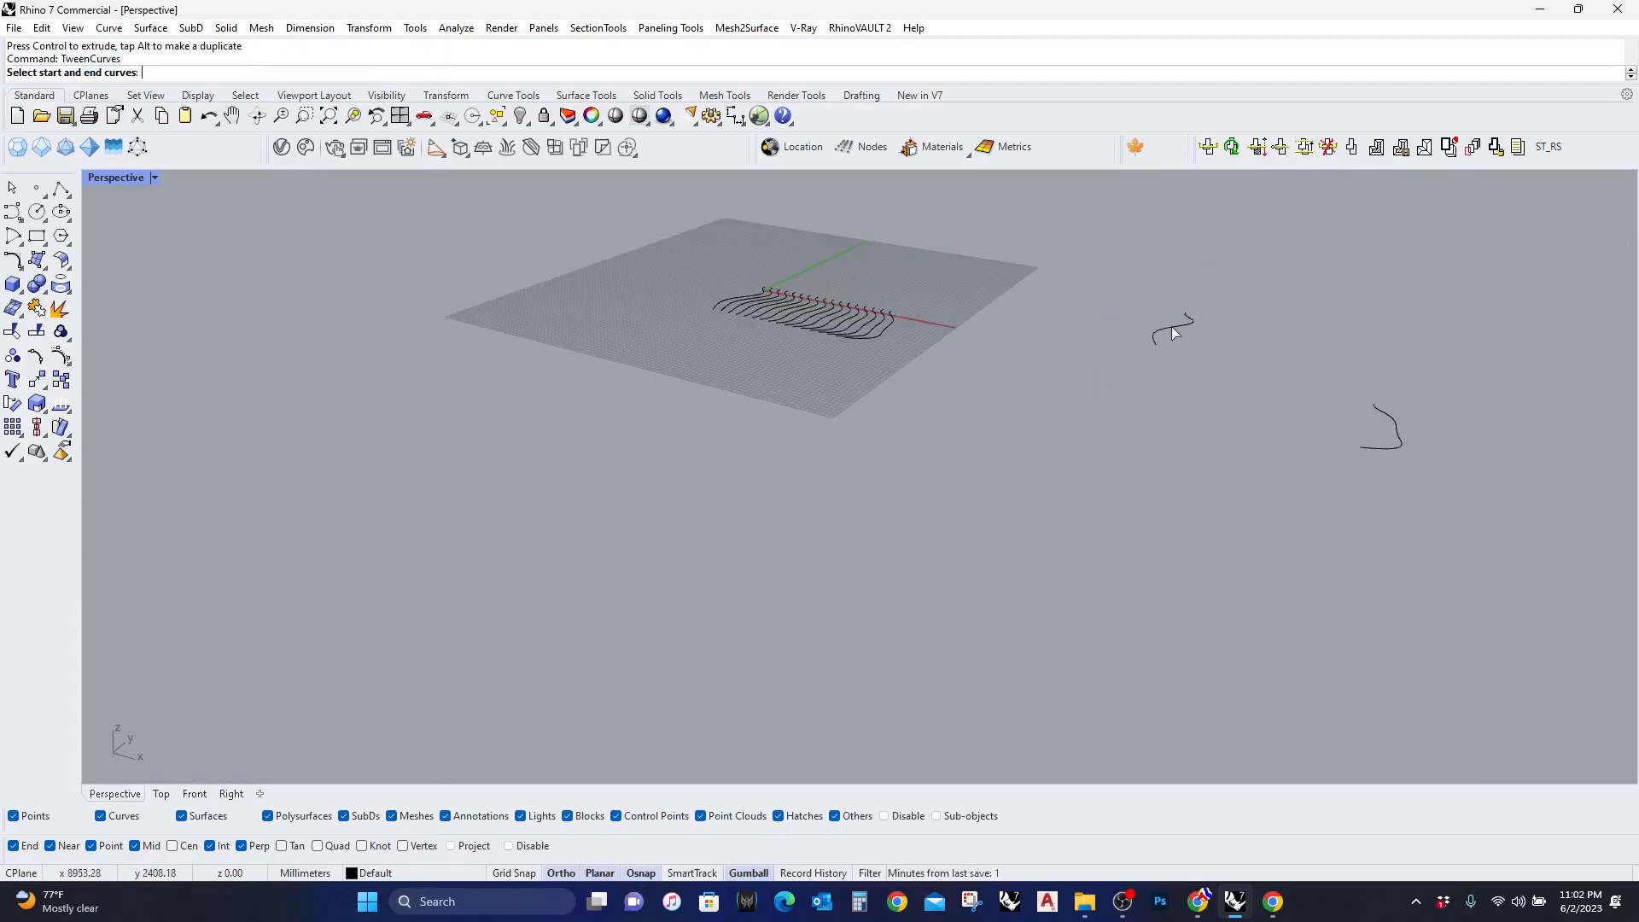
{"action": "left_click", "coordinate": [1380, 429]}
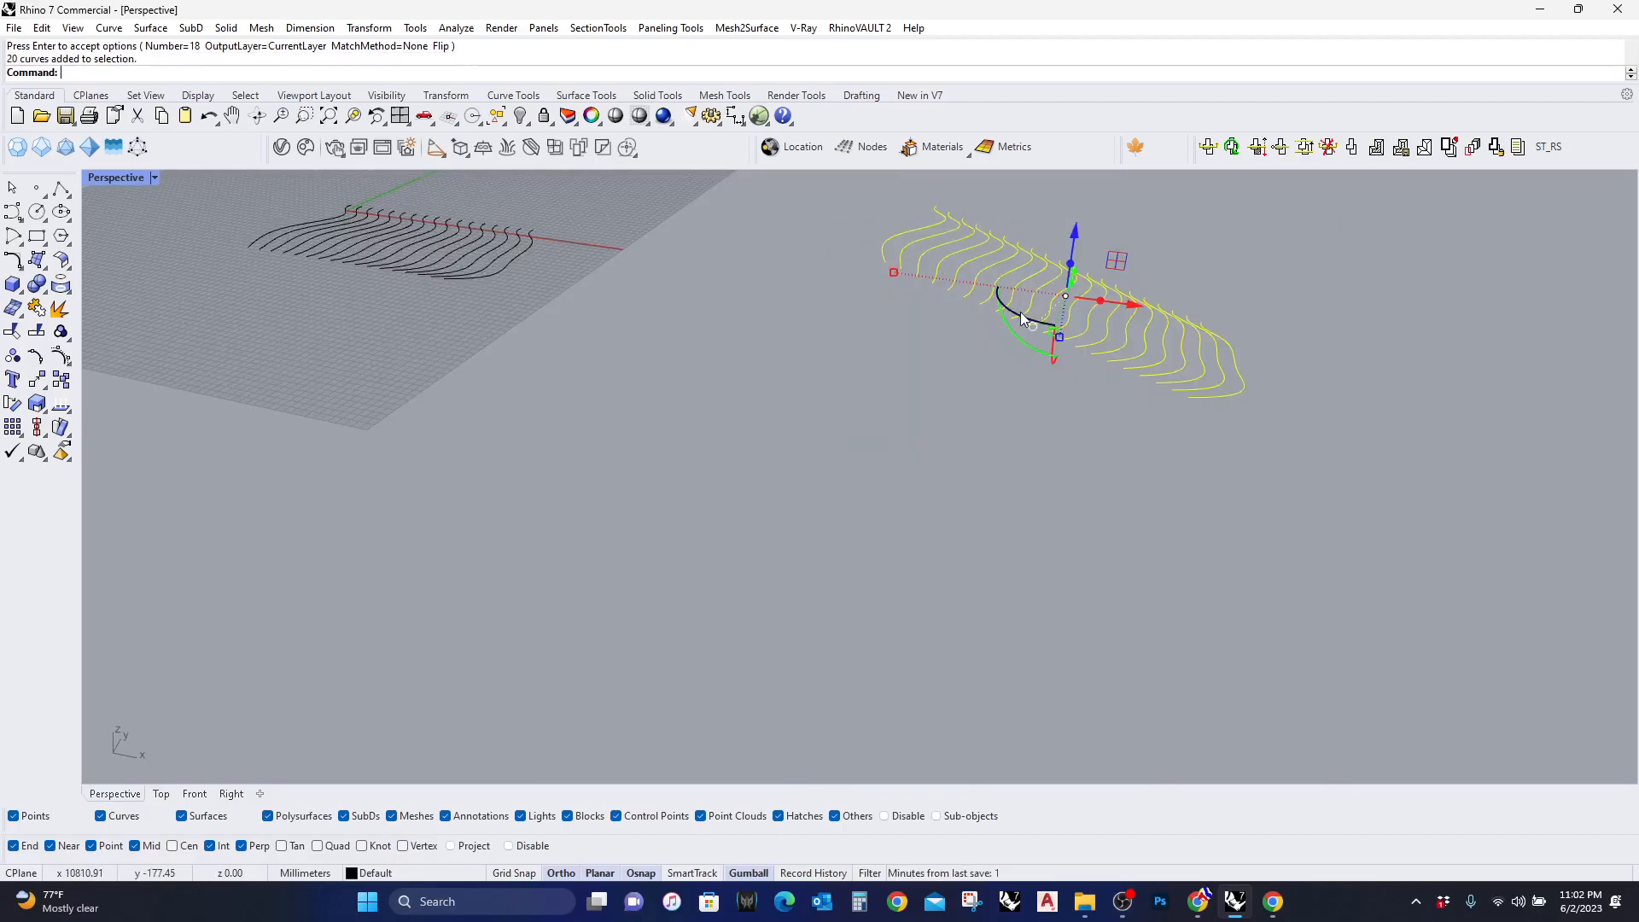
Extrude the second tweened curve set upward into a row of rib surfaces
{"action": "left_click", "coordinate": [14, 284]}
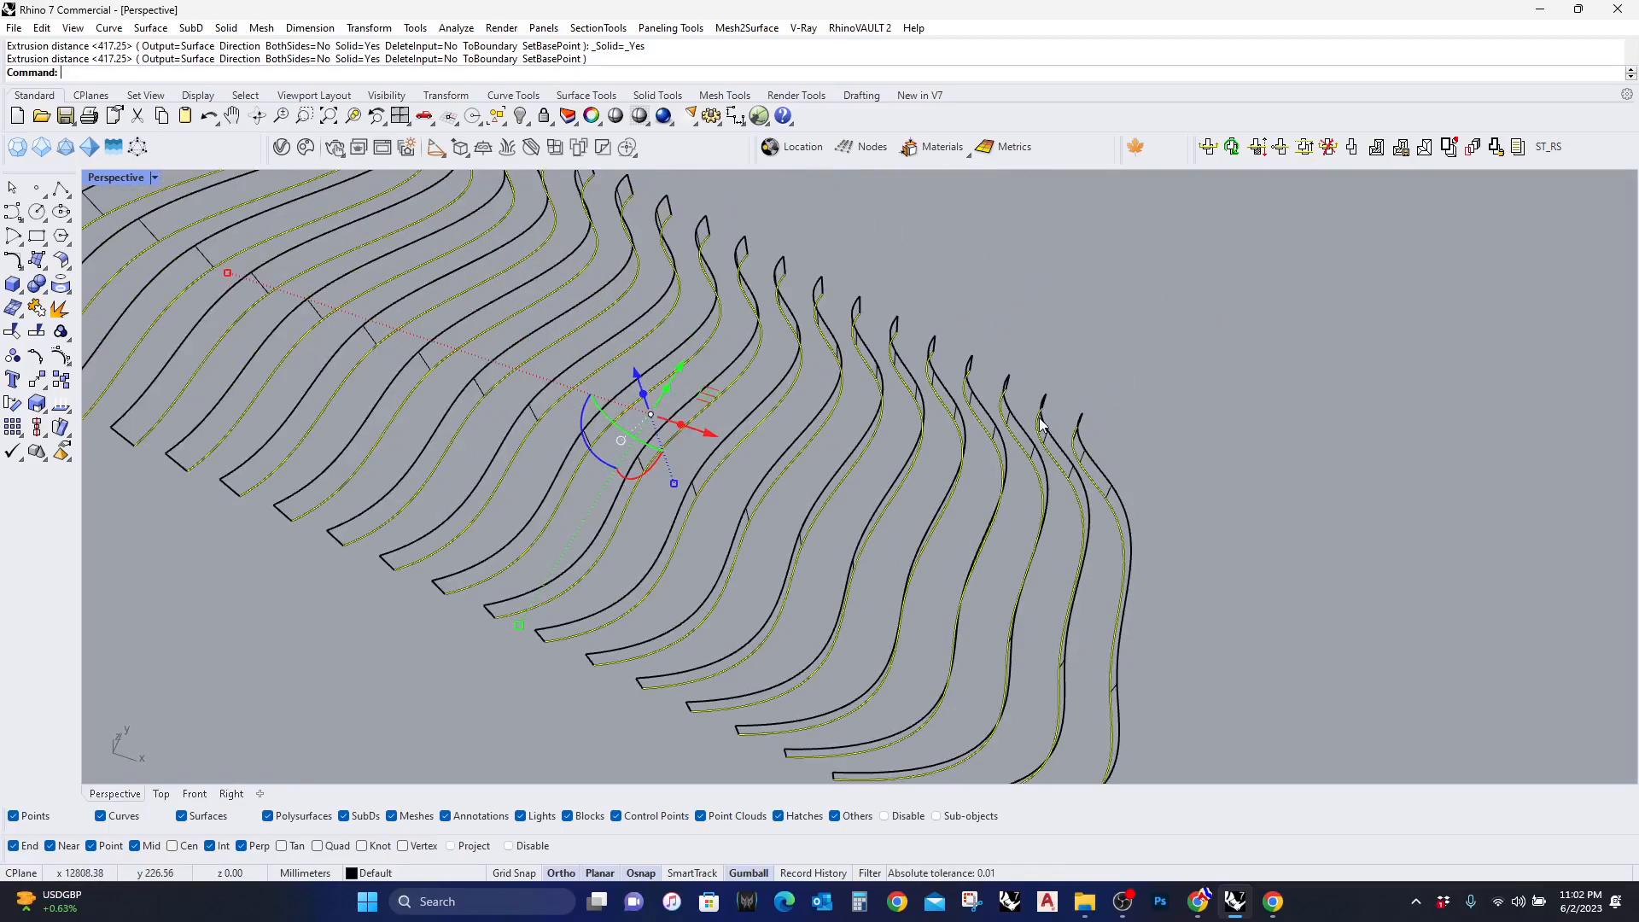
{"action": "key", "text": "ctrl+z"}
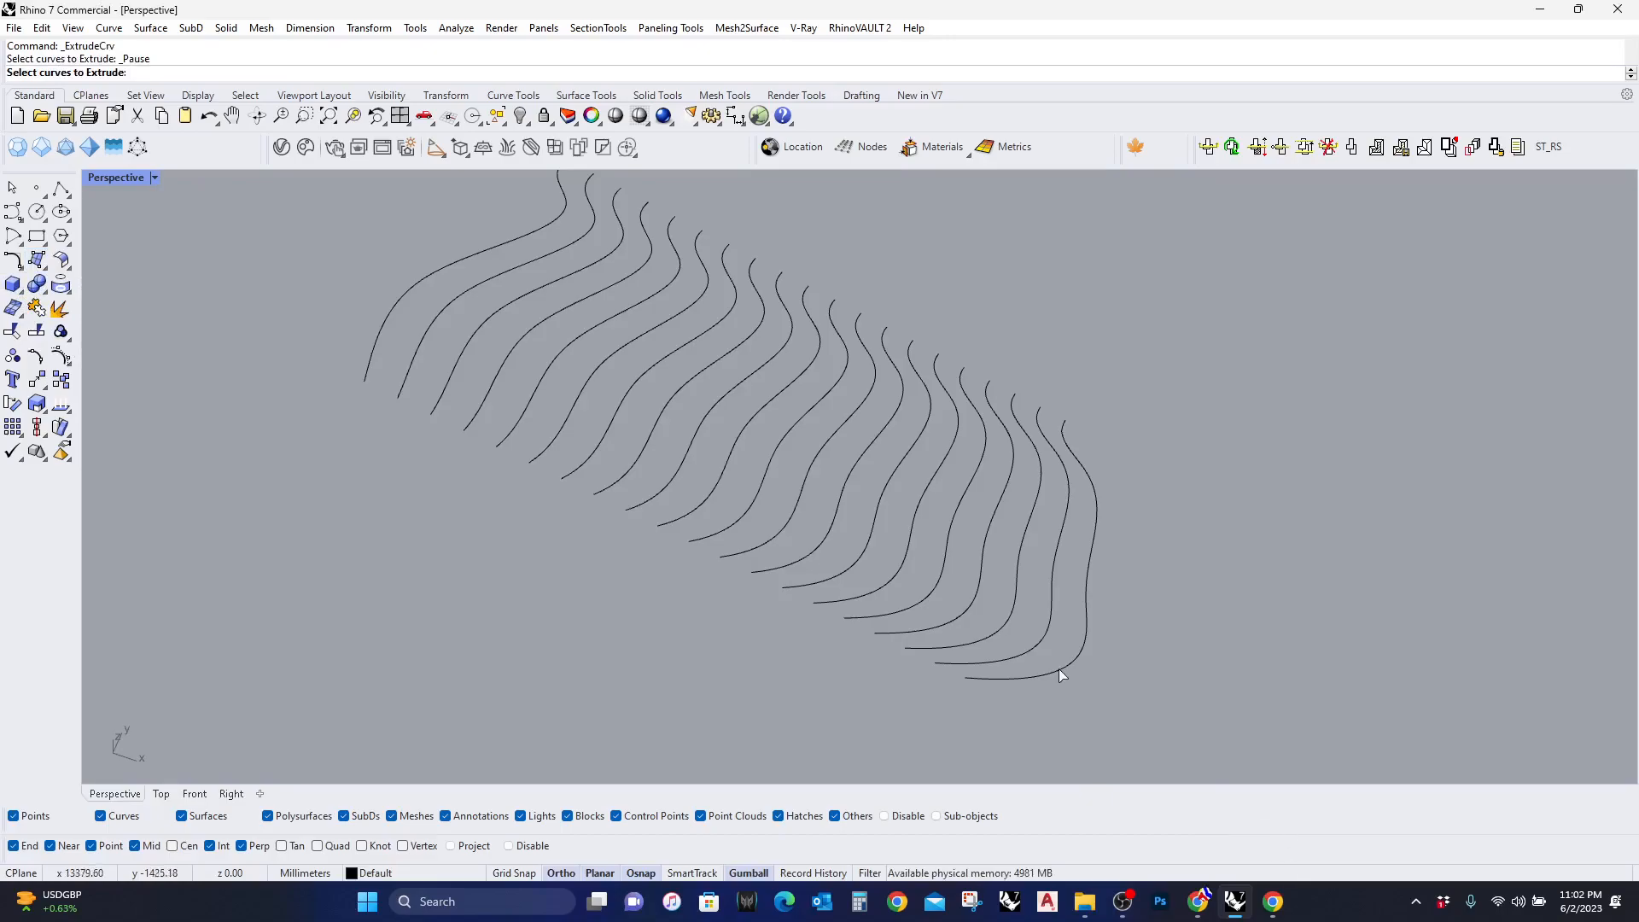
{"action": "mouse_move", "coordinate": [1216, 720]}
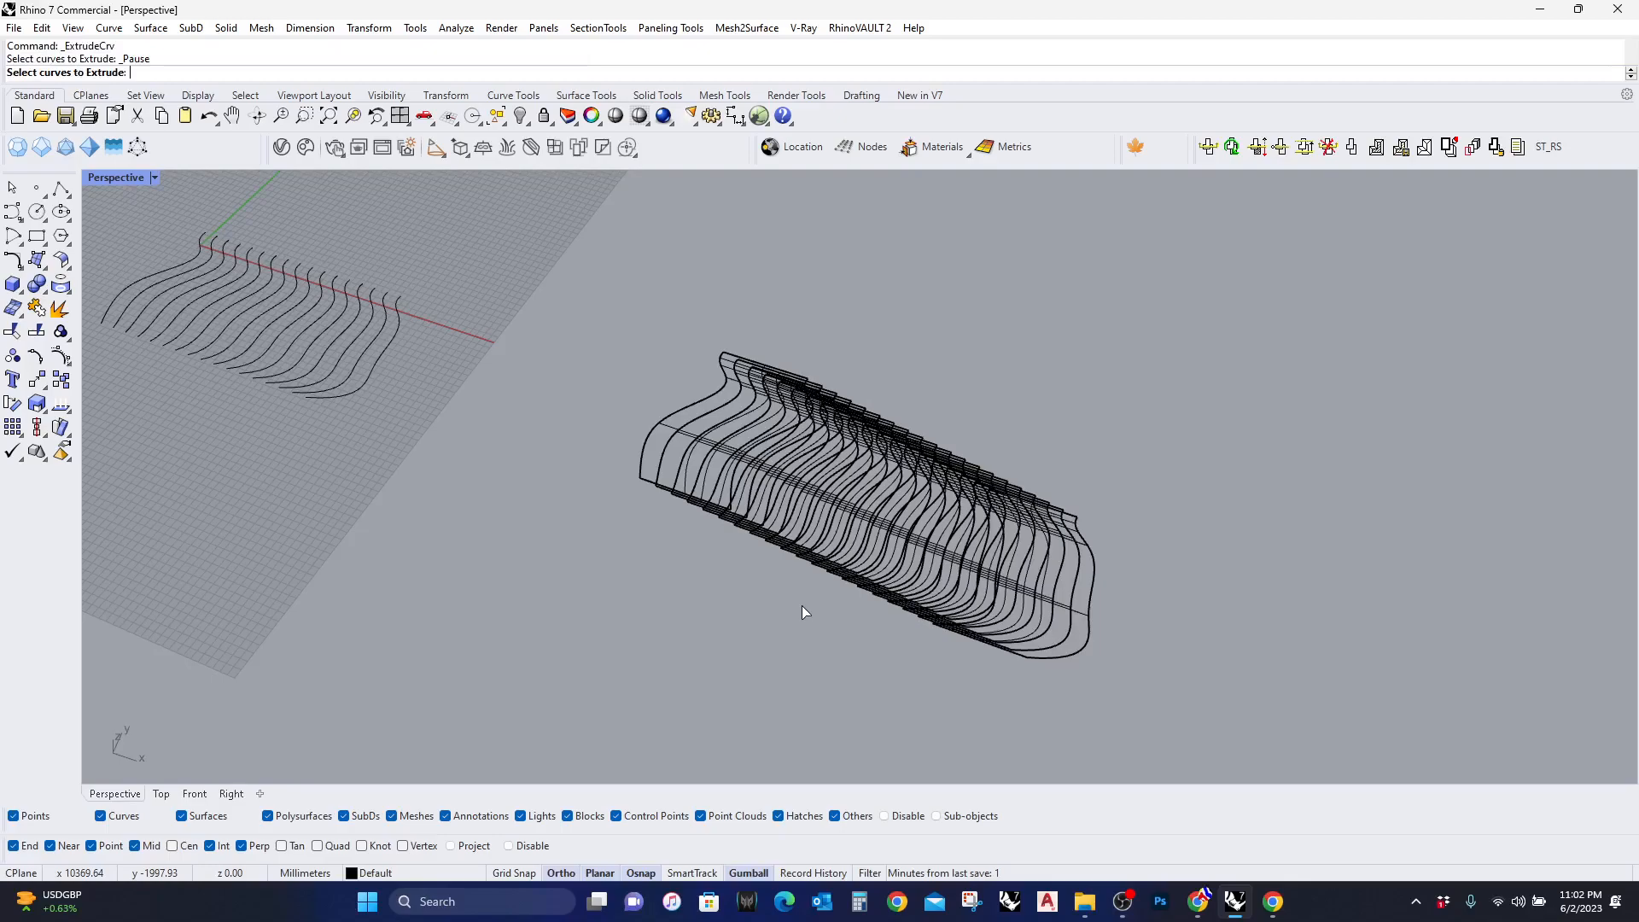
Shade the Perspective view and extrude the rib surfaces into solid fins
{"action": "left_click", "coordinate": [154, 176]}
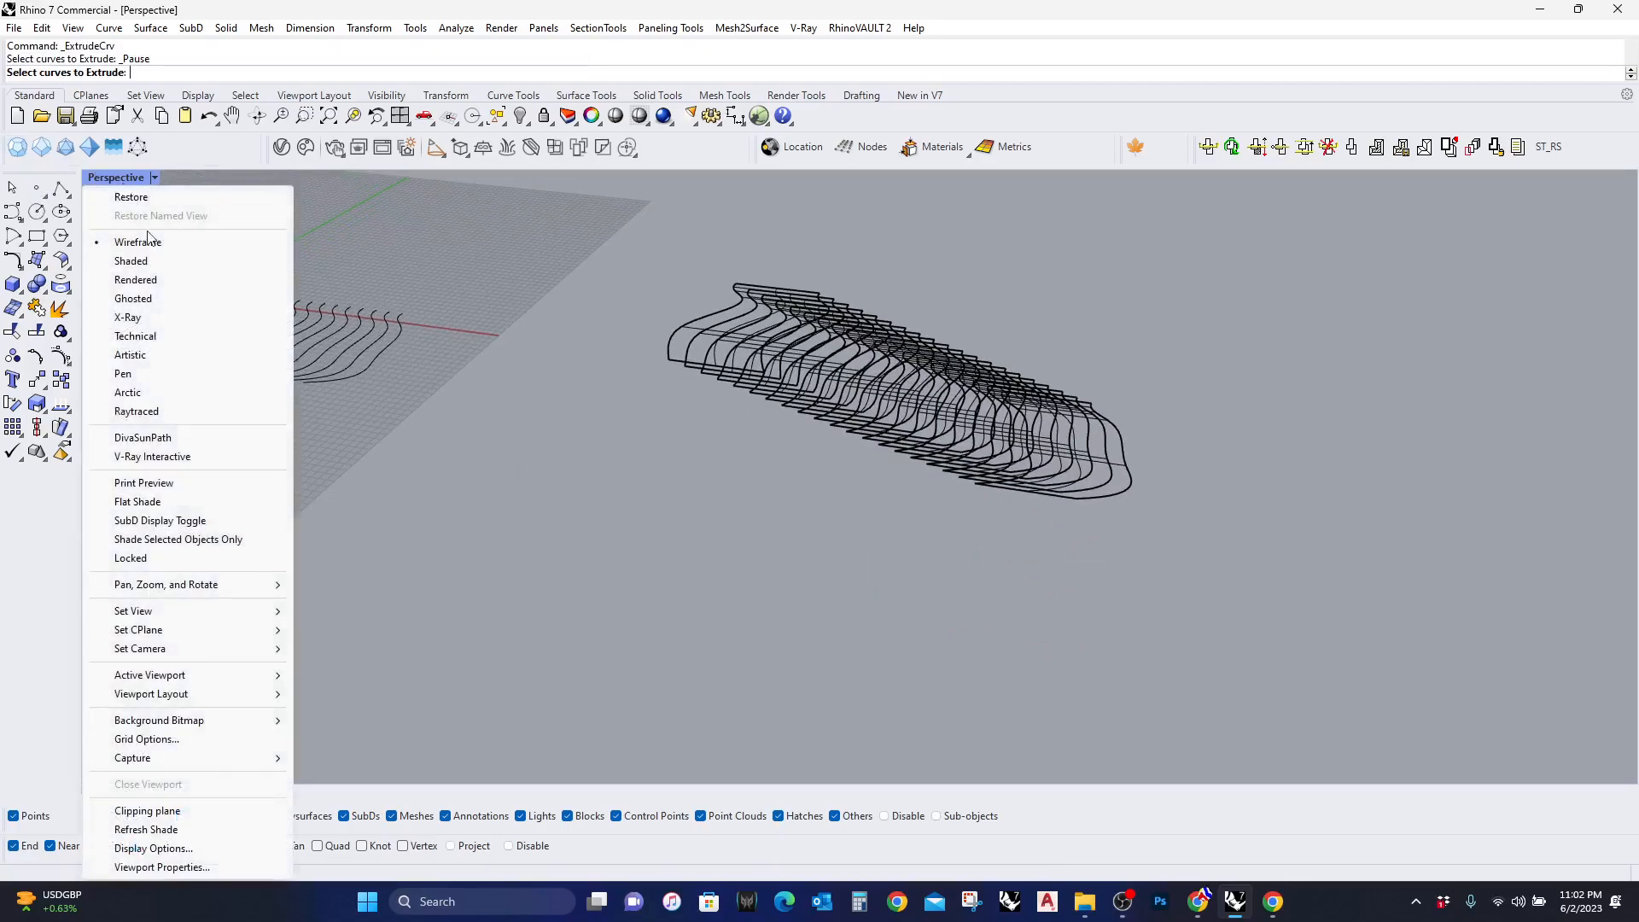
{"action": "left_click", "coordinate": [131, 260]}
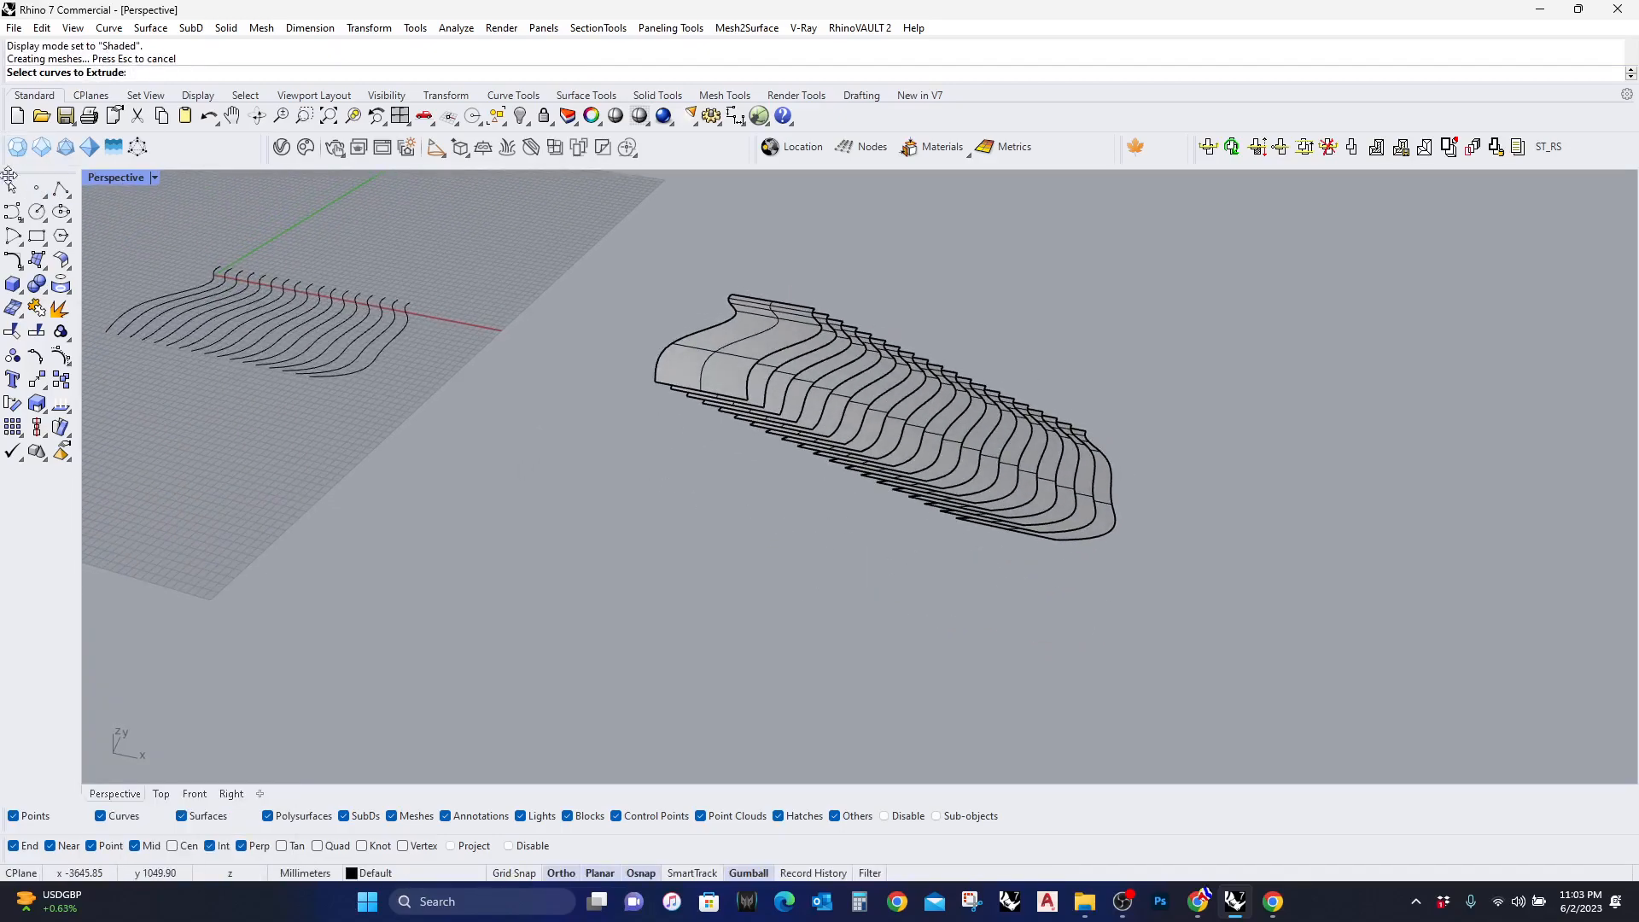
{"action": "left_click", "coordinate": [14, 284]}
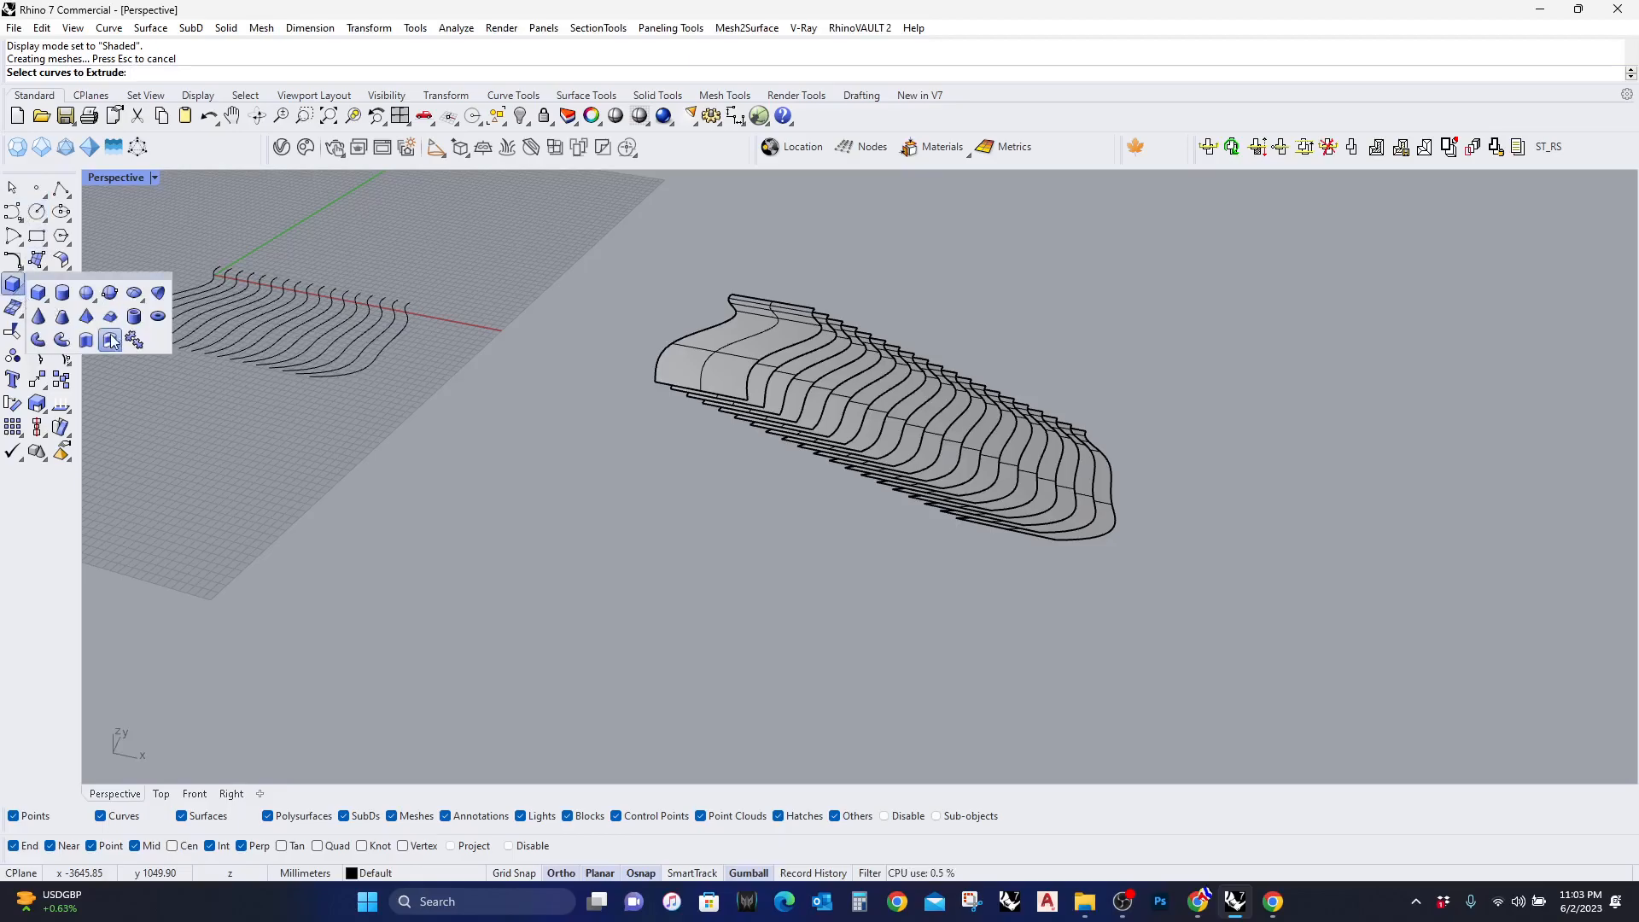
{"action": "left_click", "coordinate": [109, 338]}
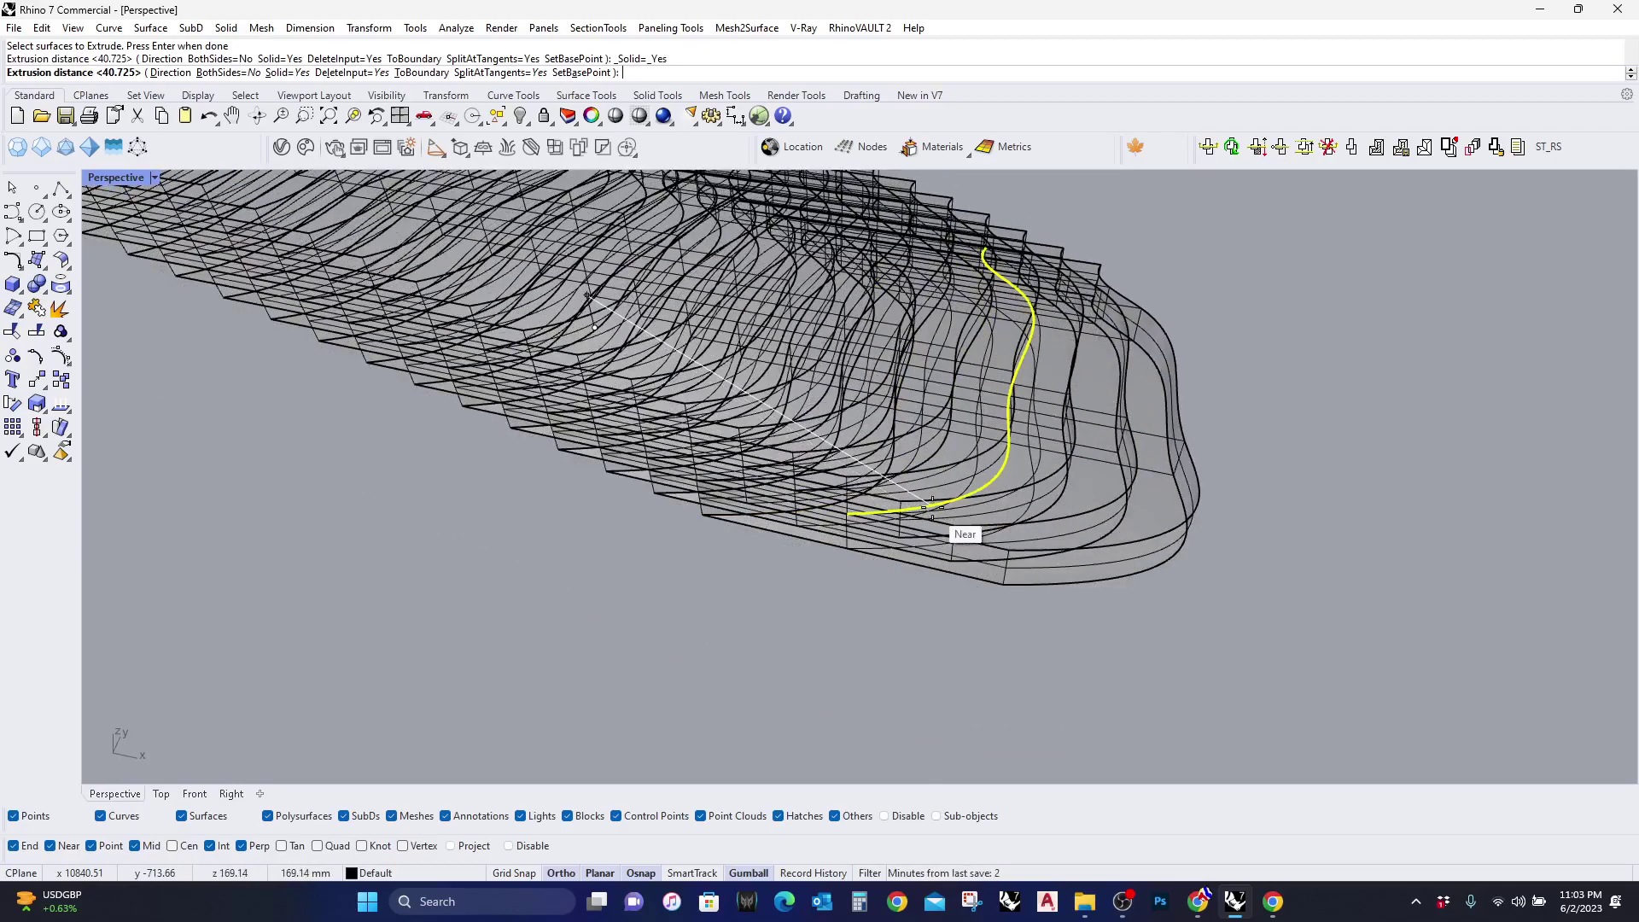
{"action": "key", "text": "ctrl+z"}
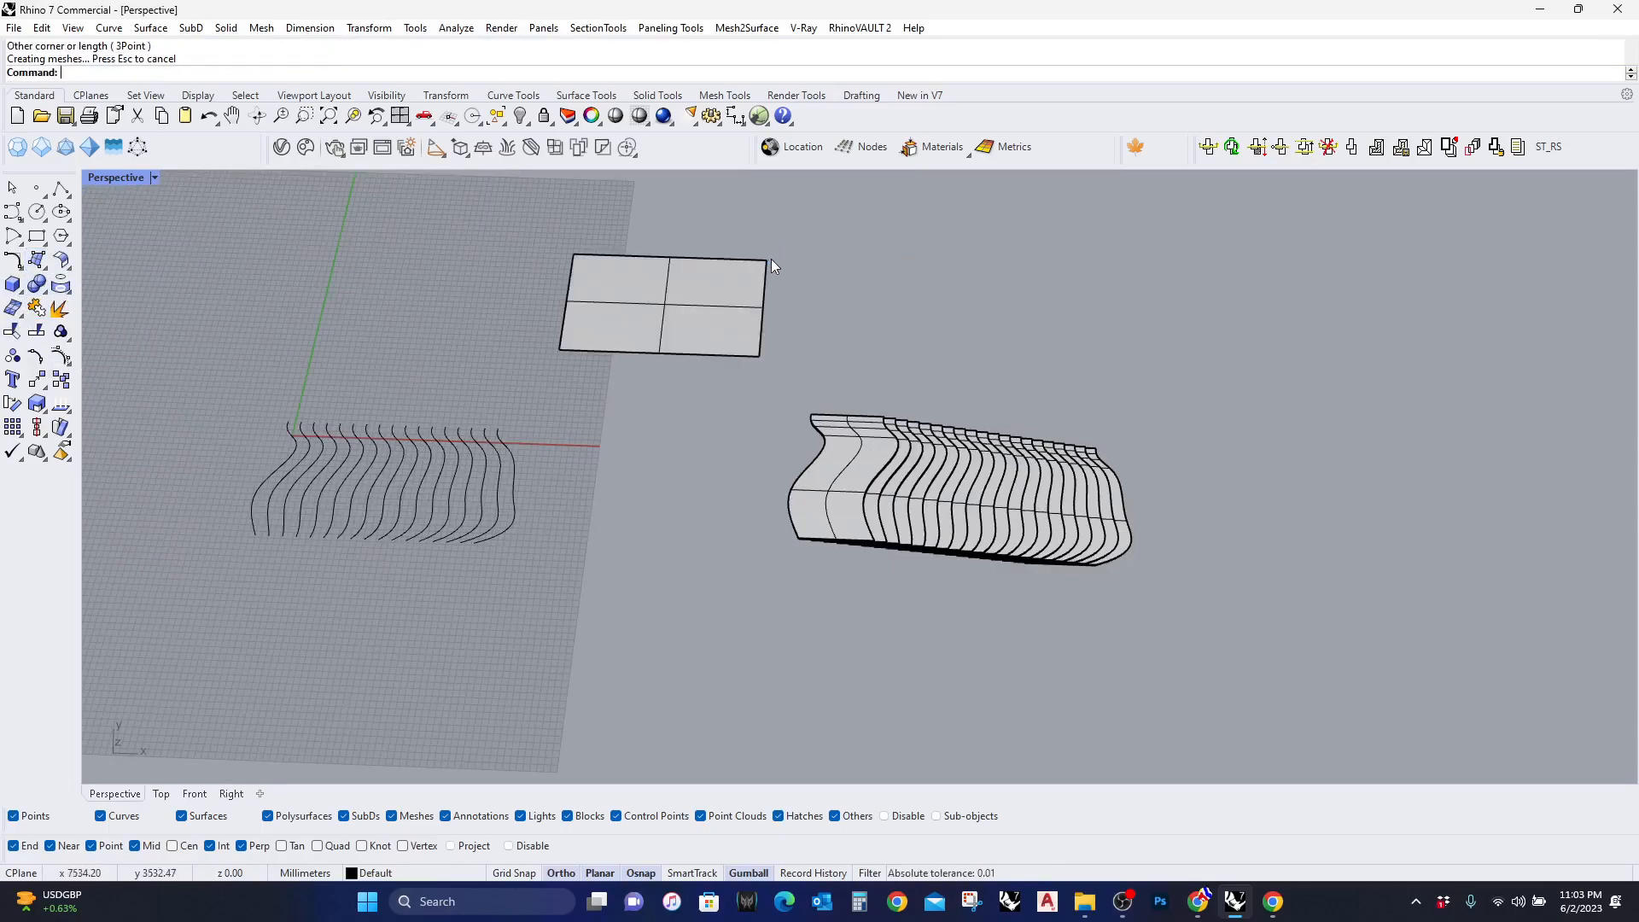
Copy the rectangular surface and place the copy tilted above the original
{"action": "left_click", "coordinate": [659, 304]}
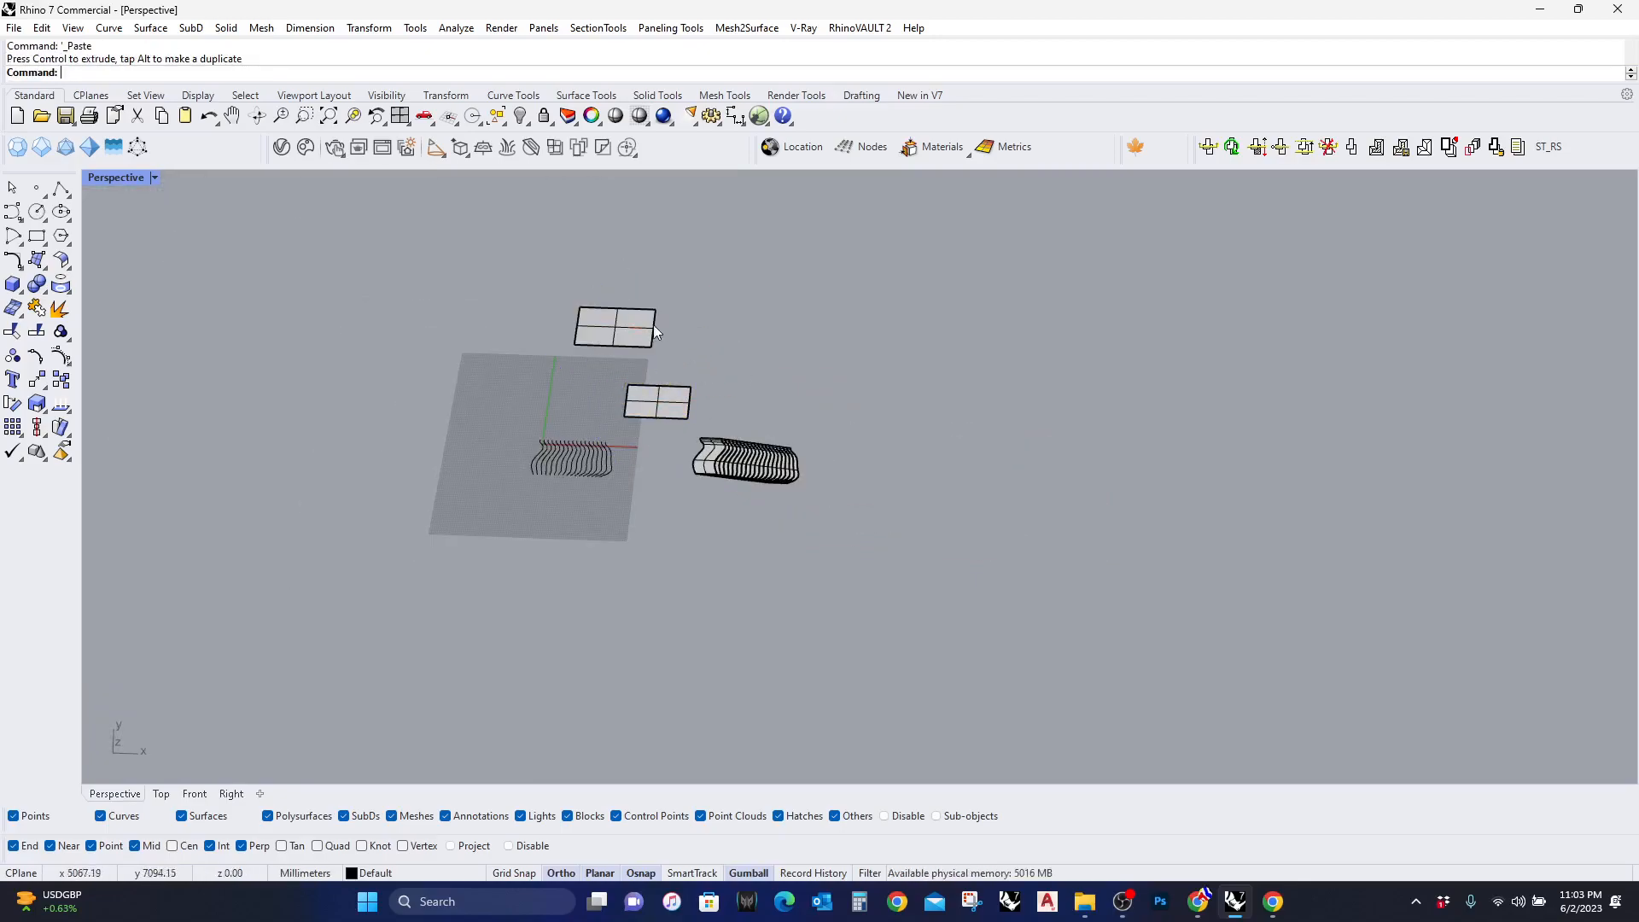
{"action": "left_click", "coordinate": [615, 326]}
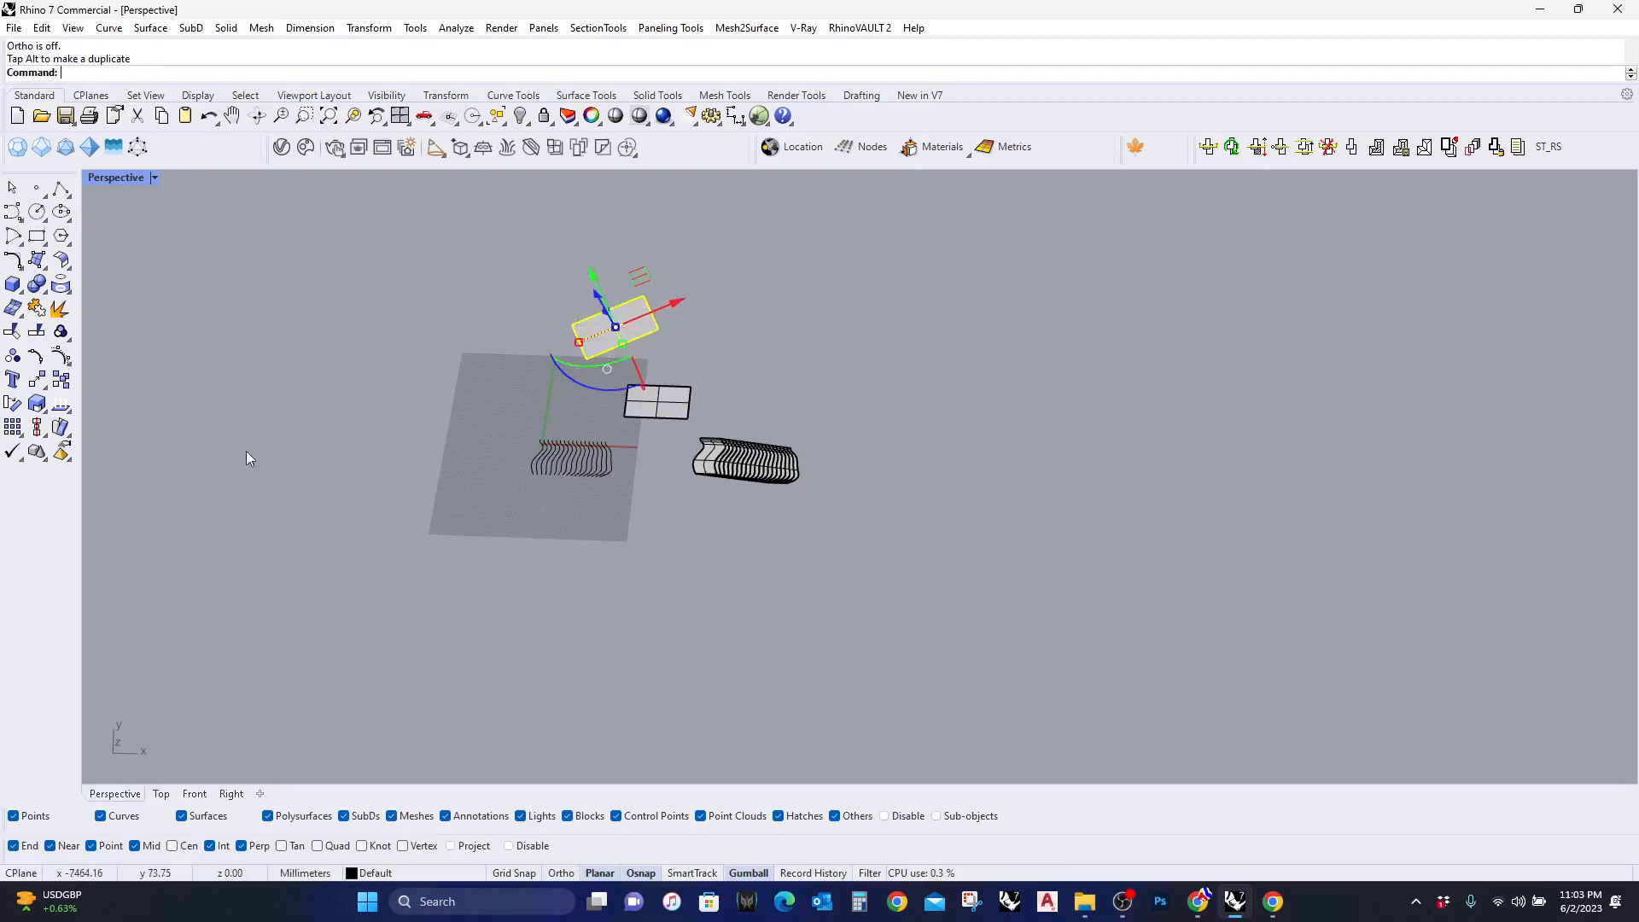
{"action": "mouse_move", "coordinate": [60, 356]}
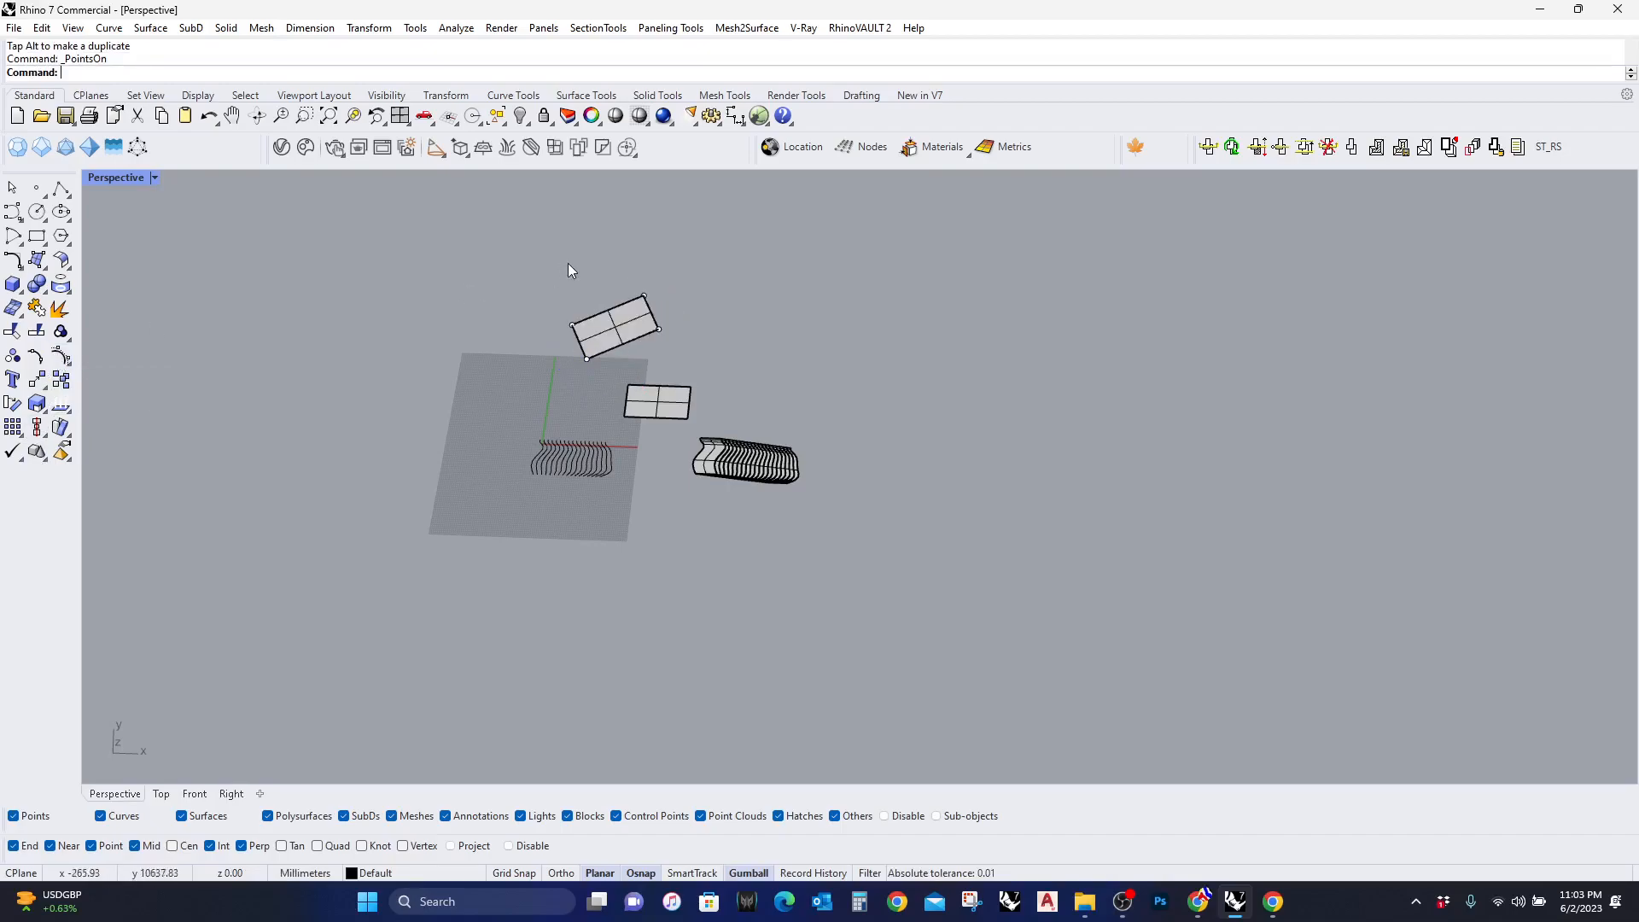
{"action": "left_click", "coordinate": [616, 324]}
{"action": "type", "text": "Twe"}
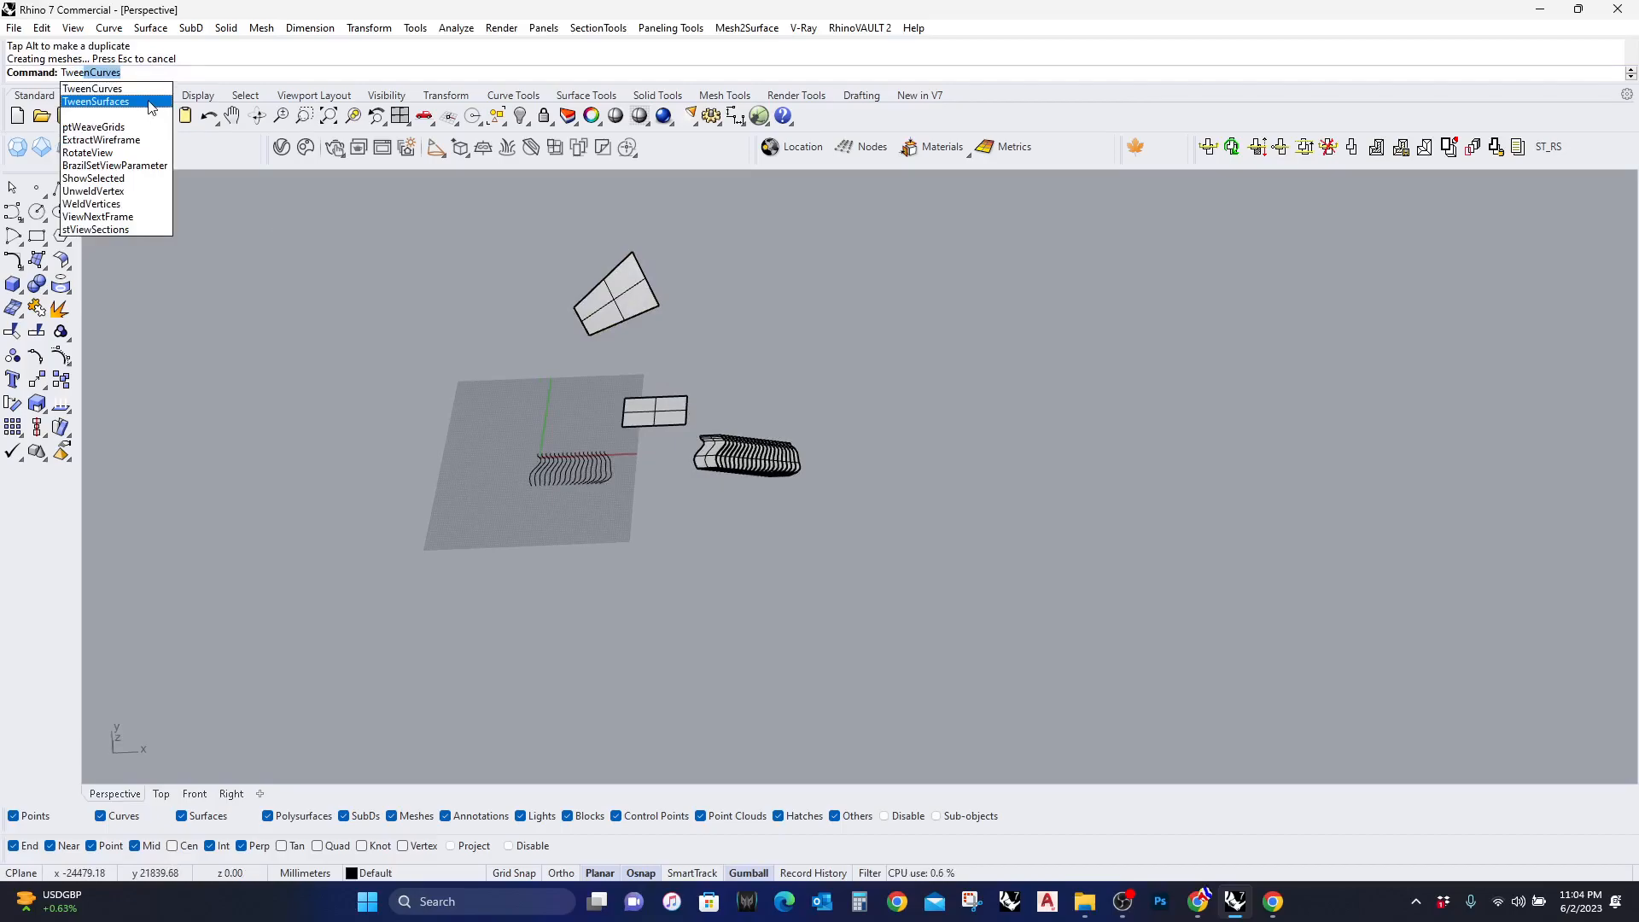
Tween twelve surfaces from the flat lower rectangle to the tilted upper one
{"action": "left_click", "coordinate": [95, 101]}
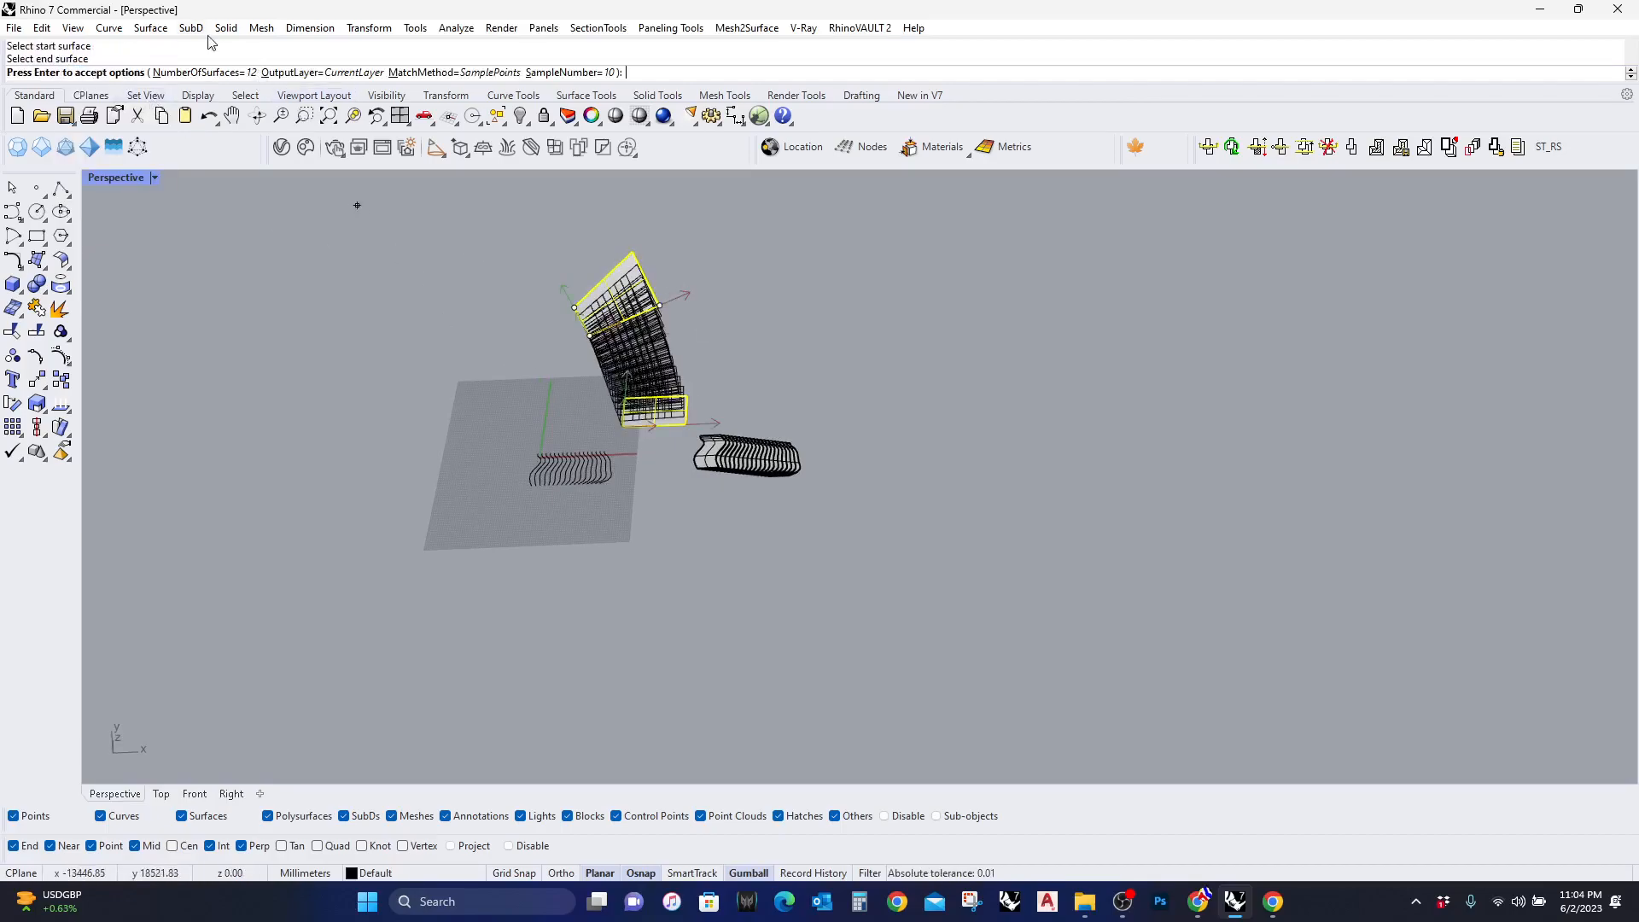
{"action": "mouse_move", "coordinate": [685, 398]}
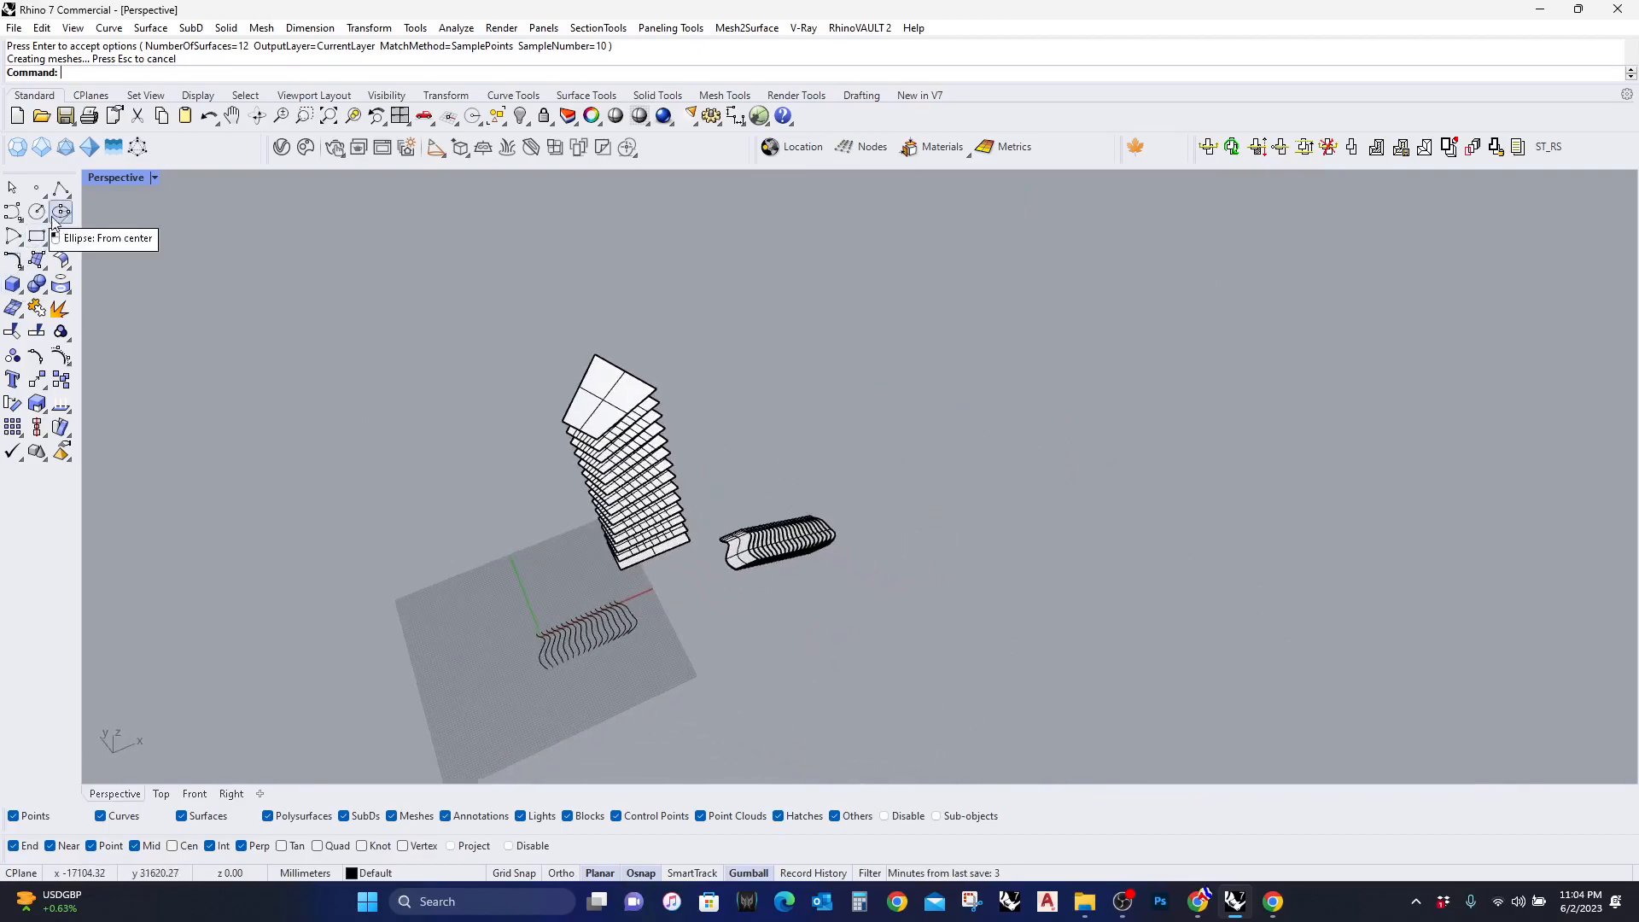
Draw a closed kidney-shaped outline and copy it
{"action": "left_click", "coordinate": [60, 212]}
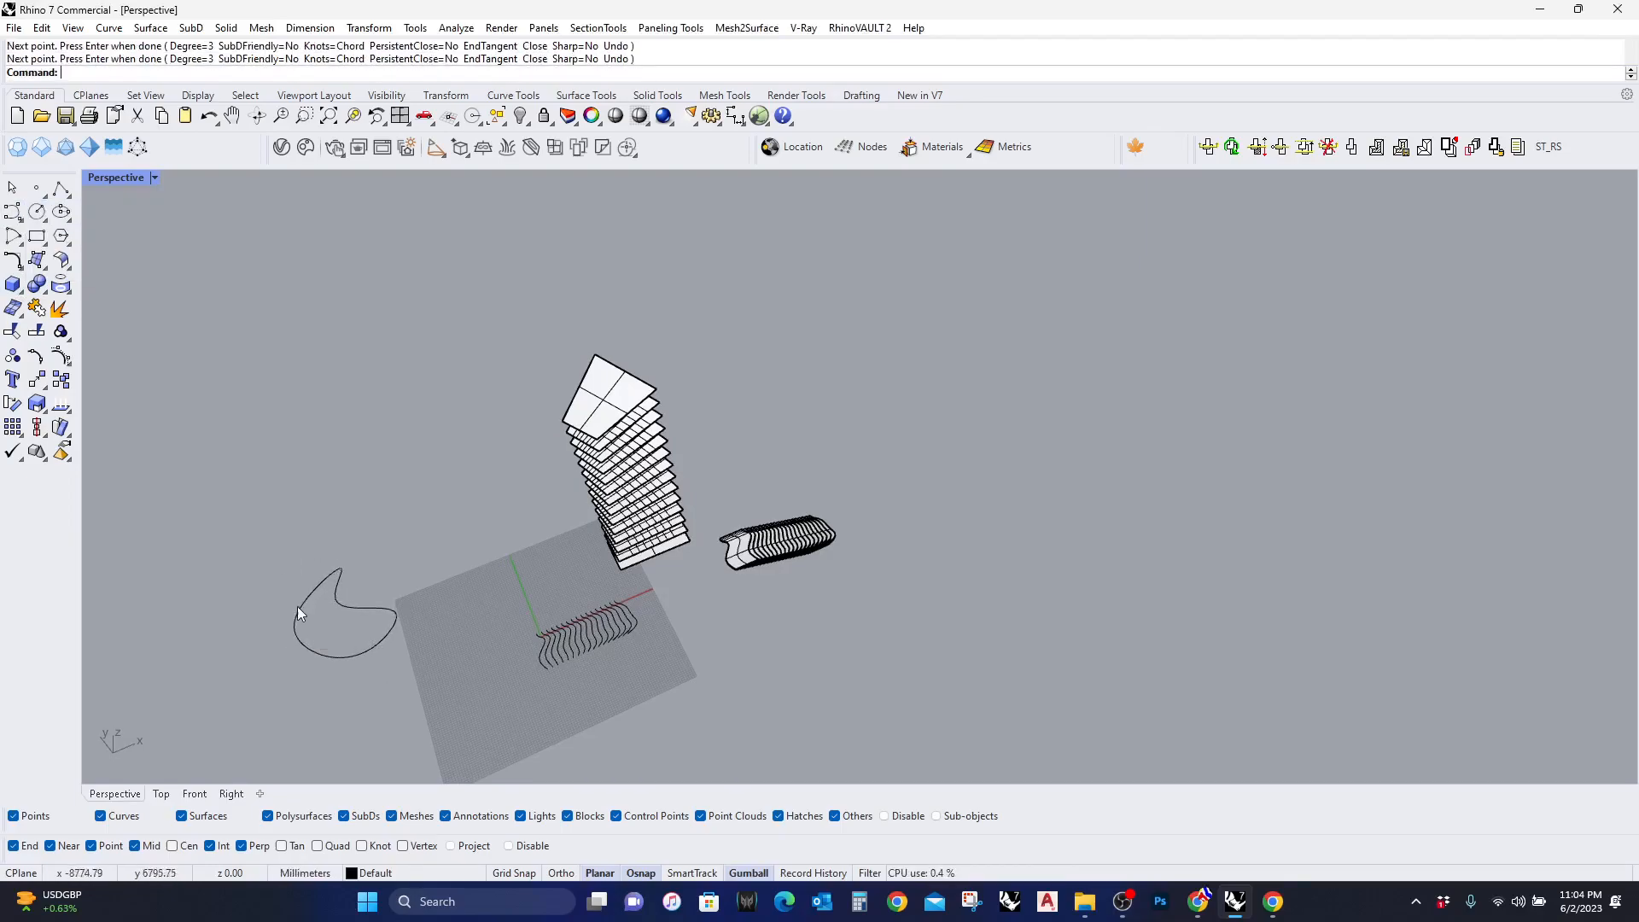
{"action": "left_click", "coordinate": [345, 616]}
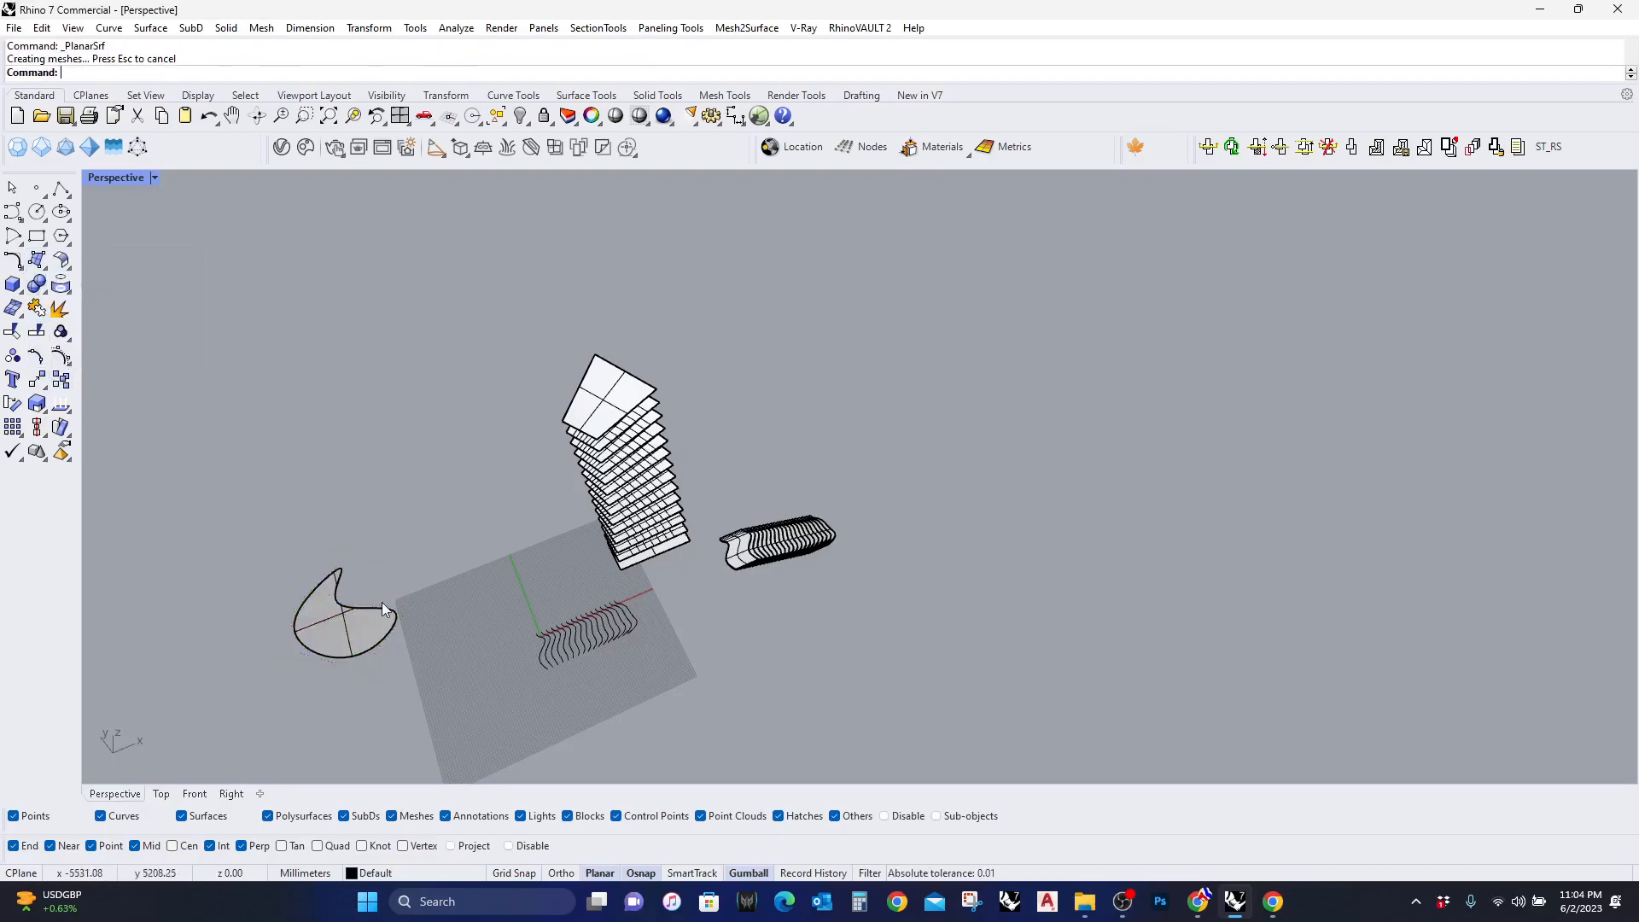
{"action": "left_click", "coordinate": [345, 617]}
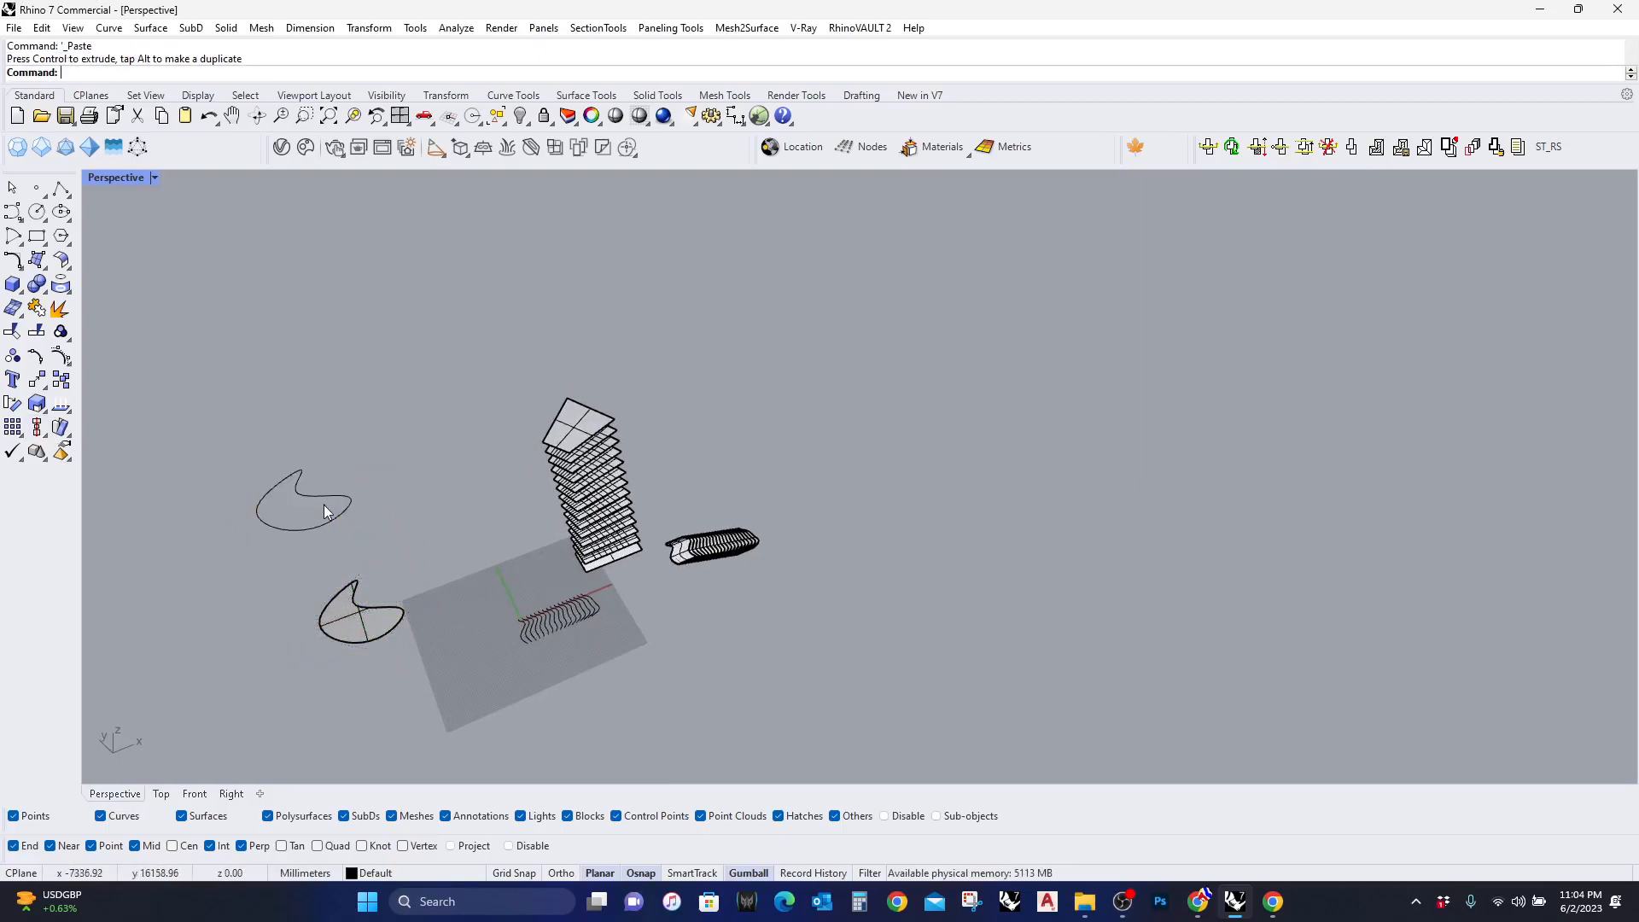
Reshape the copied outline's control points into a larger leaf shape
{"action": "left_click", "coordinate": [304, 502]}
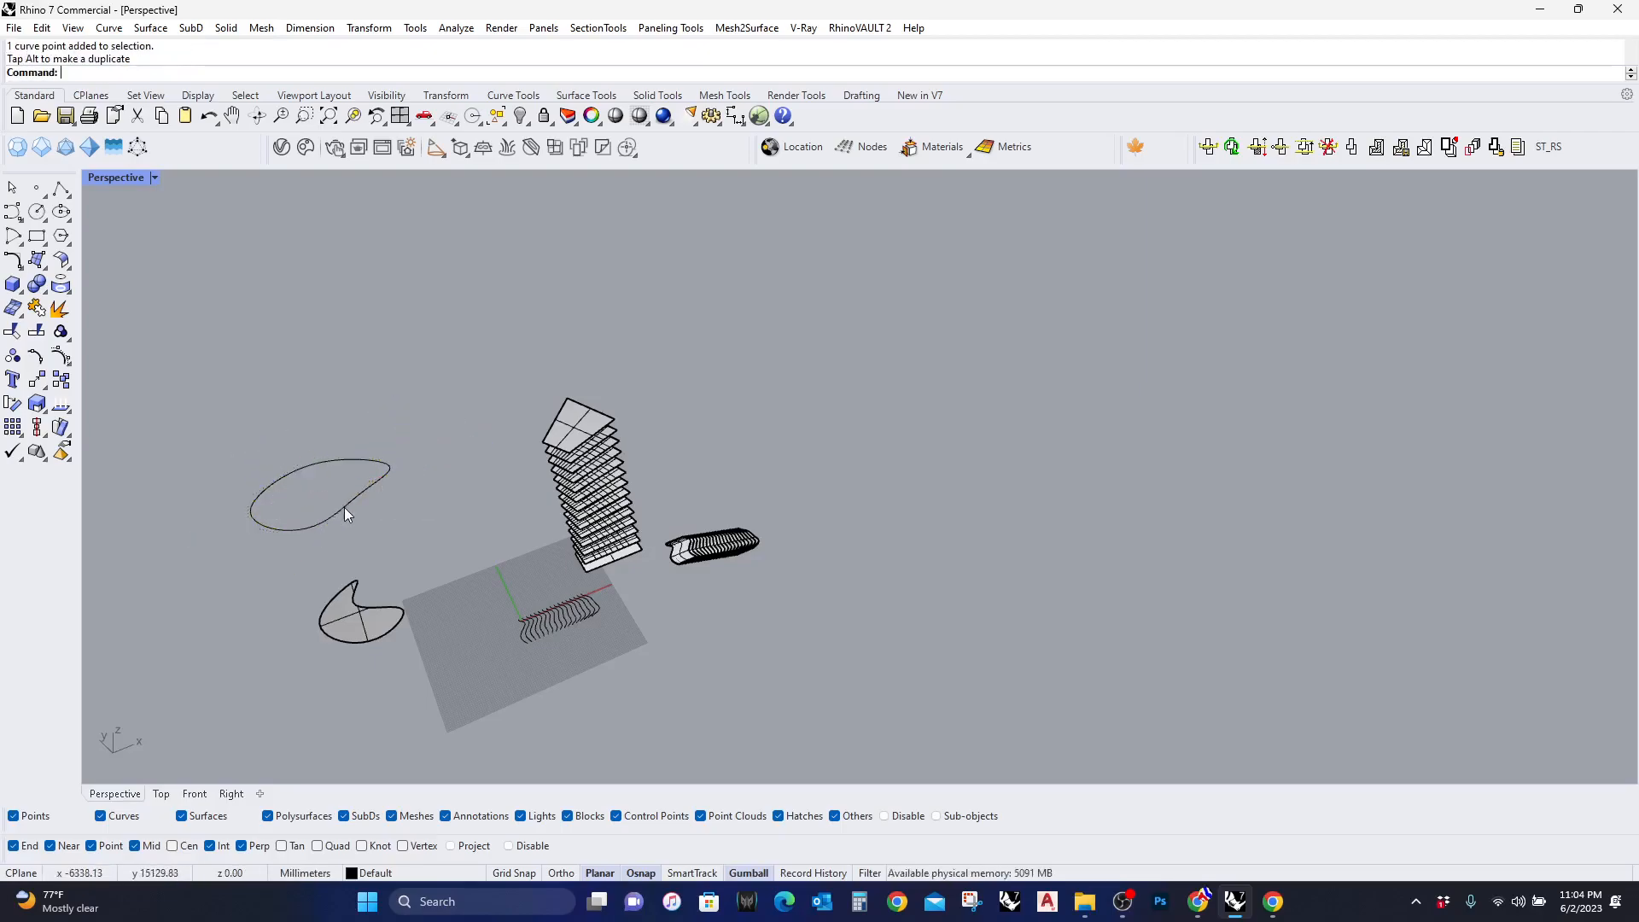
{"action": "left_click", "coordinate": [321, 497]}
{"action": "type", "text": "TweenSurfaces"}
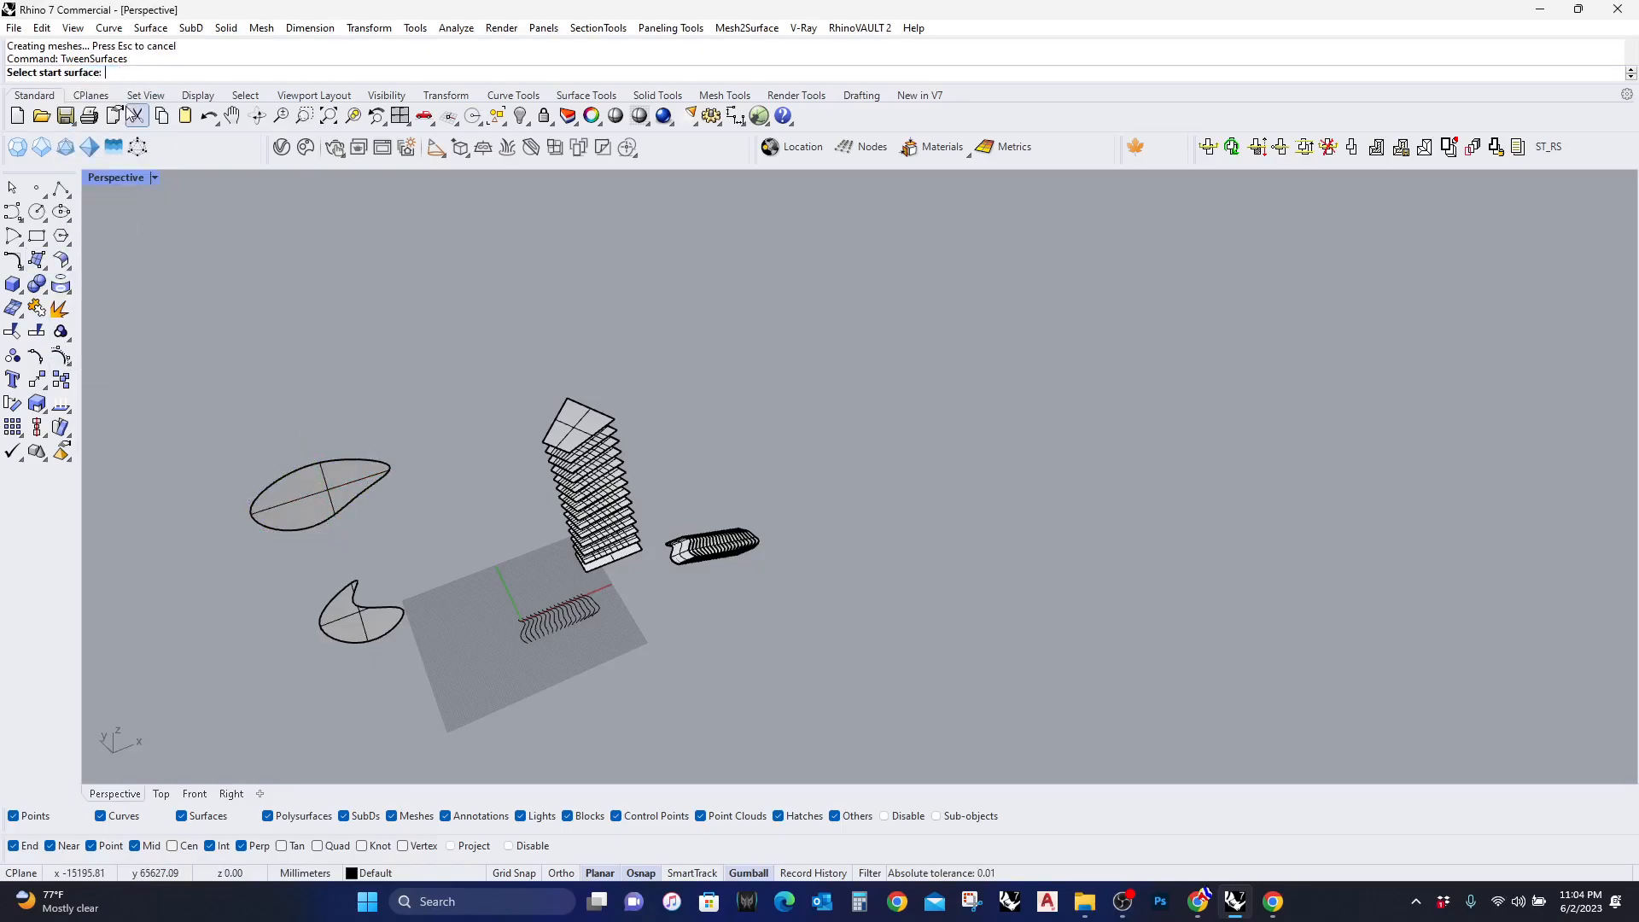
Tween surfaces from the kidney-shaped surface to the leaf-shaped surface
{"action": "left_click", "coordinate": [319, 497]}
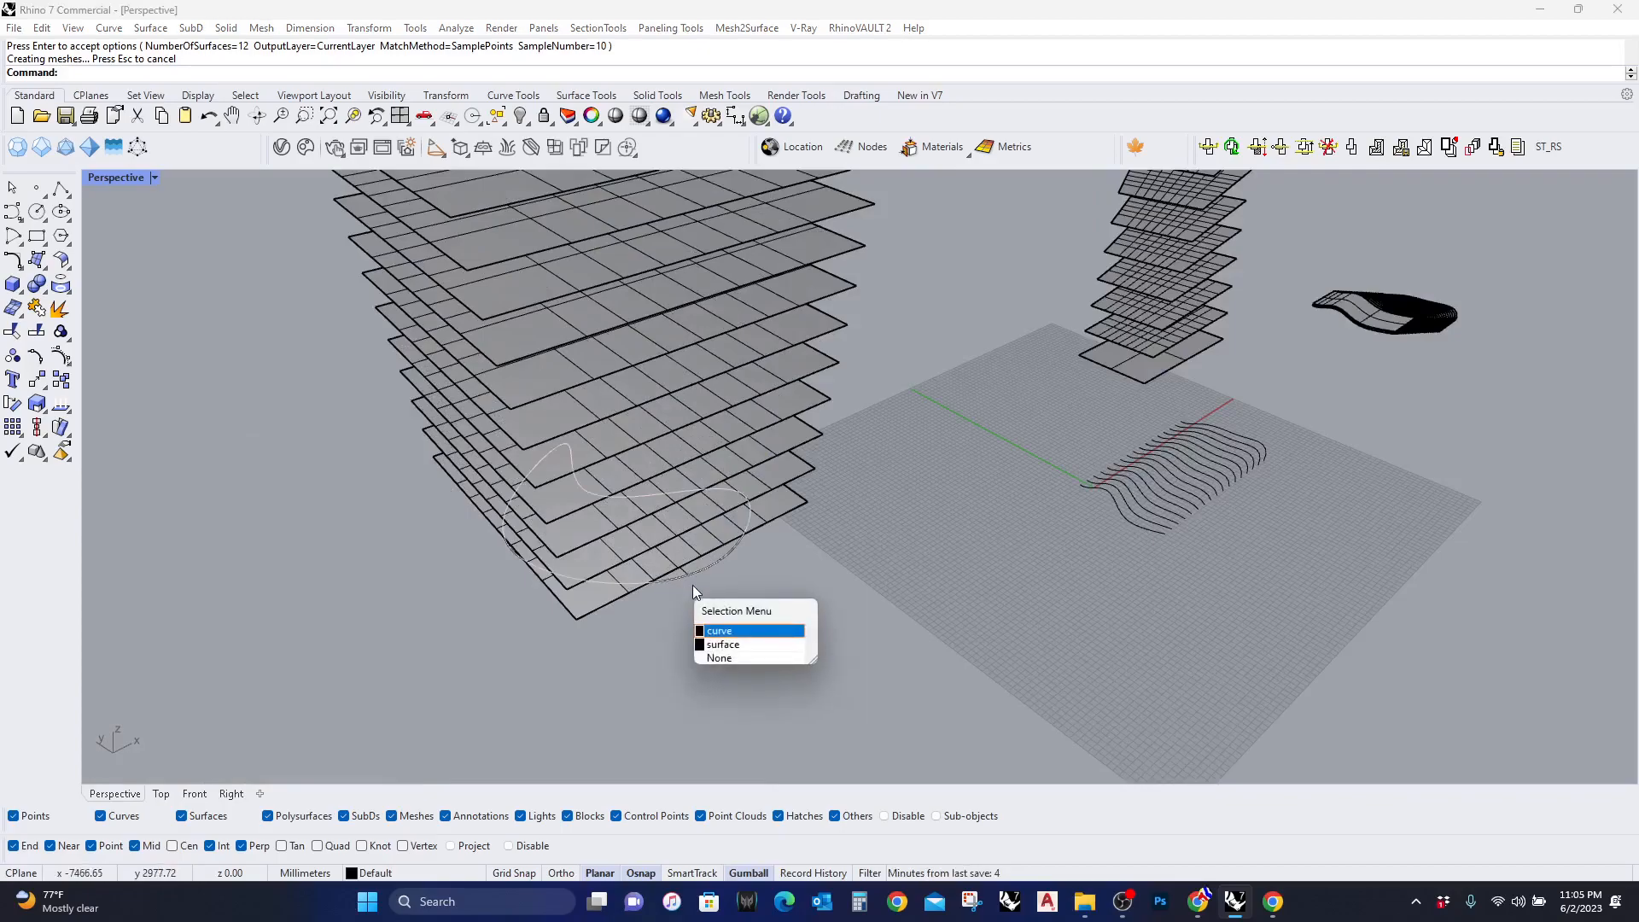
{"action": "left_click", "coordinate": [719, 630]}
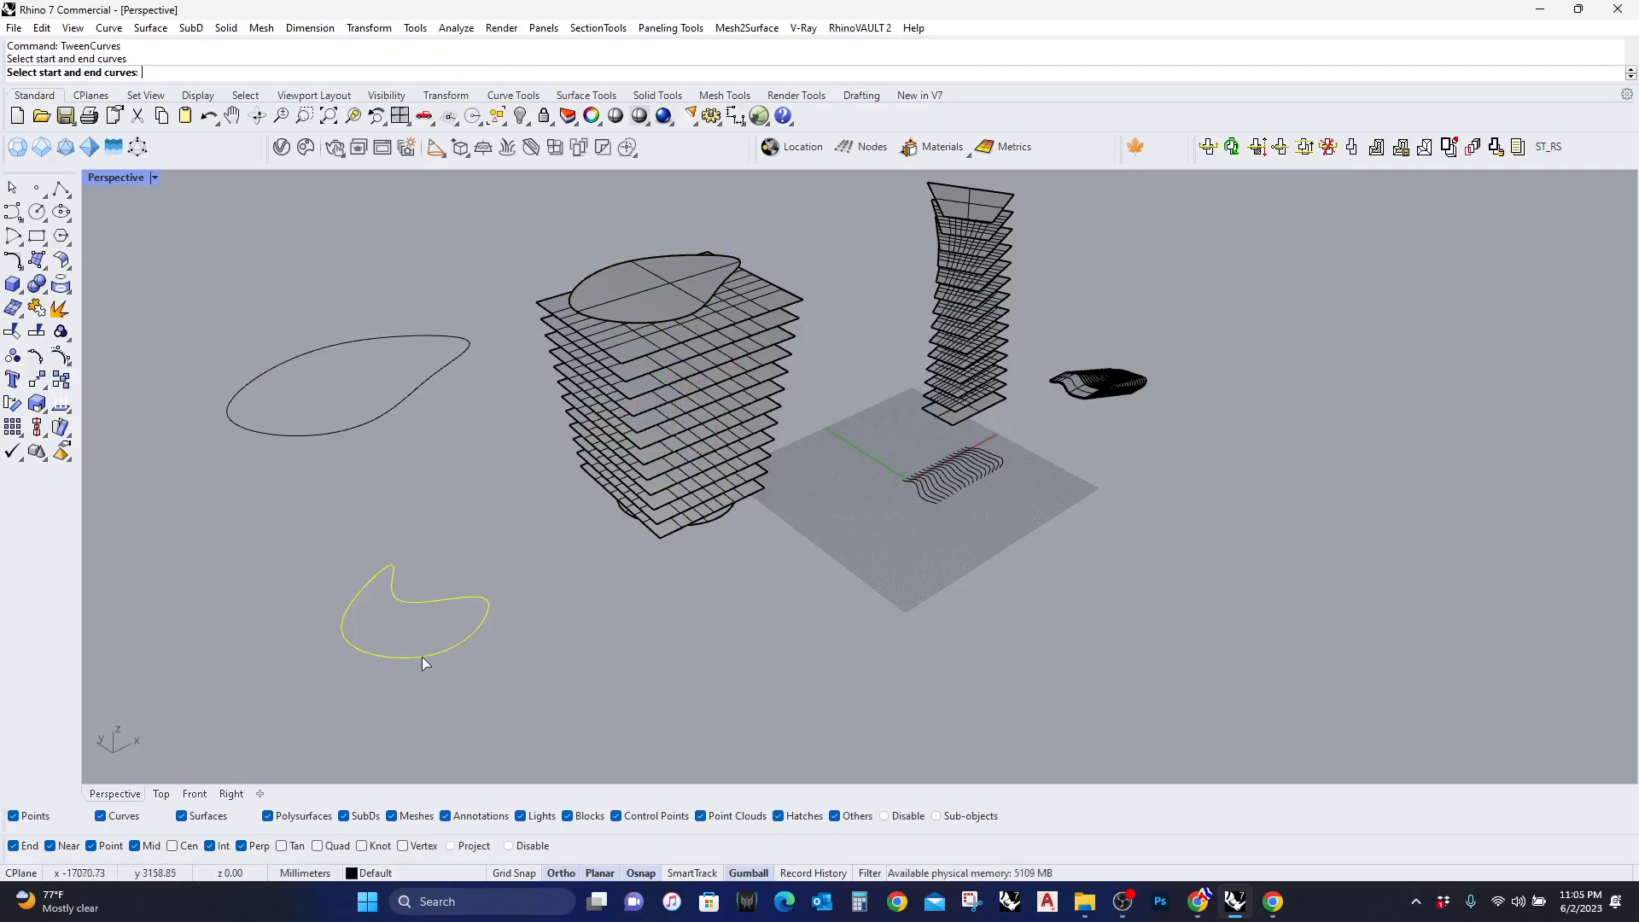
Select the kidney-shaped outline as the TweenCurves start curve
{"action": "left_click", "coordinate": [351, 393]}
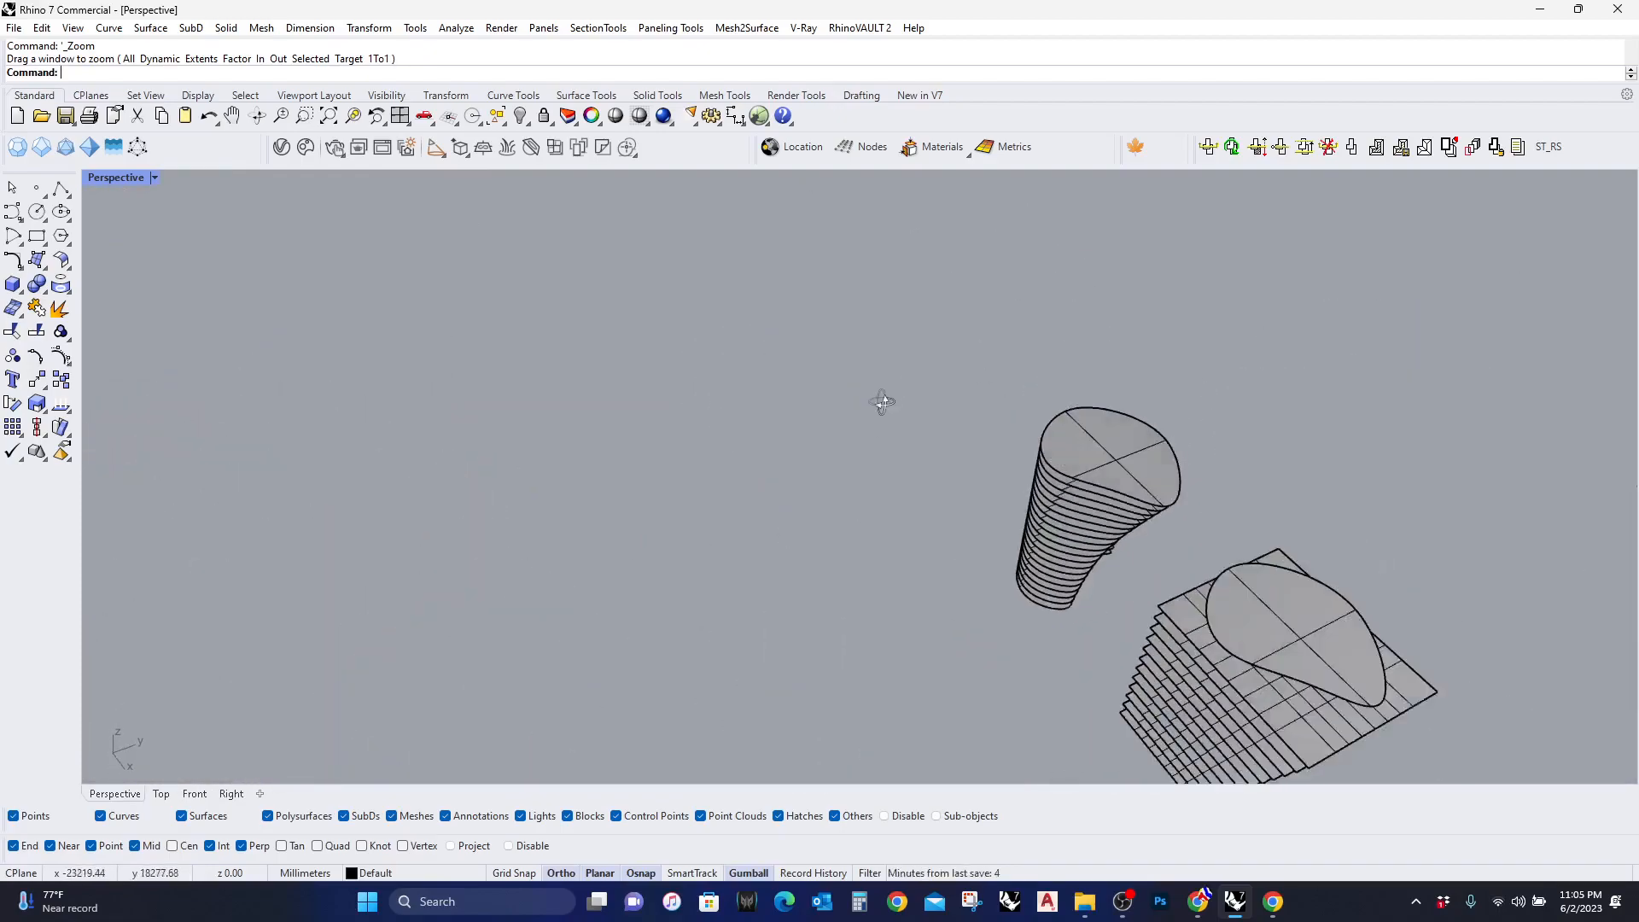
Zoom onto the ribbed form and bring up the Annotation tool flyout
{"action": "scroll", "scroll_direction": "up", "scroll_amount": 3}
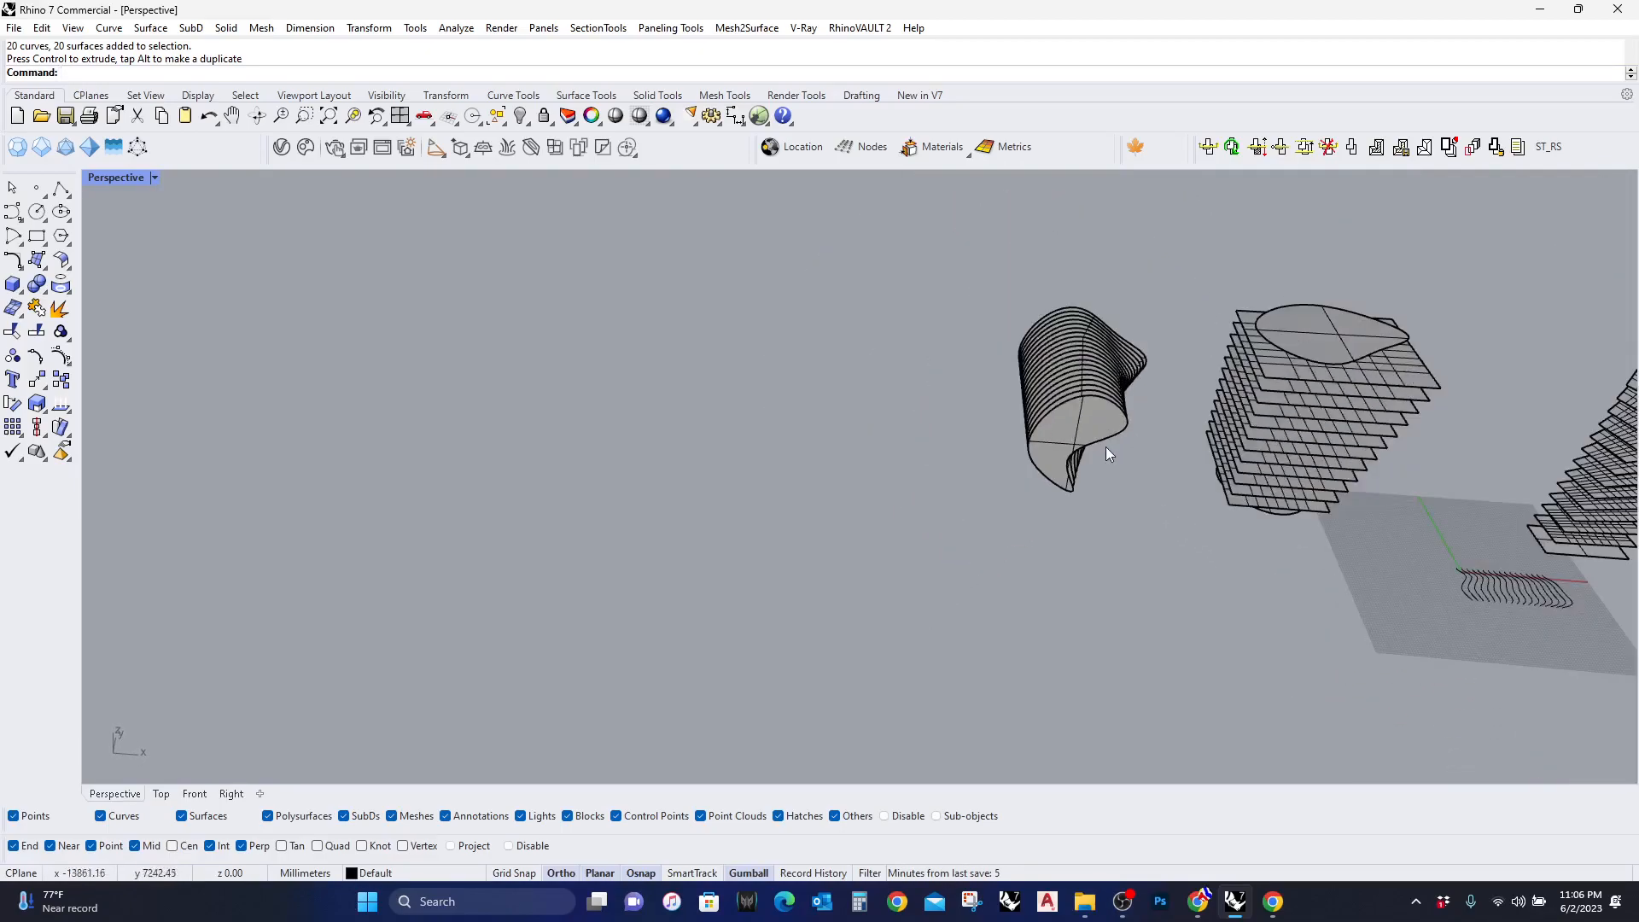
{"action": "scroll", "scroll_direction": "down", "scroll_amount": 3}
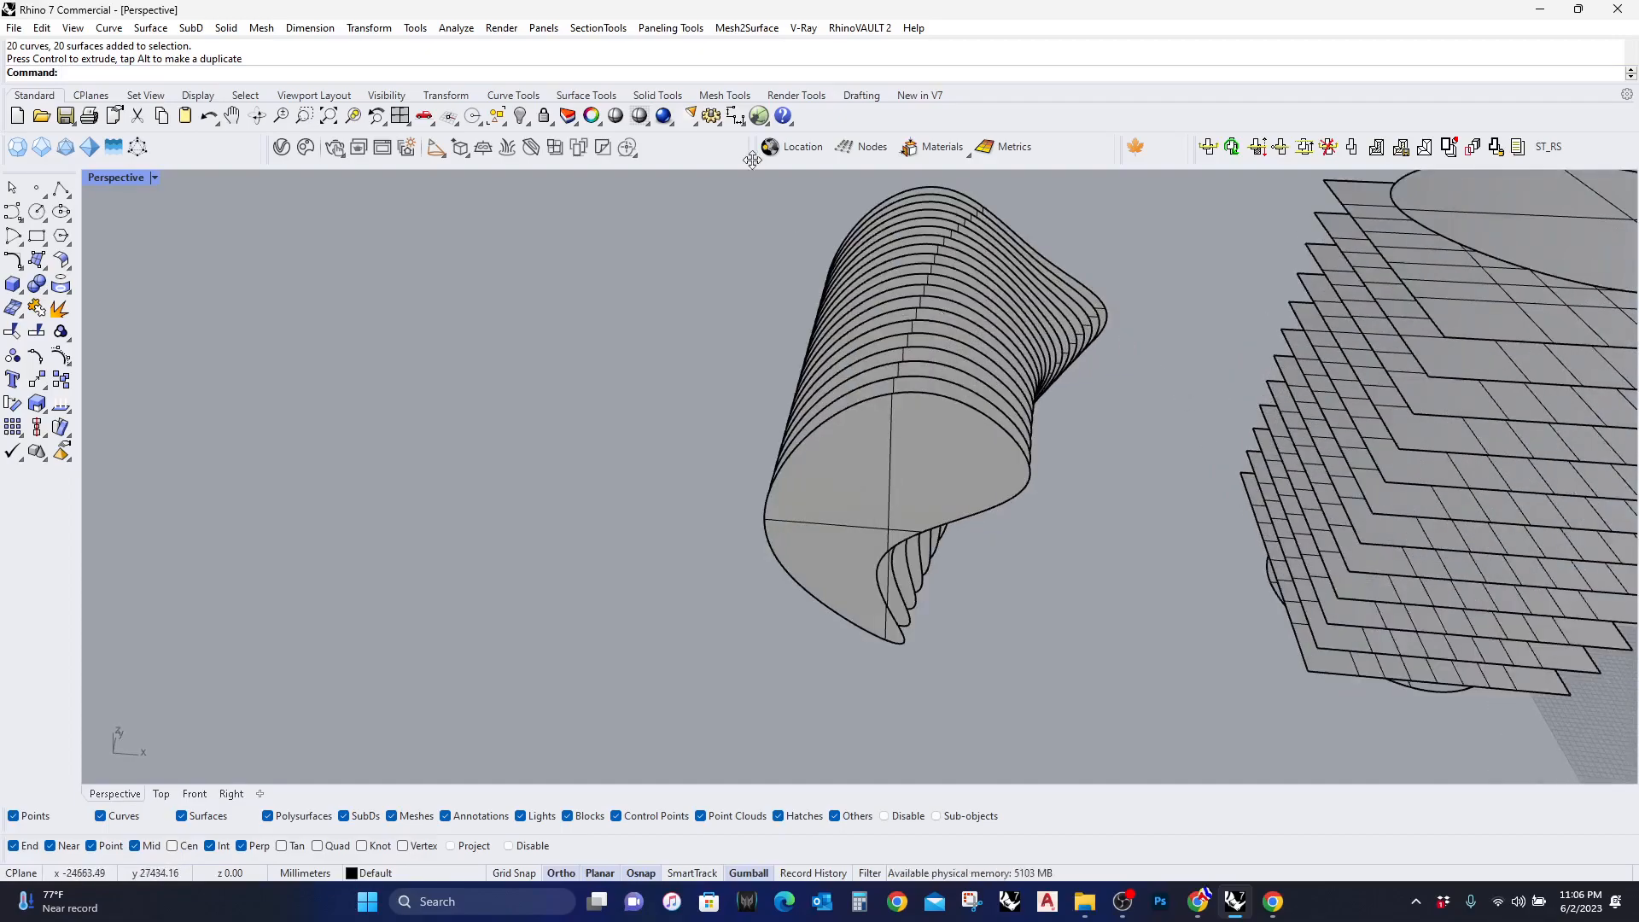
{"action": "left_click", "coordinate": [732, 116]}
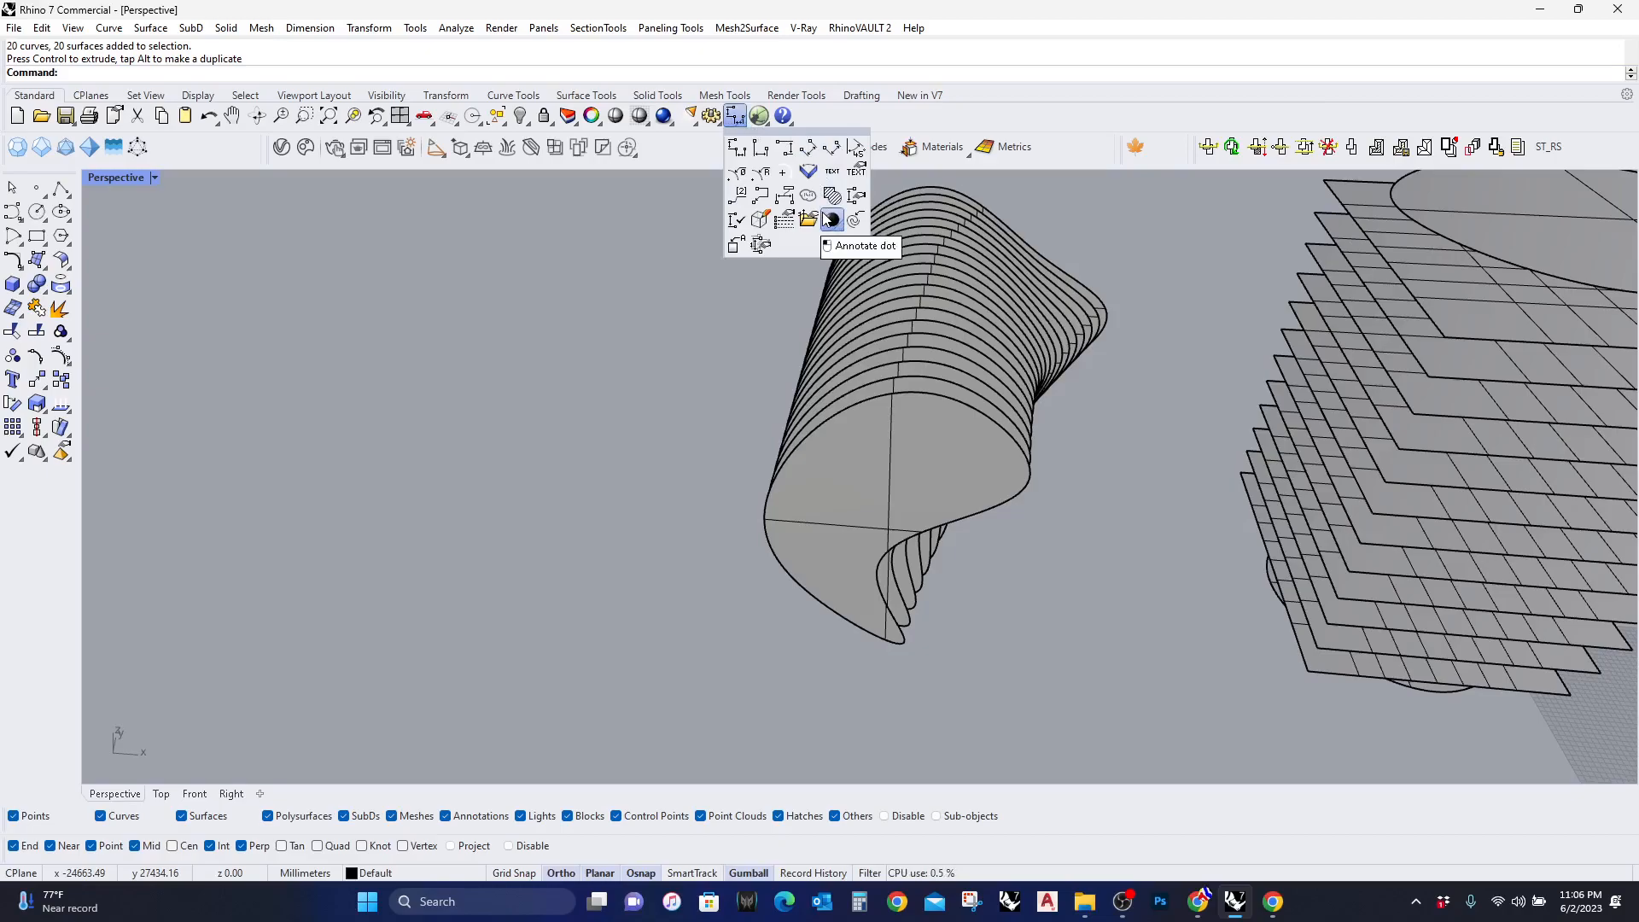
Place annotation dots numbered 1, 2 and 3 along the ribbed form's edge, then start UnrollSrf
{"action": "left_click", "coordinate": [832, 221]}
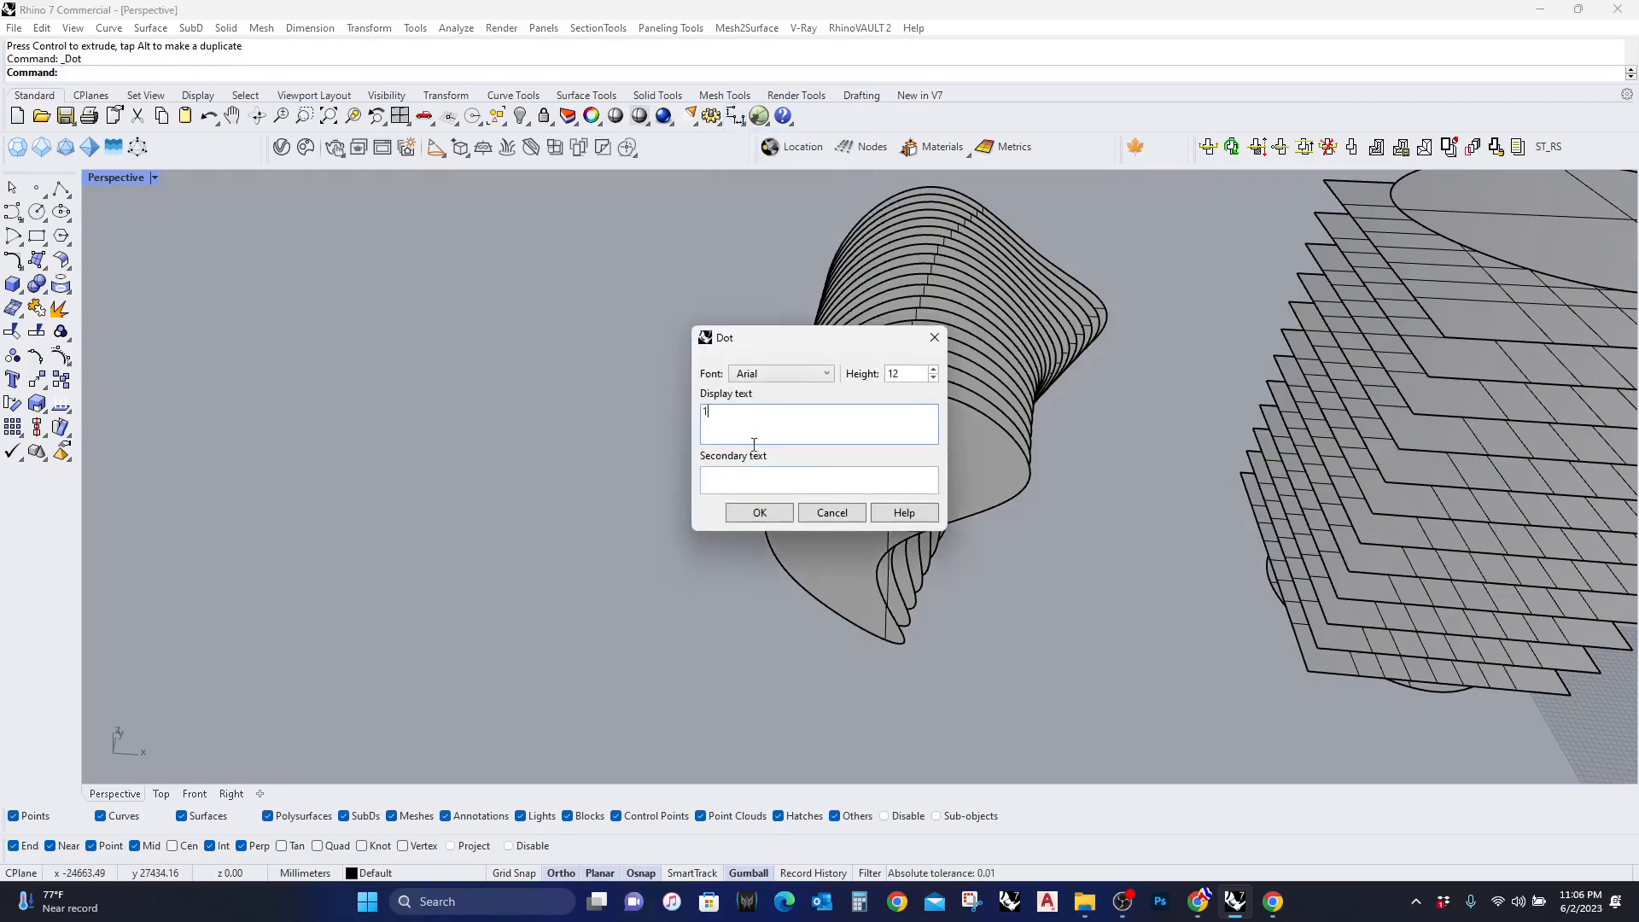
{"action": "left_click", "coordinate": [759, 513]}
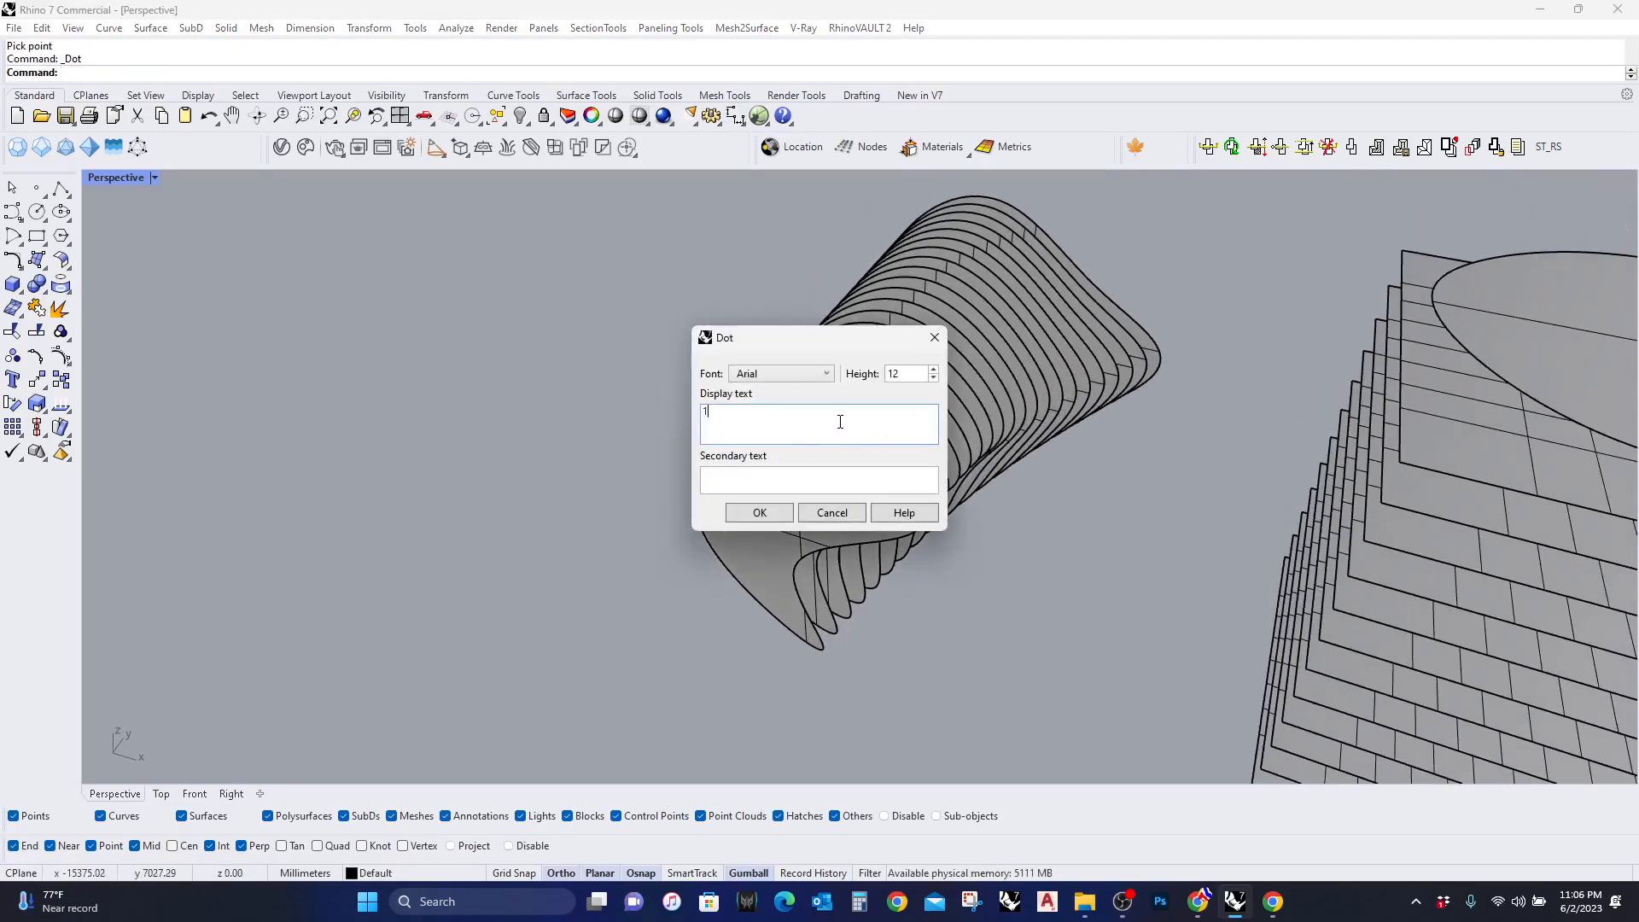
{"action": "left_click", "coordinate": [759, 512]}
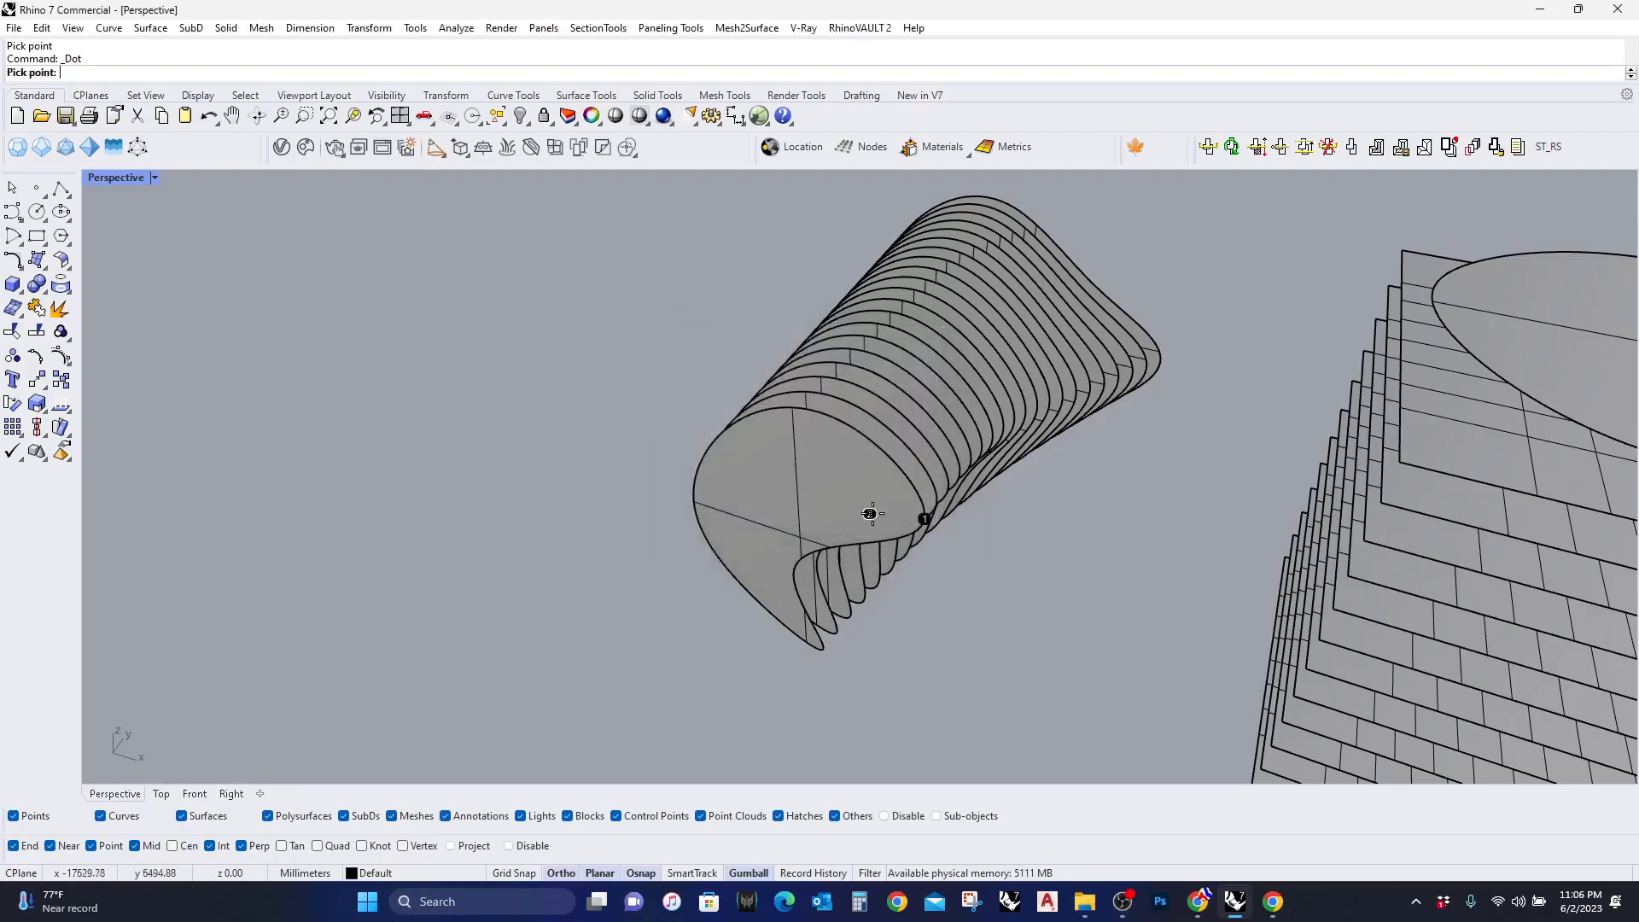
{"action": "key", "text": "ctrl+z"}
{"action": "type", "text": "3"}
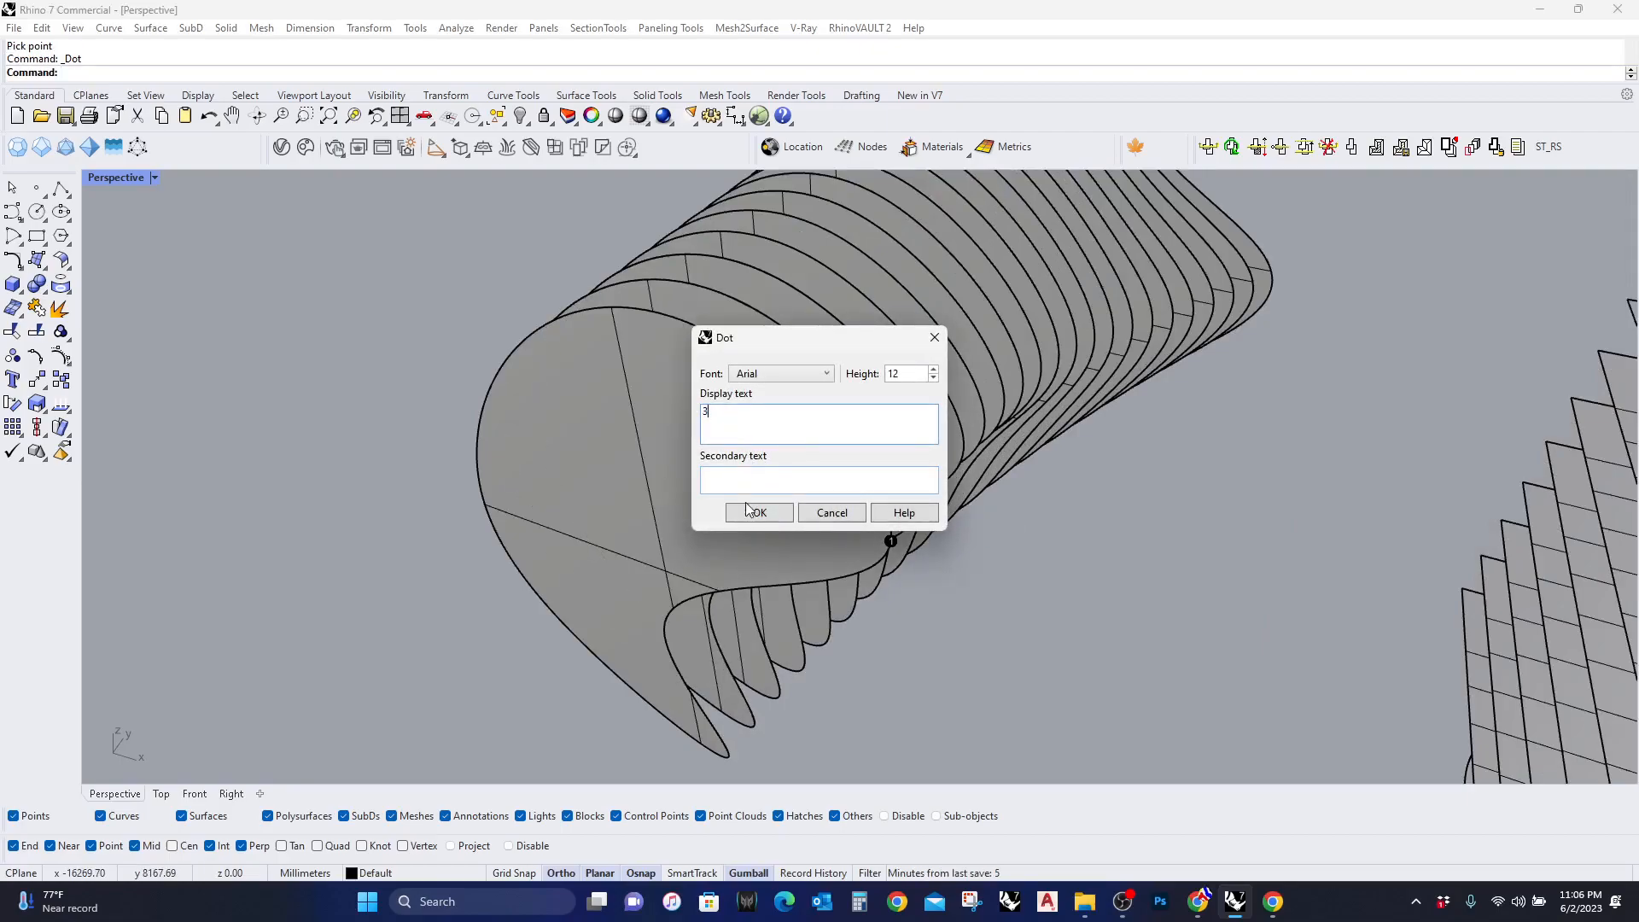
{"action": "left_click", "coordinate": [756, 513]}
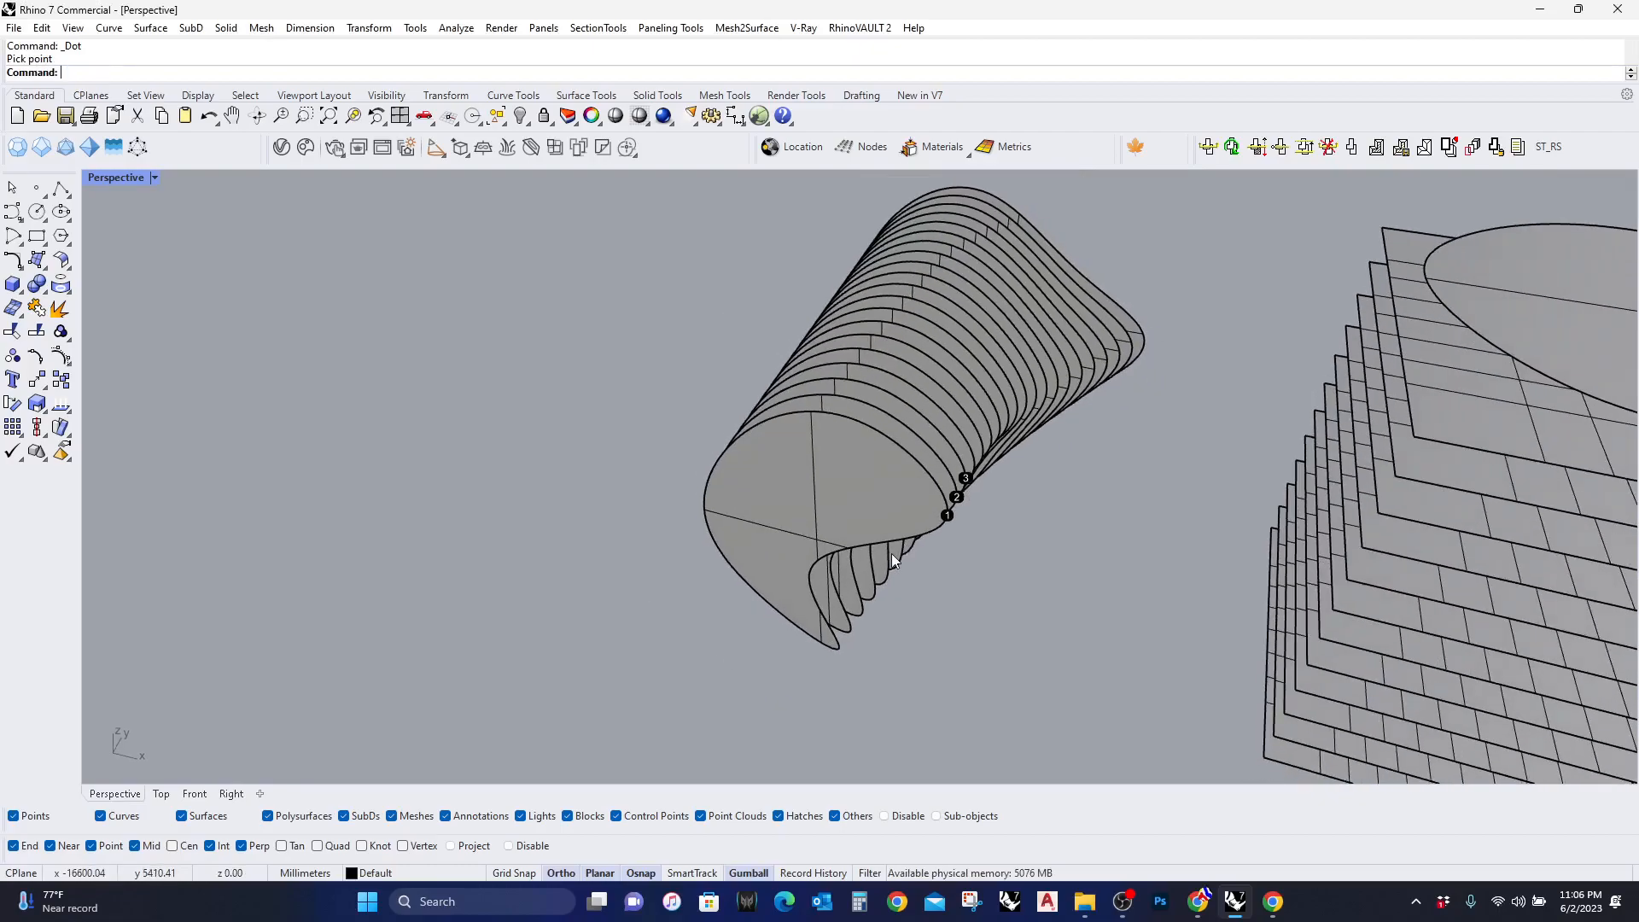
{"action": "type", "text": "UnrollSrf"}
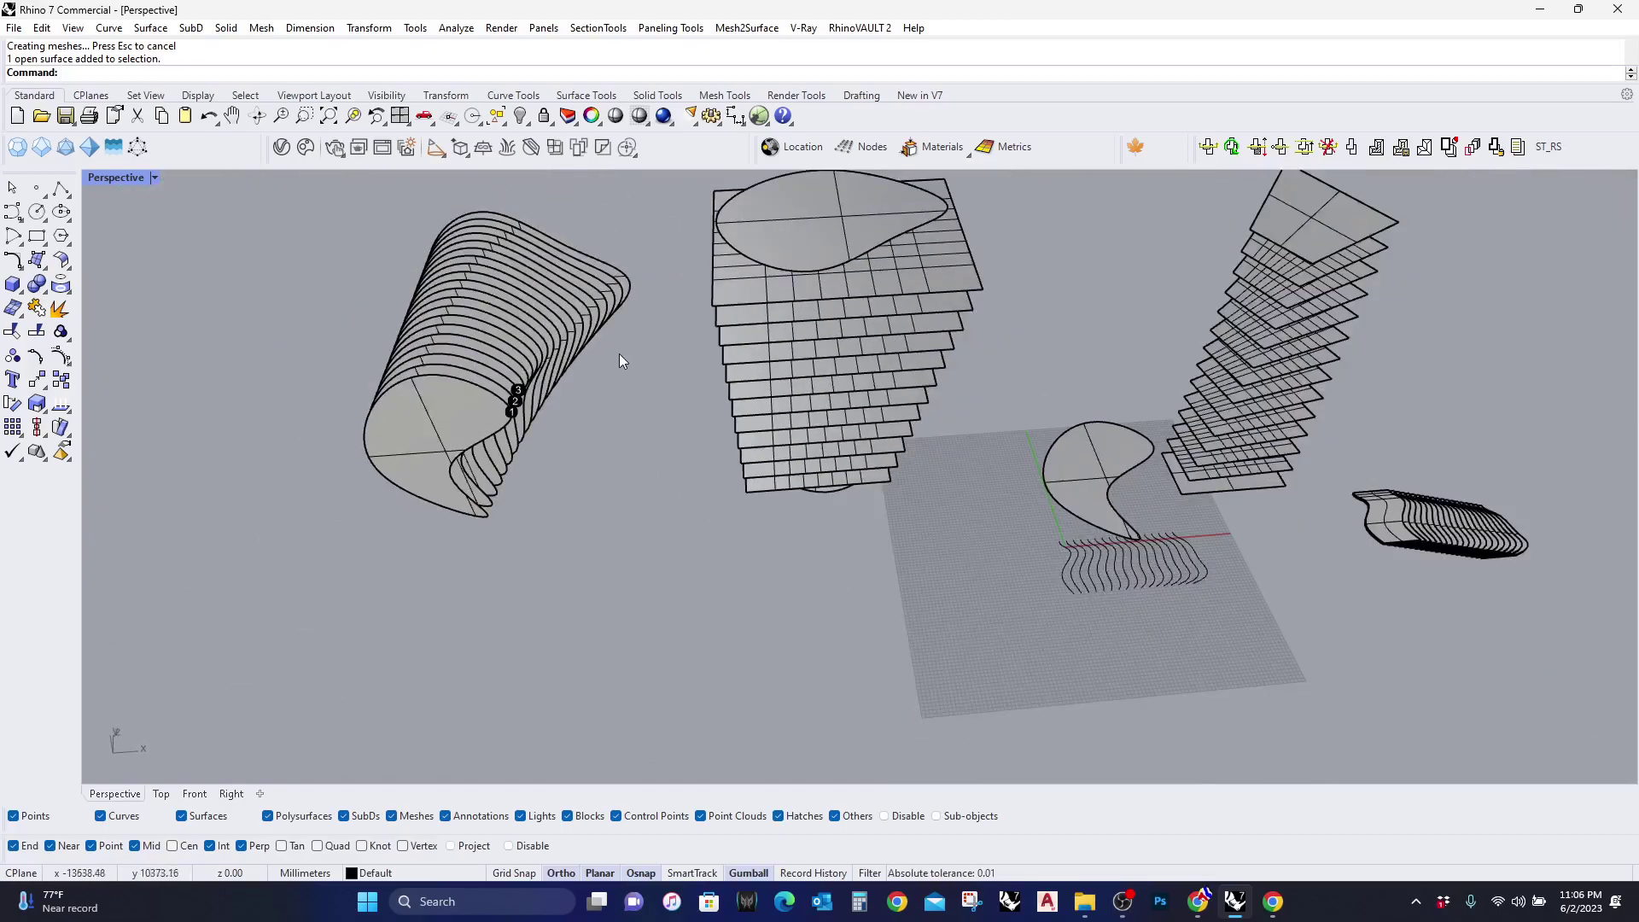
{"action": "mouse_move", "coordinate": [753, 439]}
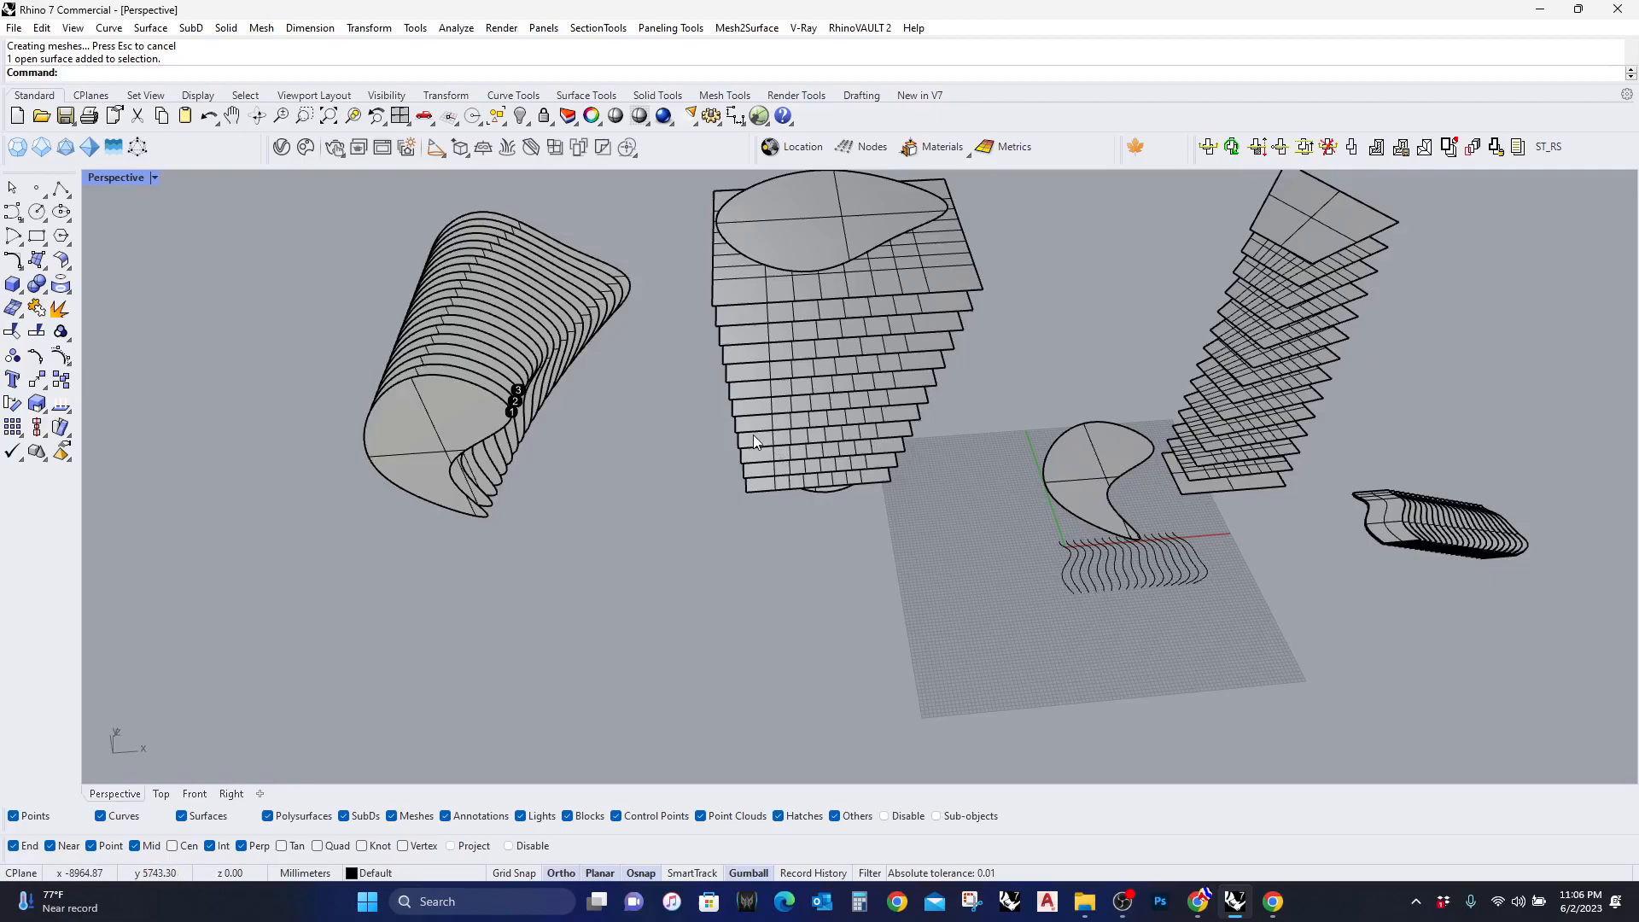